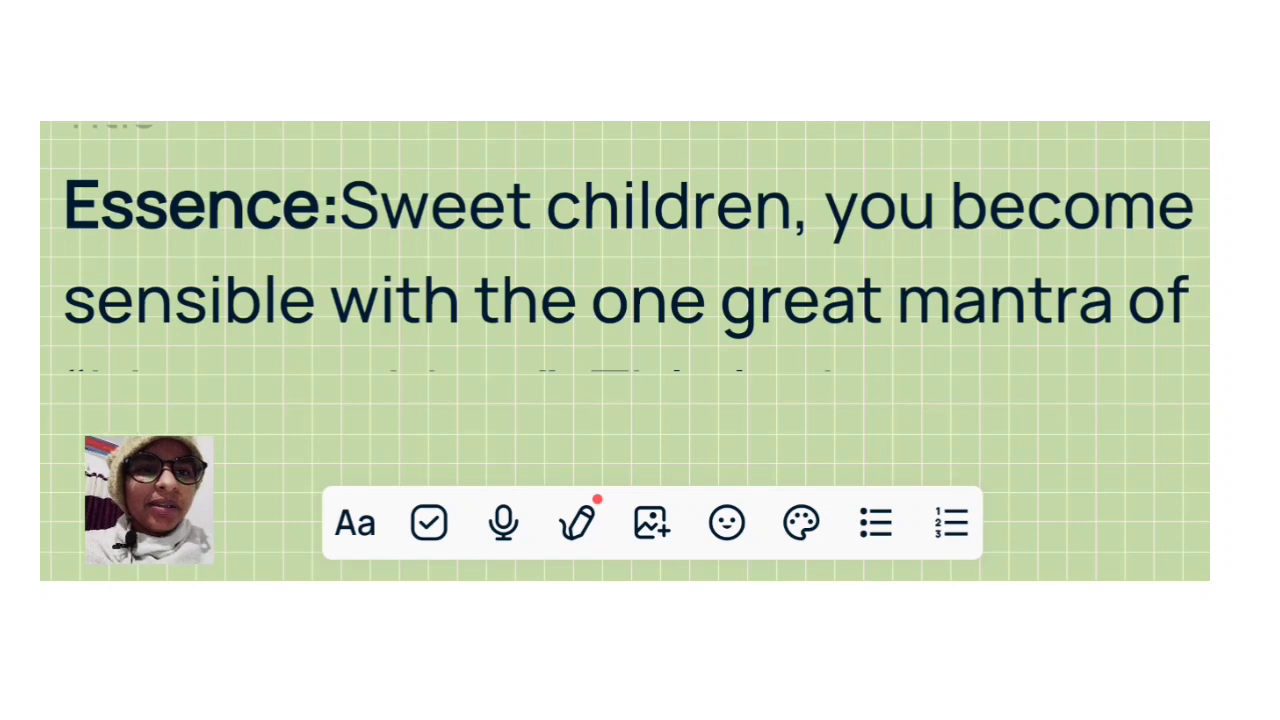
scroll(up, 3)
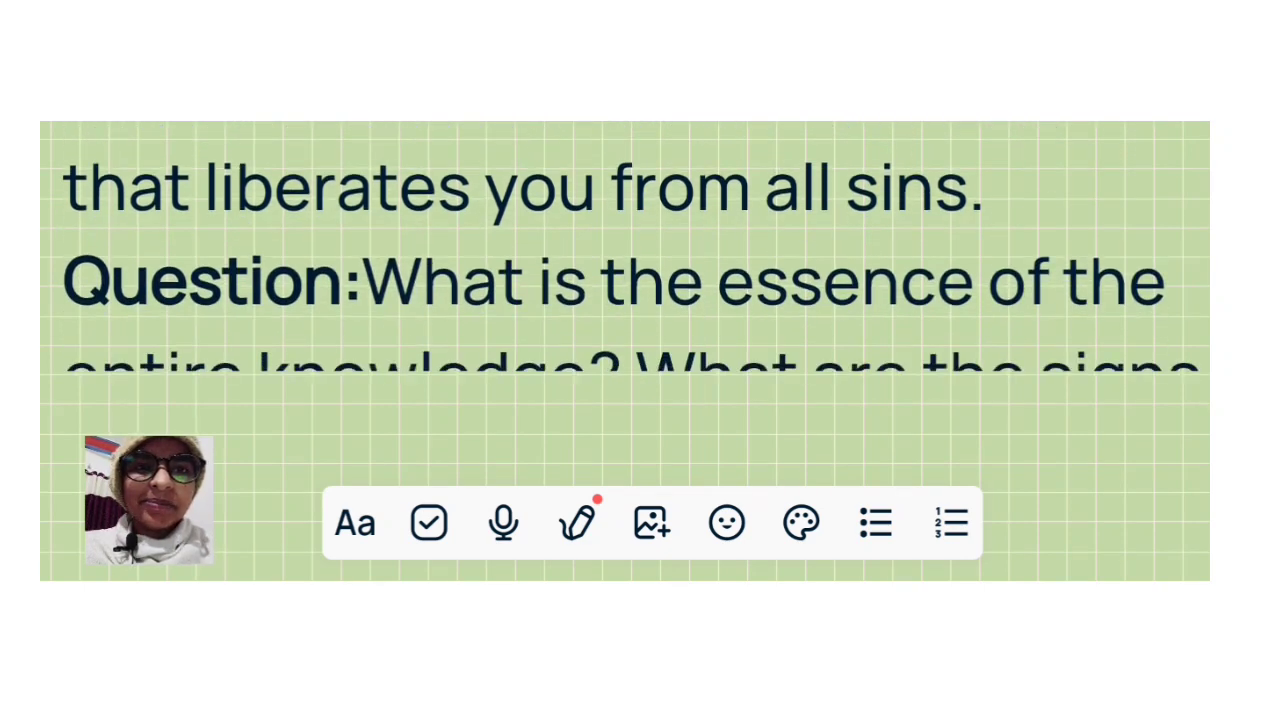
scroll(up, 3)
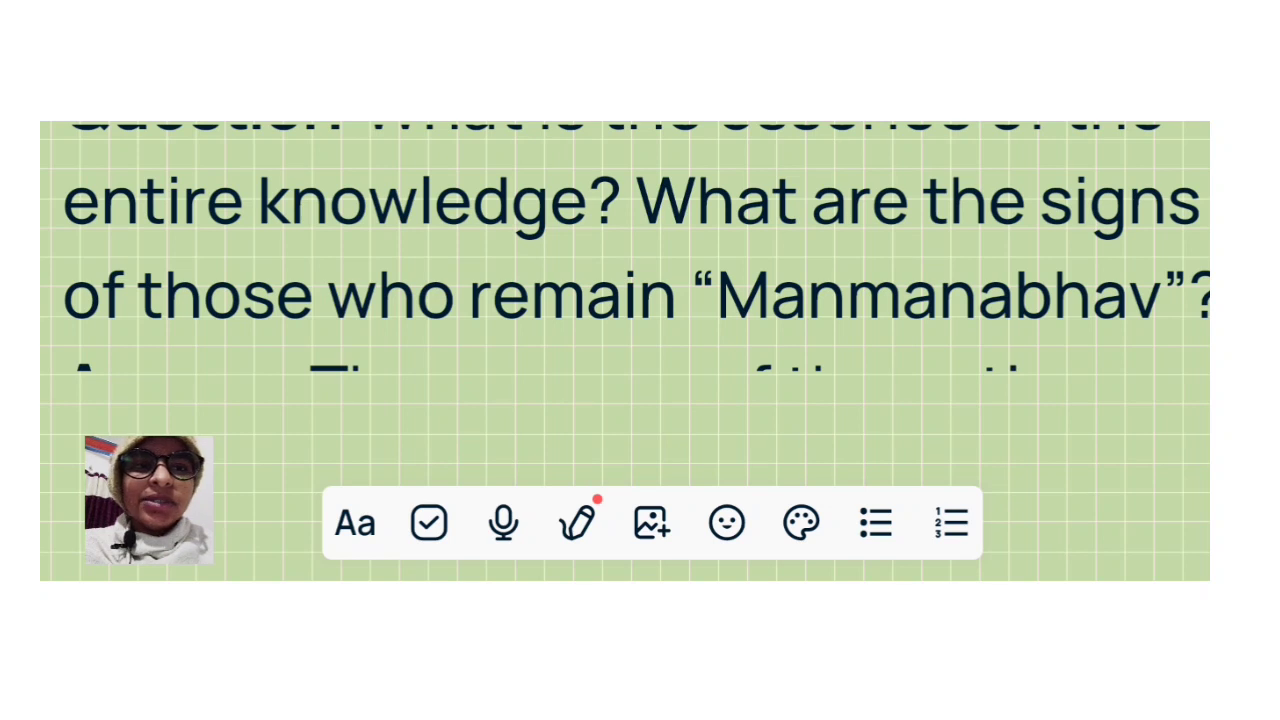
scroll(up, 3)
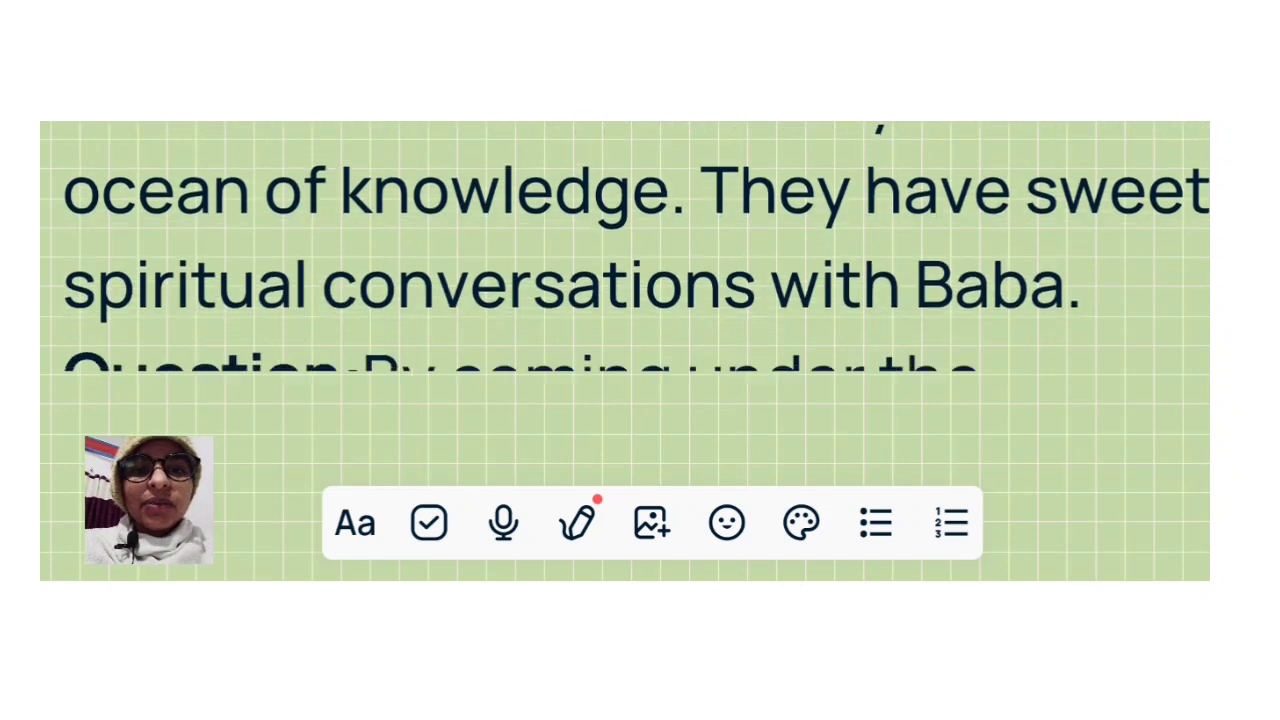
scroll(up, 3)
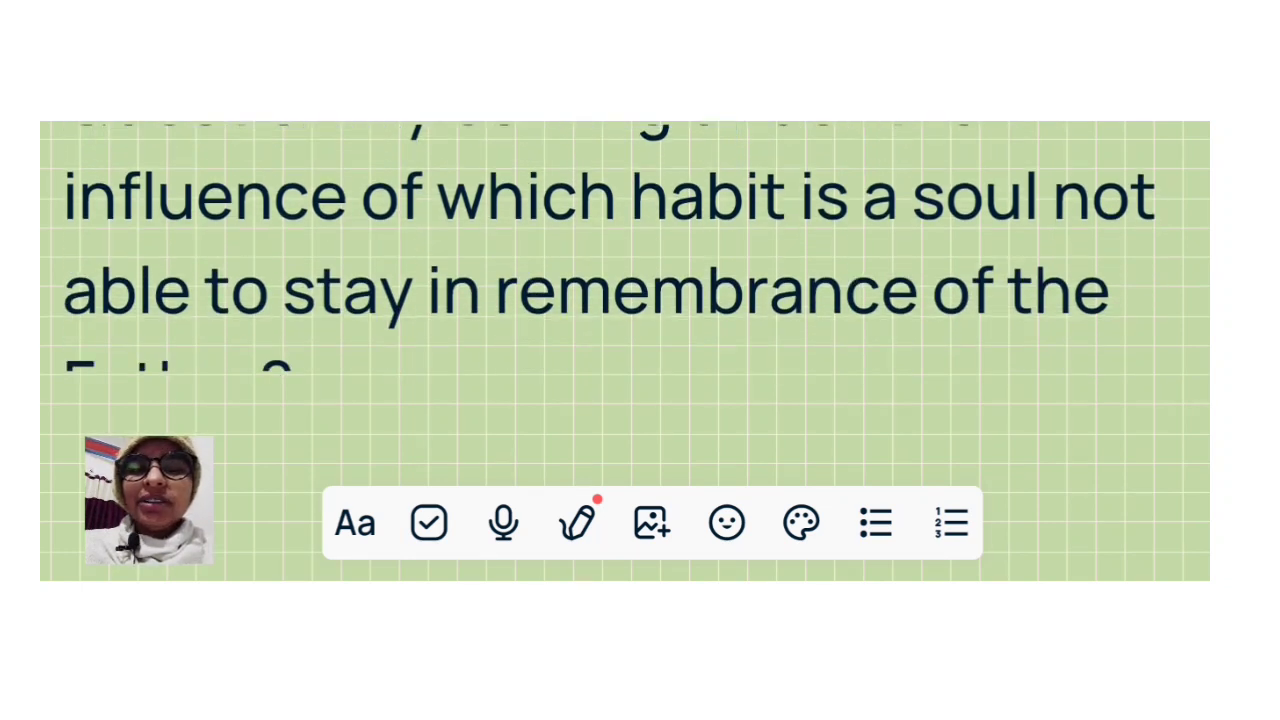
scroll(down, 3)
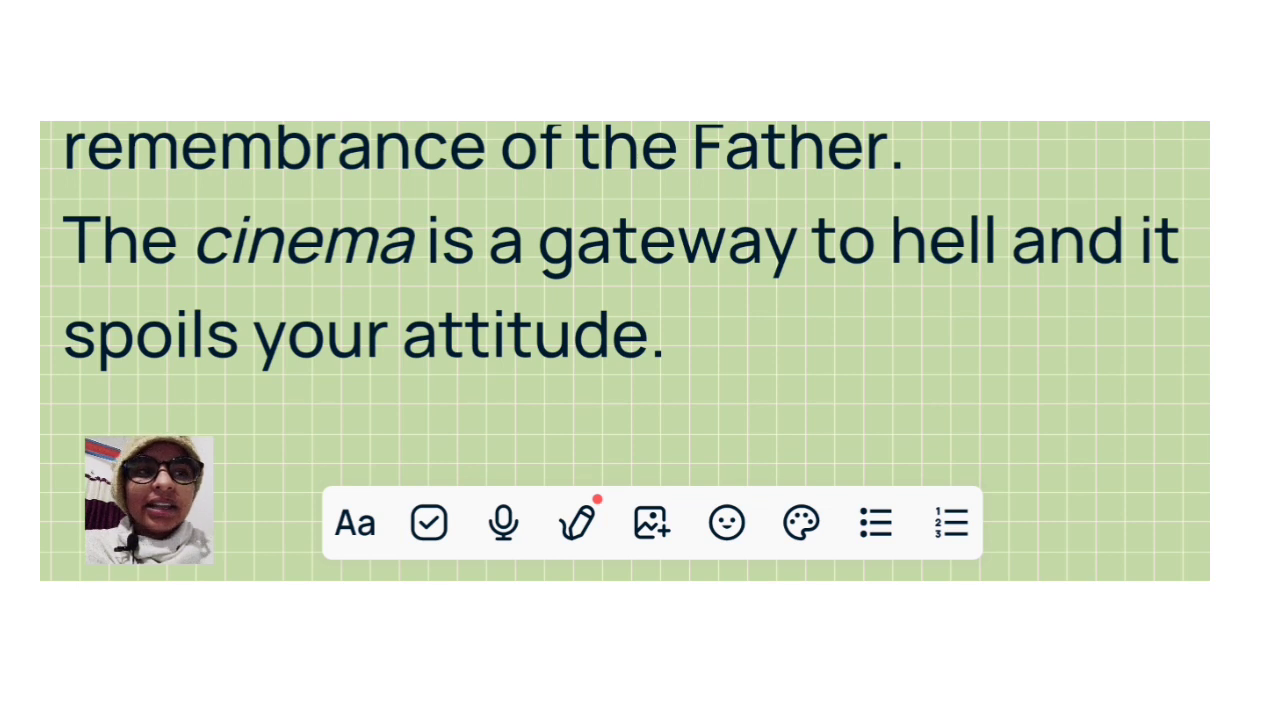
scroll(up, 3)
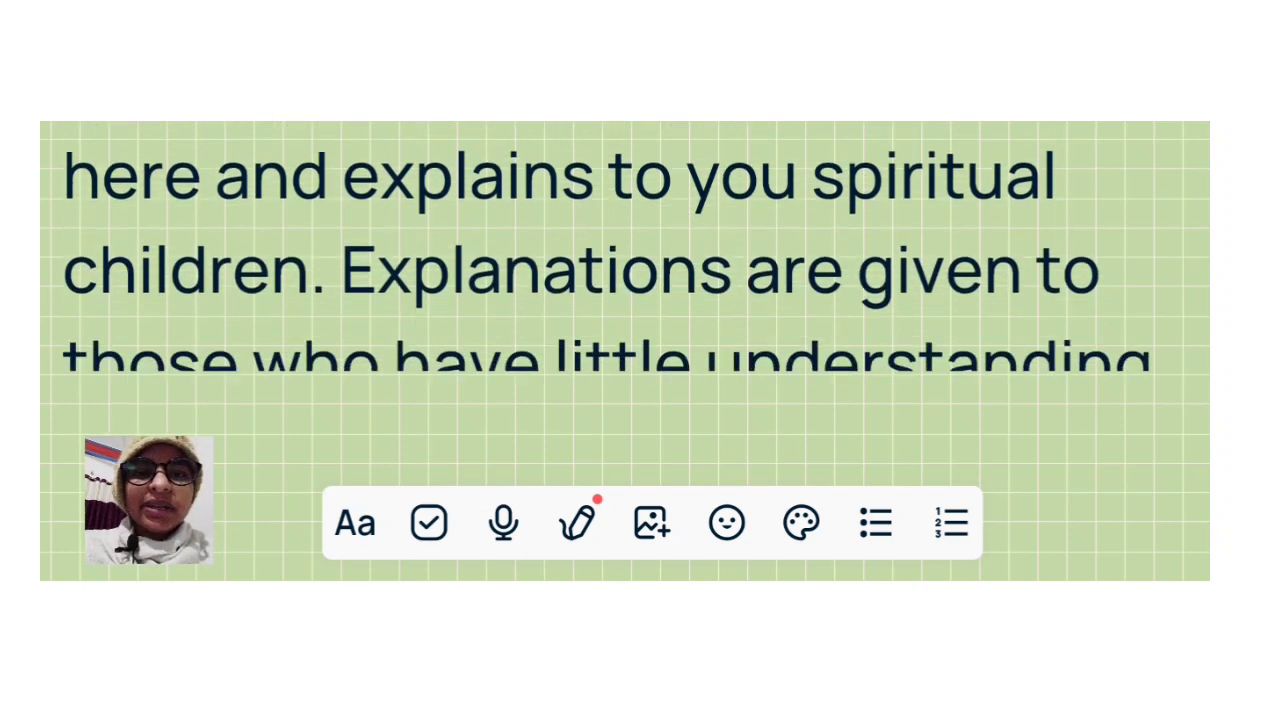
scroll(up, 3)
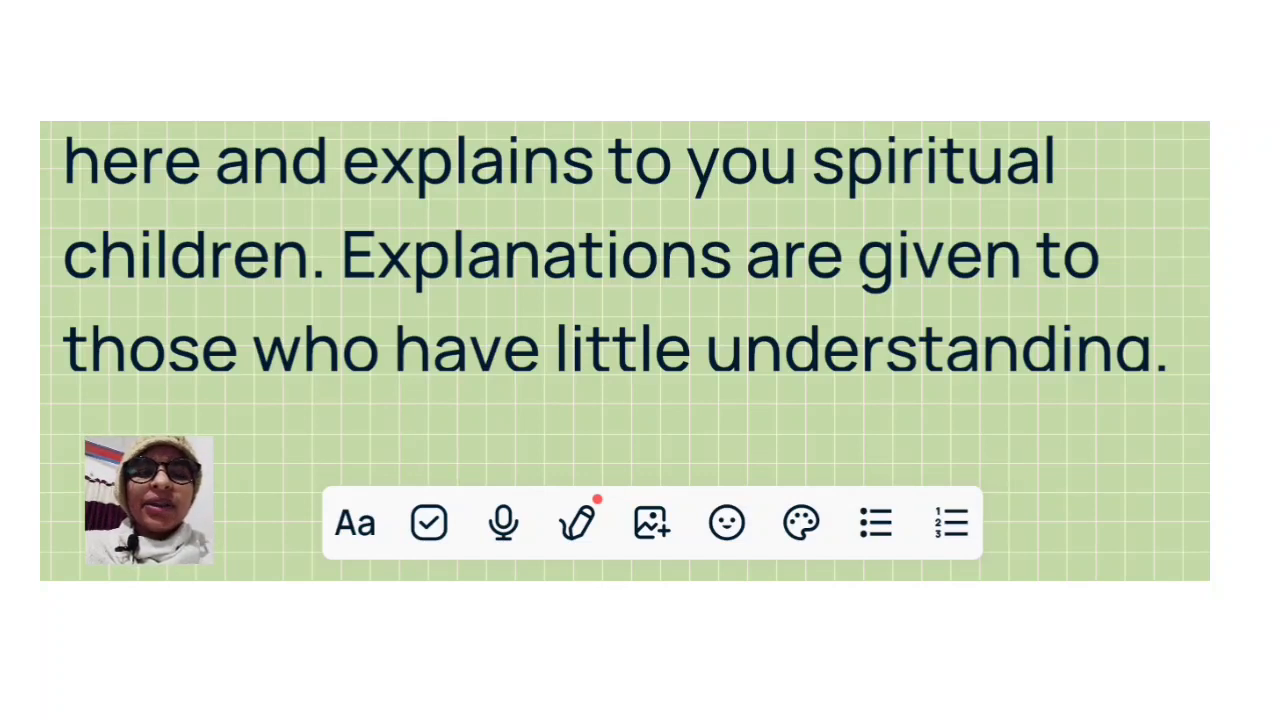
scroll(up, 3)
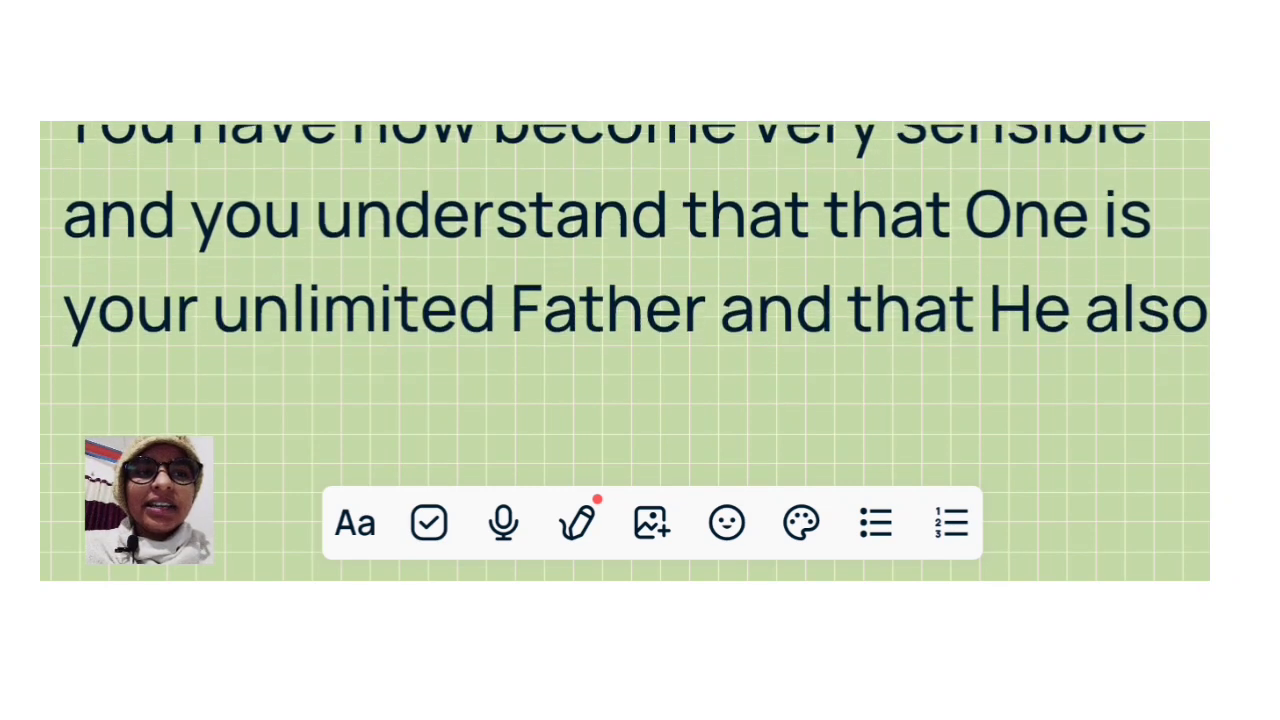
scroll(up, 3)
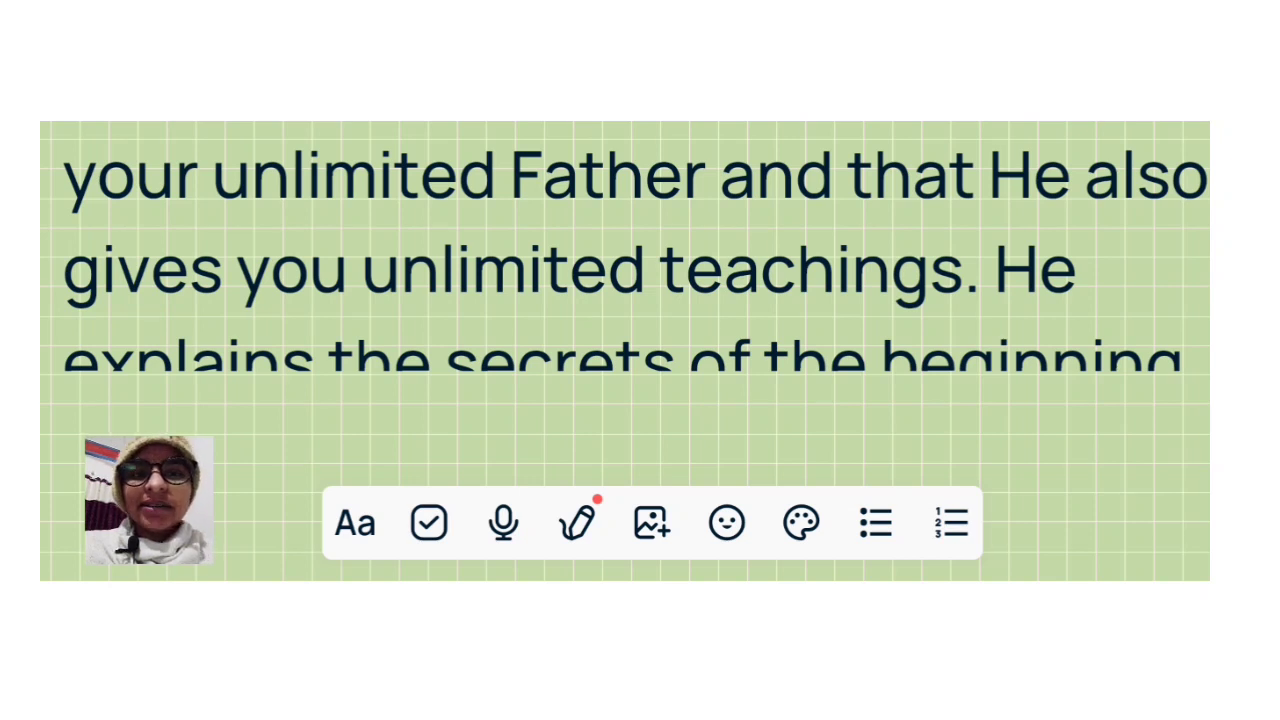
scroll(up, 3)
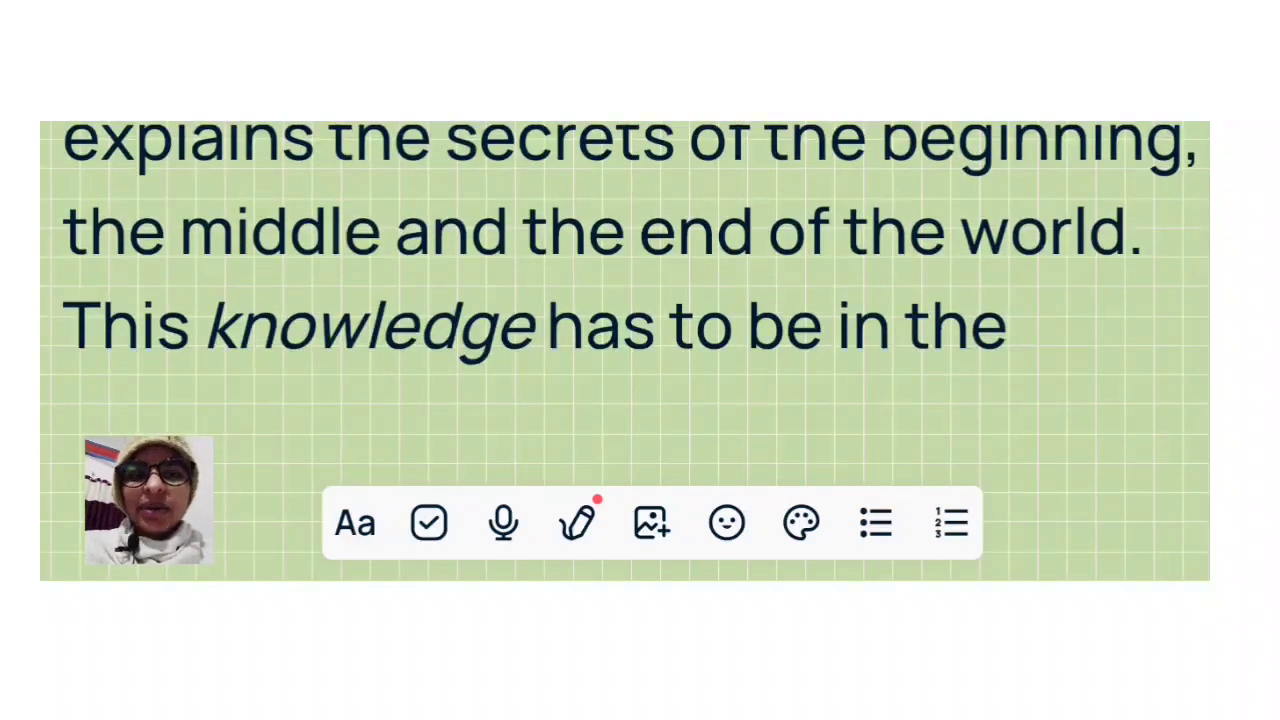
scroll(up, 3)
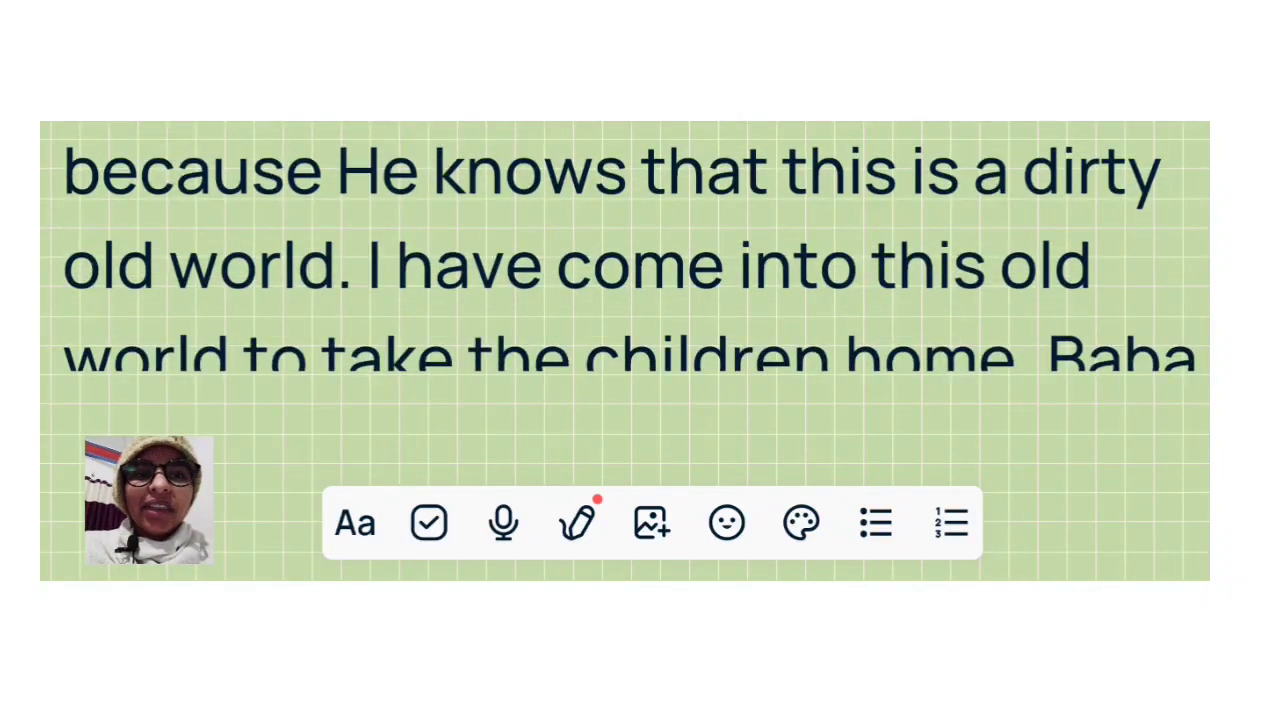
scroll(up, 3)
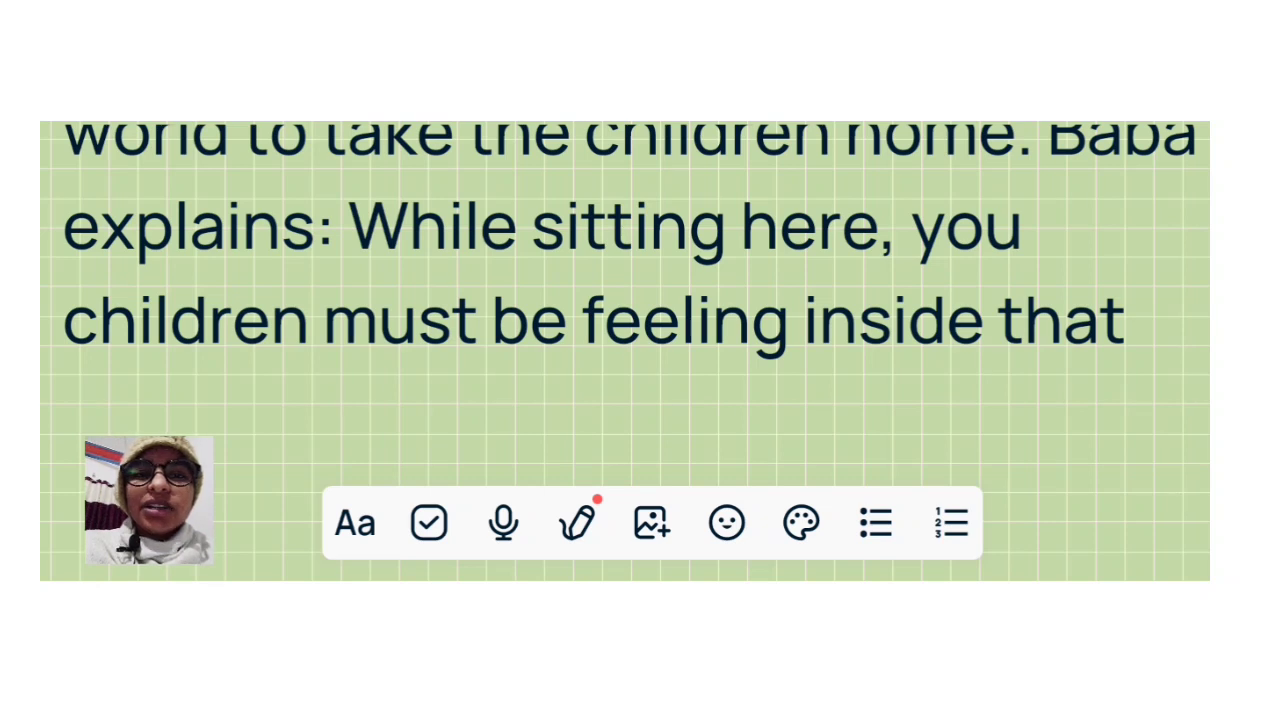
scroll(up, 3)
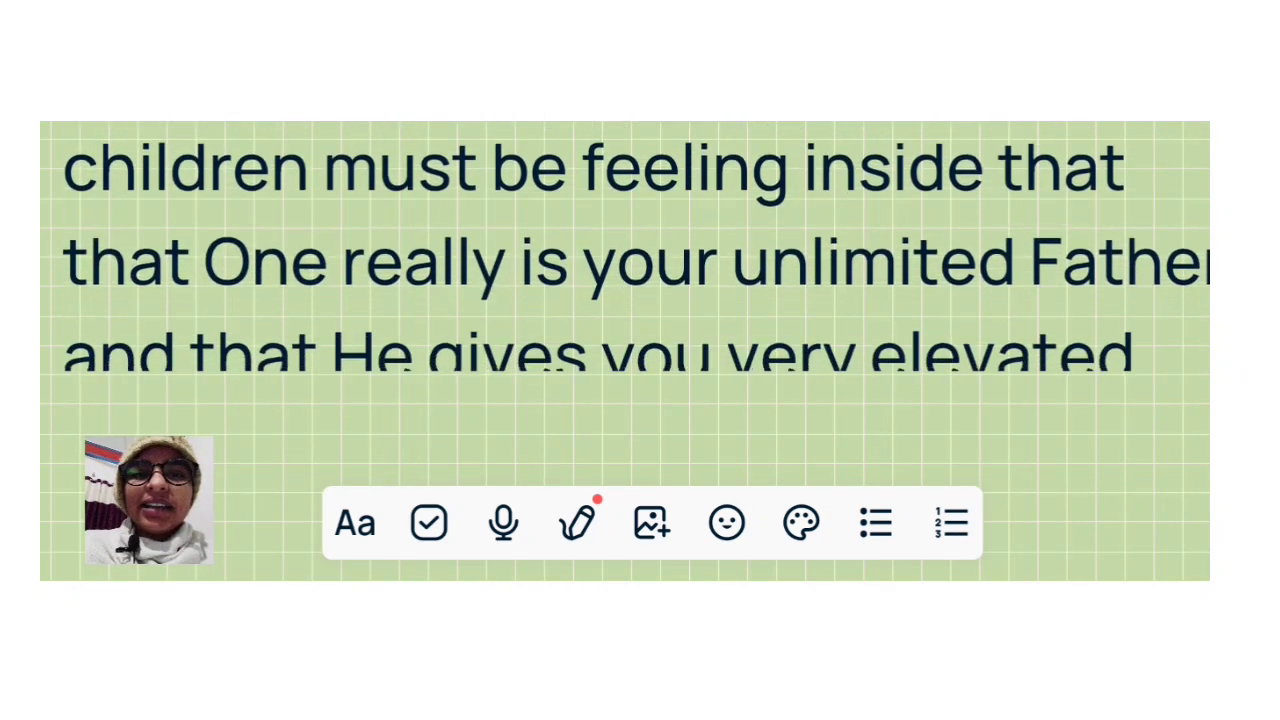
scroll(up, 3)
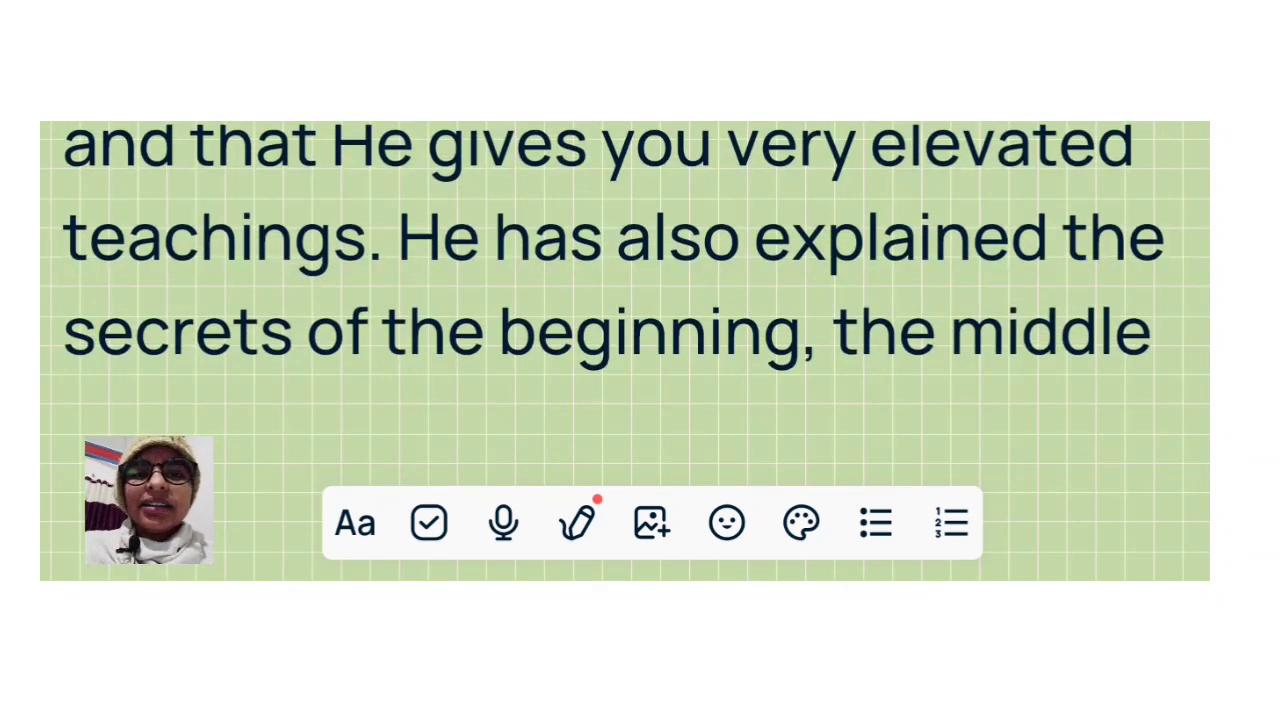
scroll(up, 3)
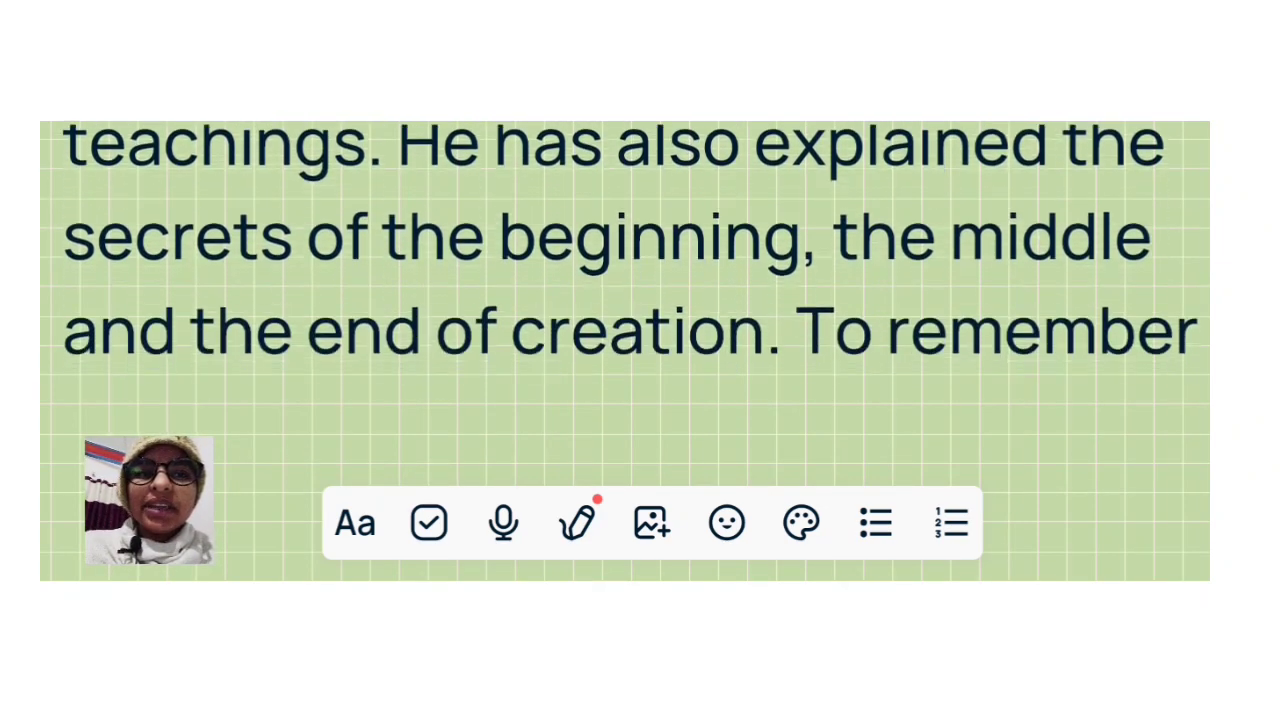
scroll(up, 3)
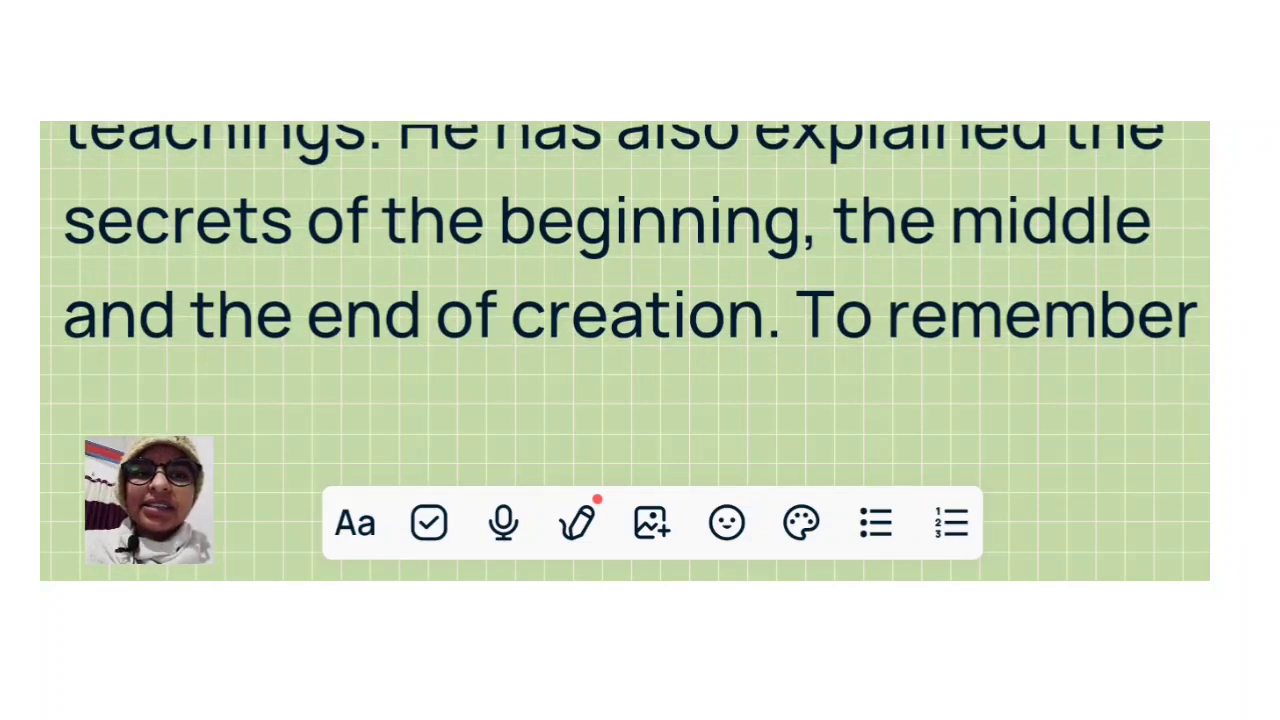
scroll(up, 3)
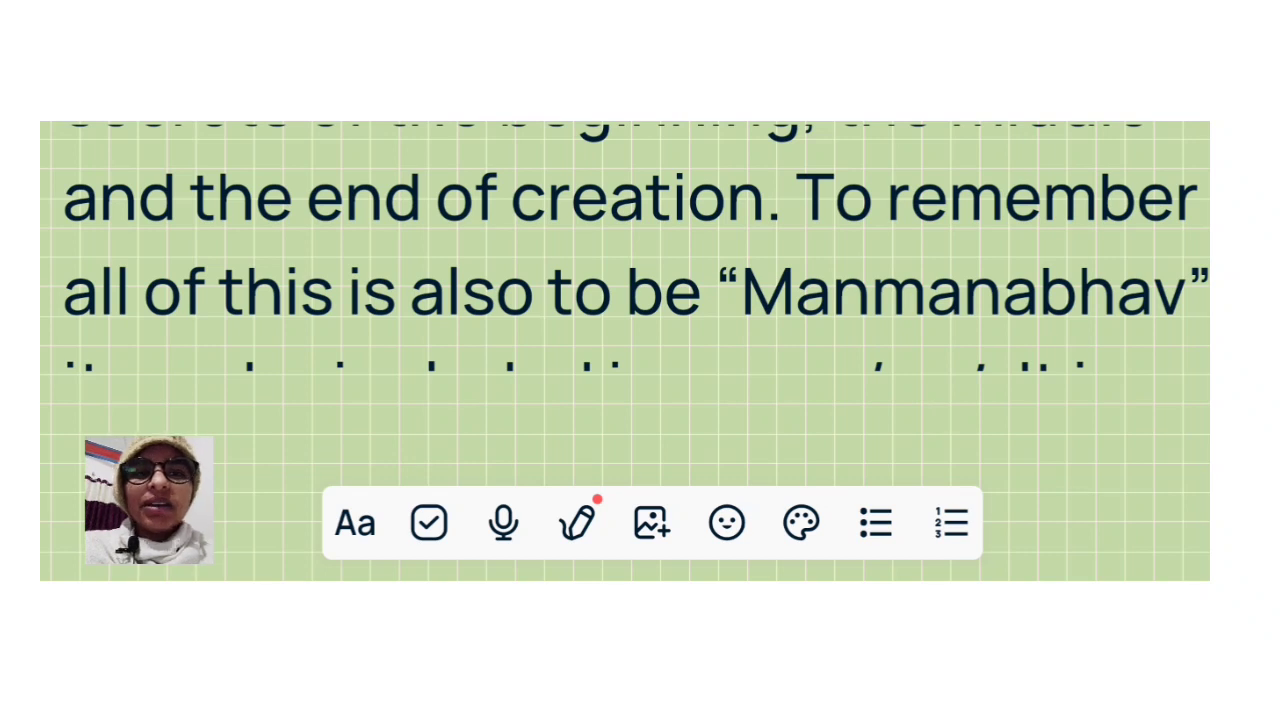
scroll(down, 3)
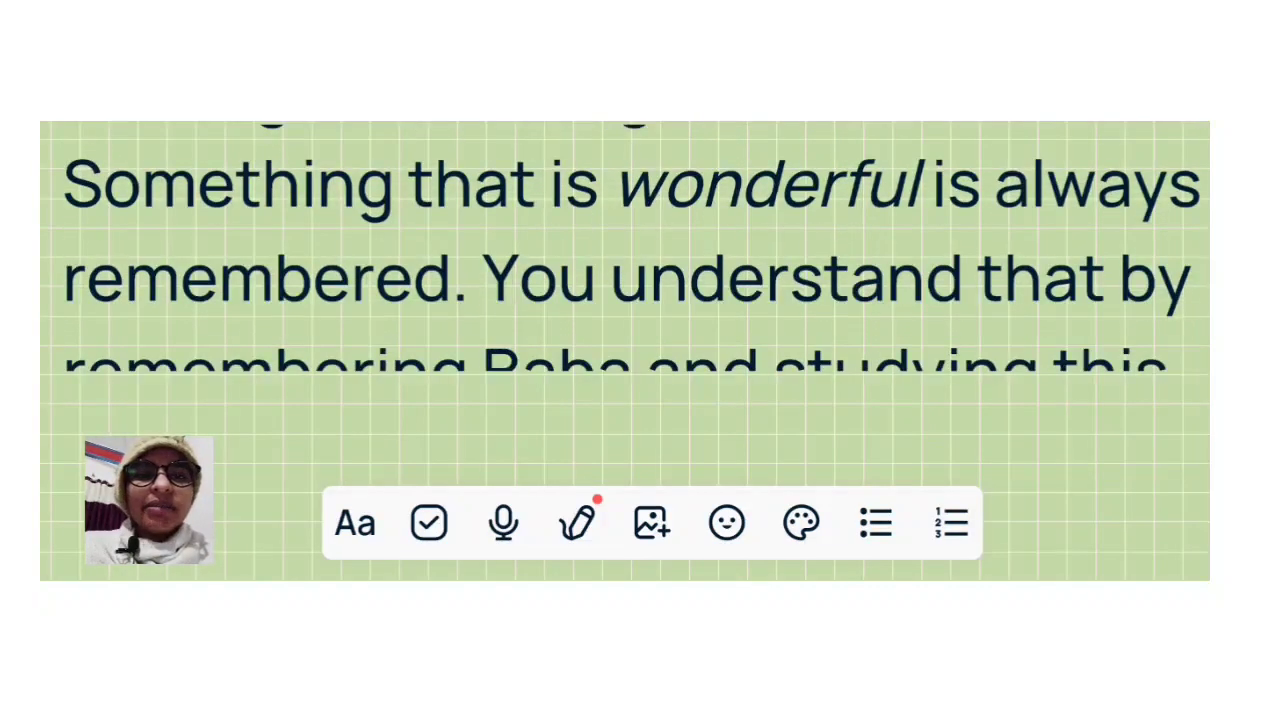
scroll(up, 3)
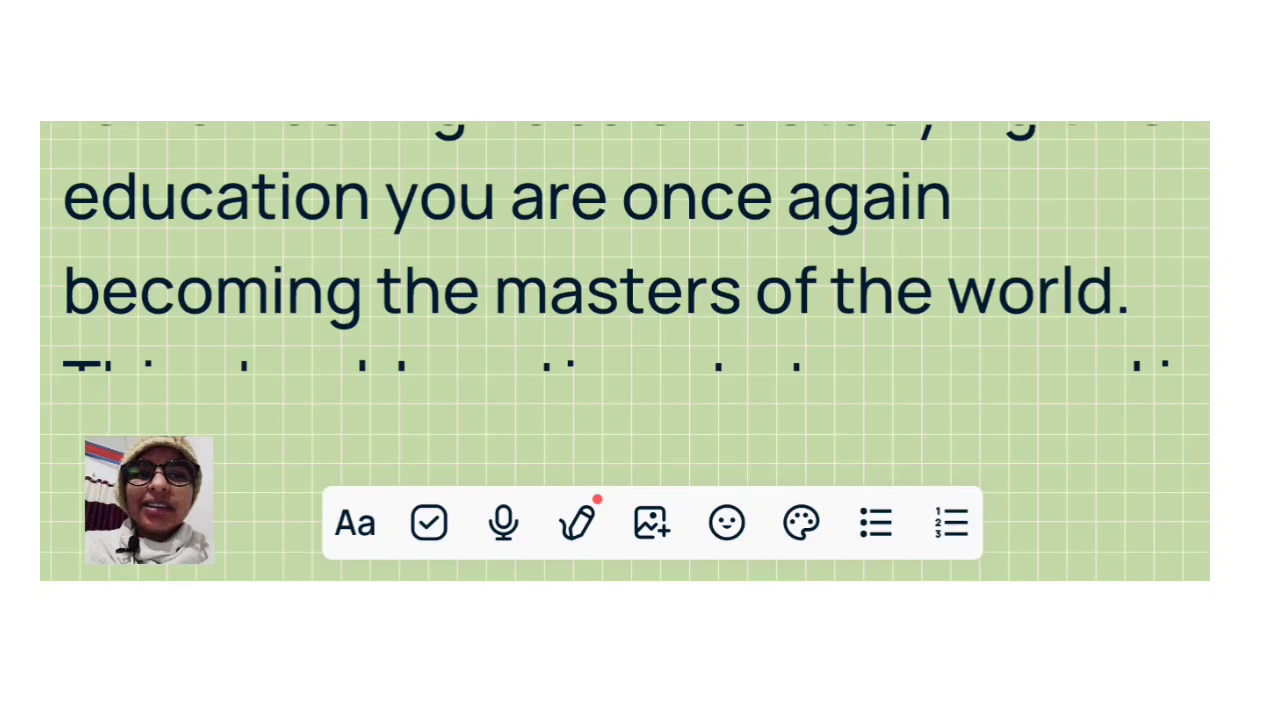
scroll(up, 3)
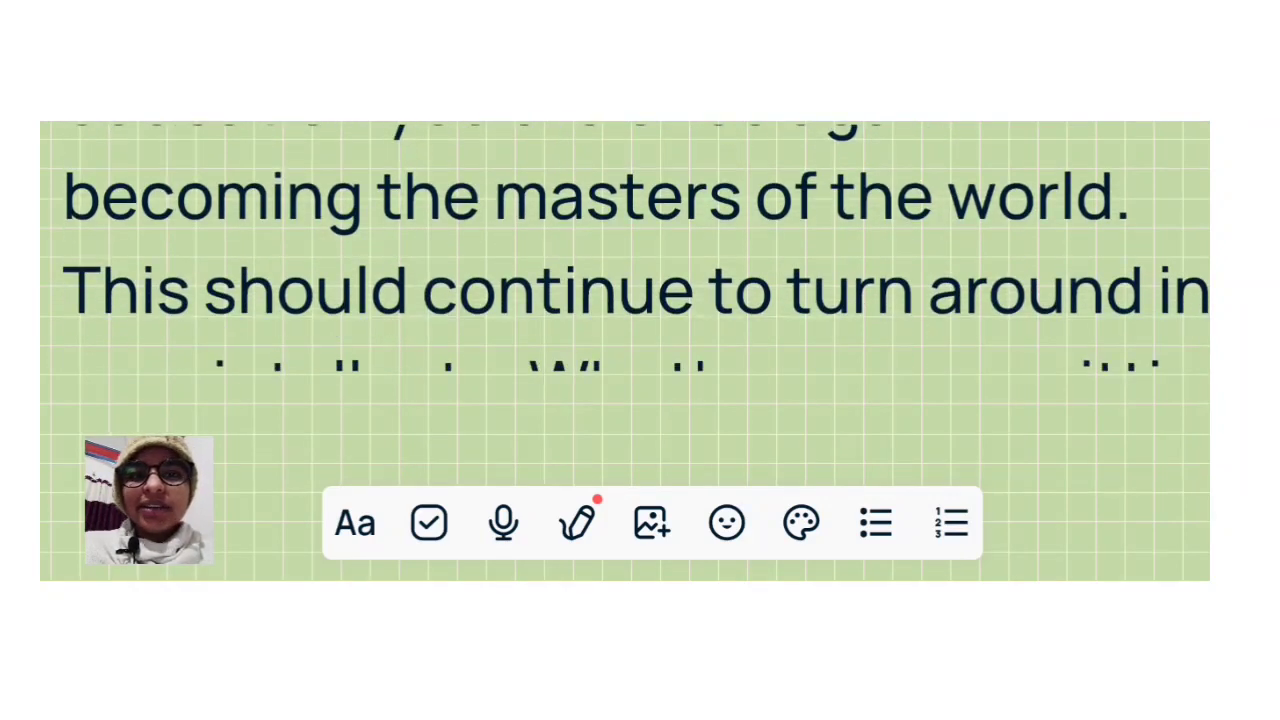
scroll(up, 3)
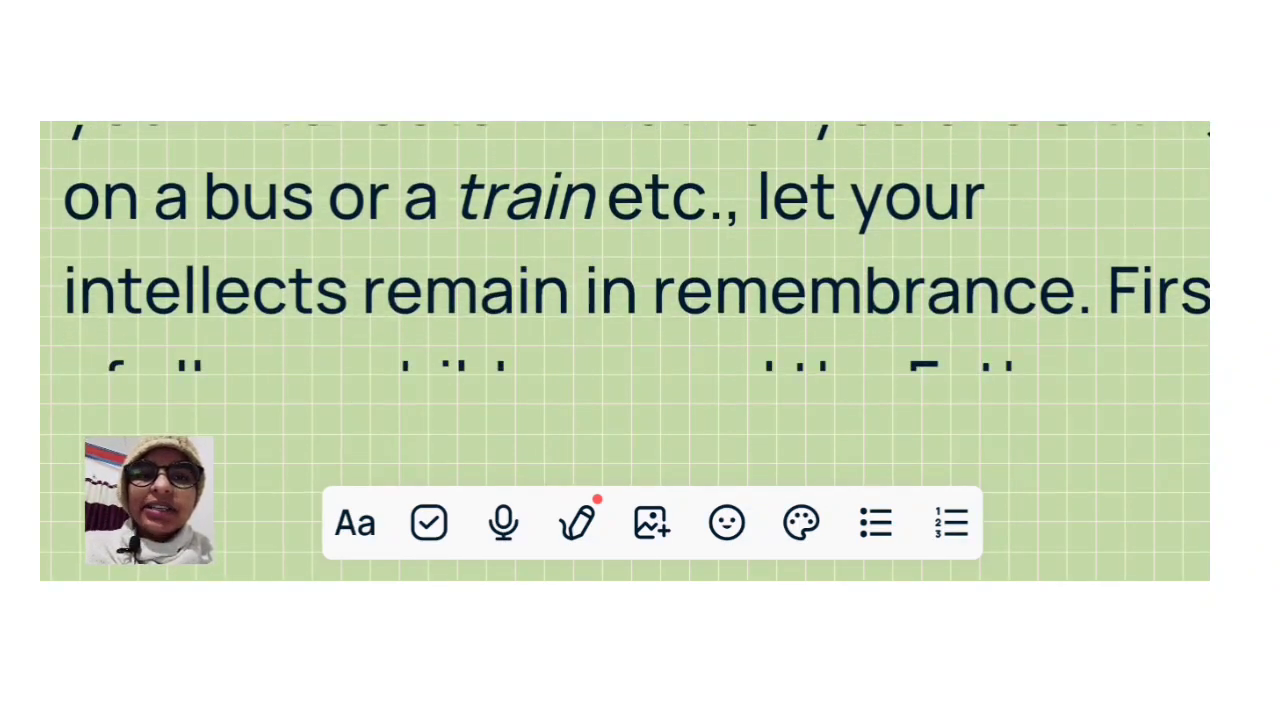
scroll(up, 3)
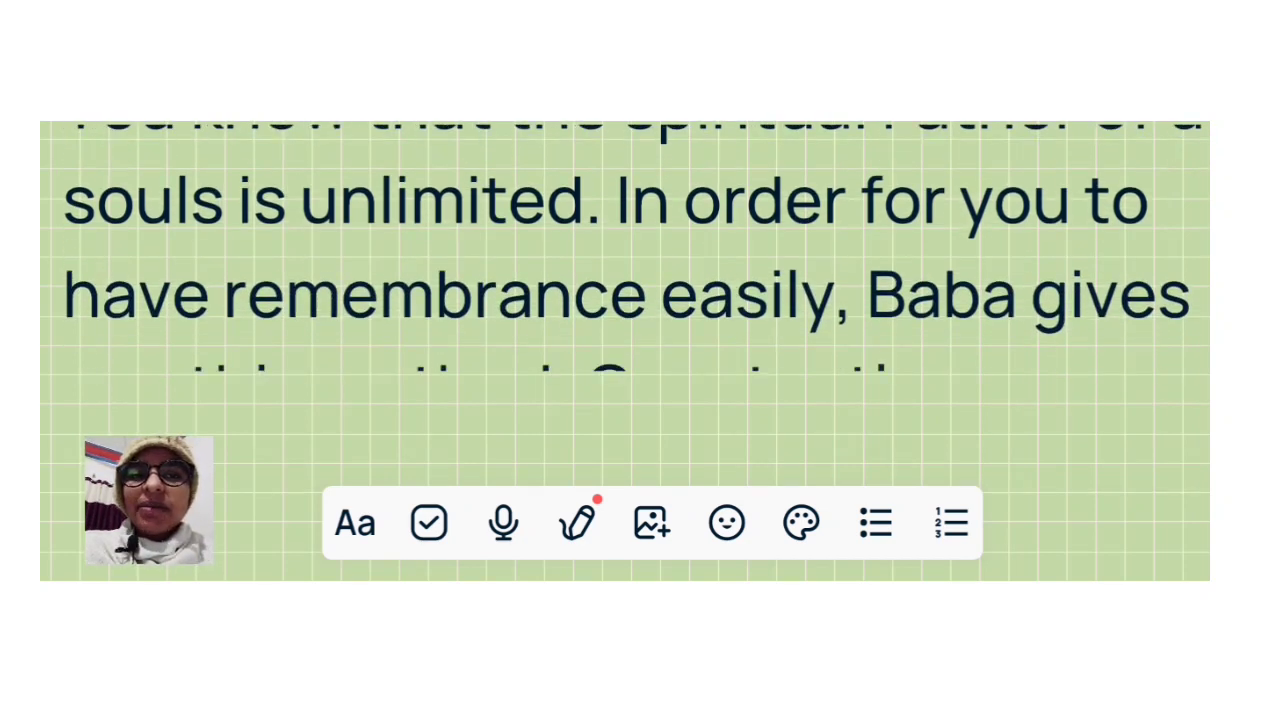
scroll(up, 3)
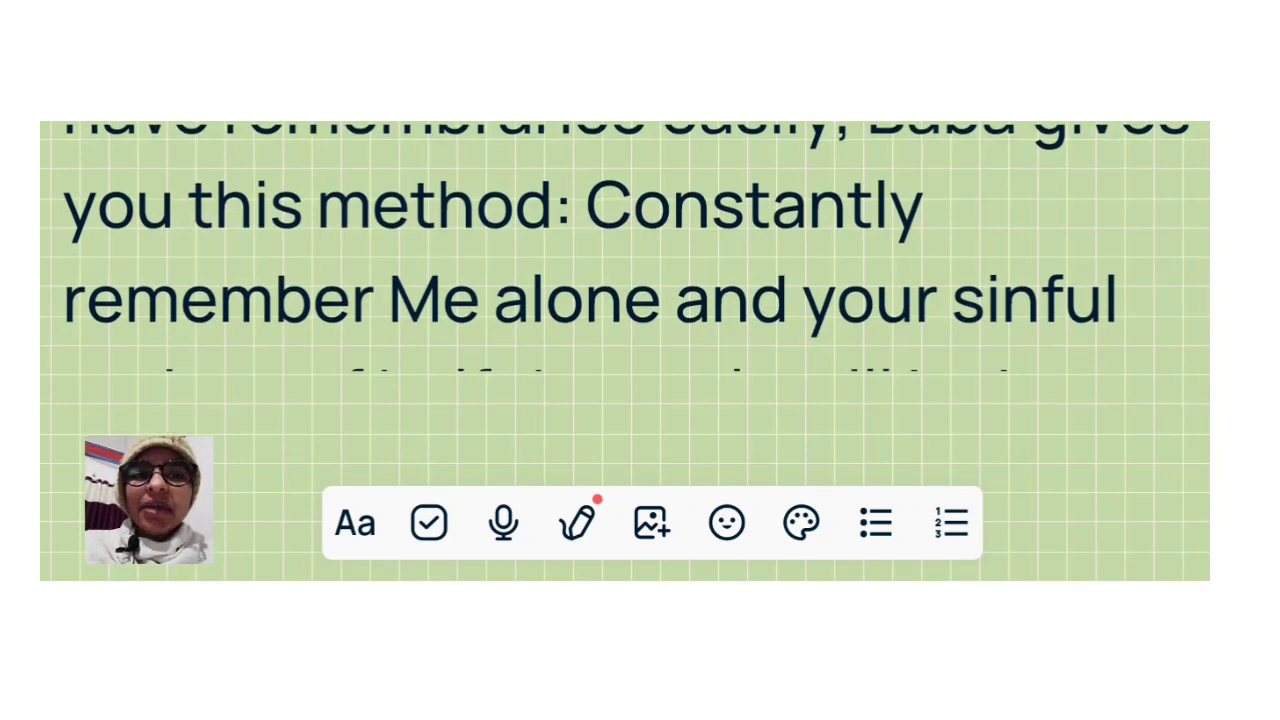
scroll(up, 3)
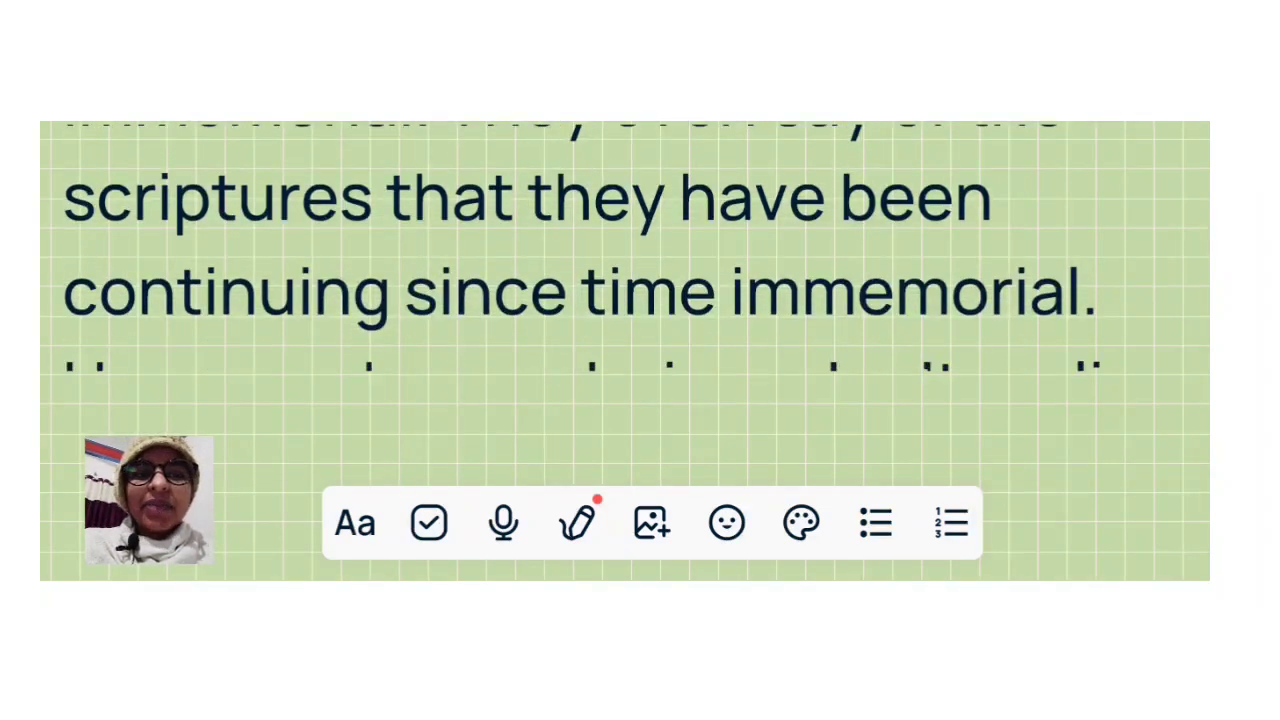
scroll(down, 3)
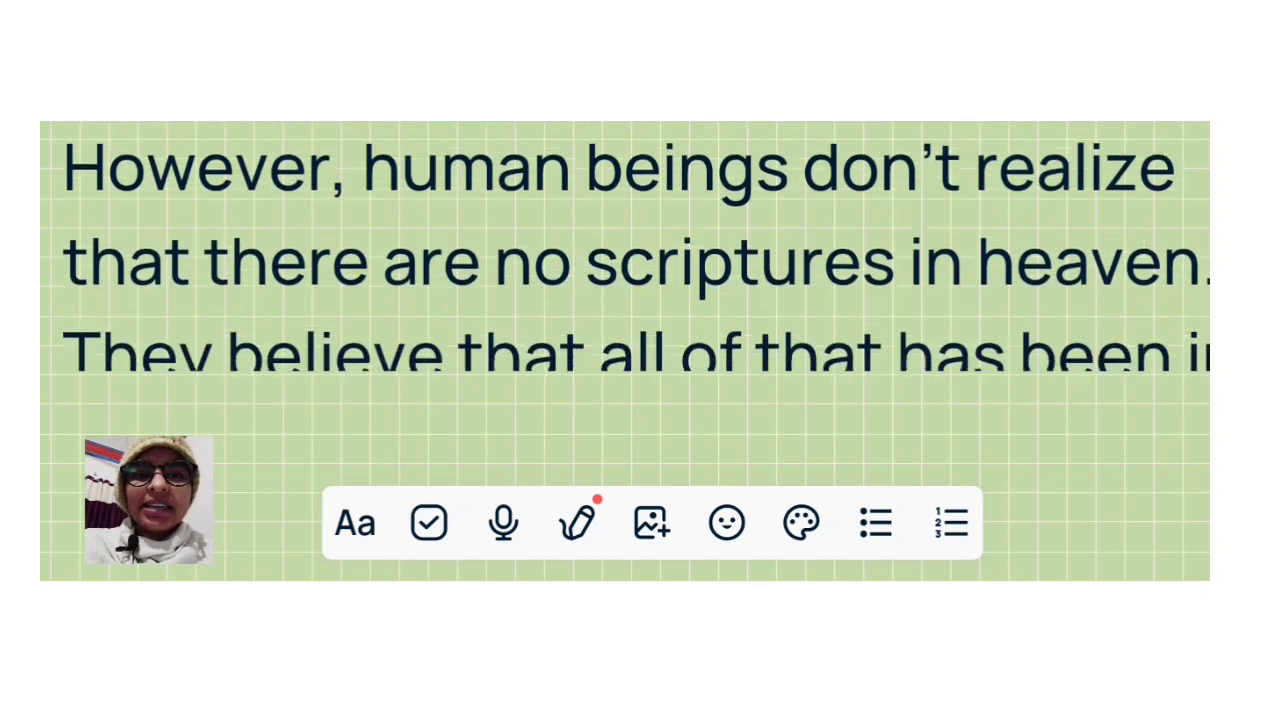
scroll(up, 3)
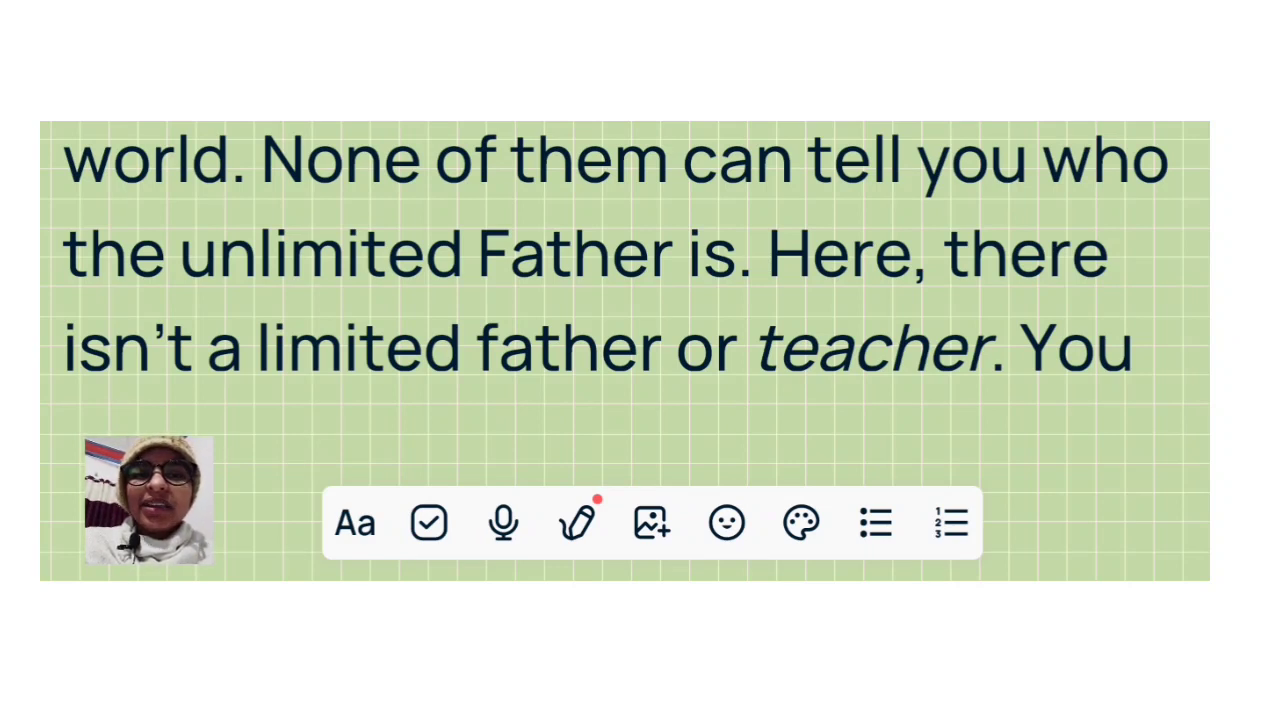
scroll(up, 3)
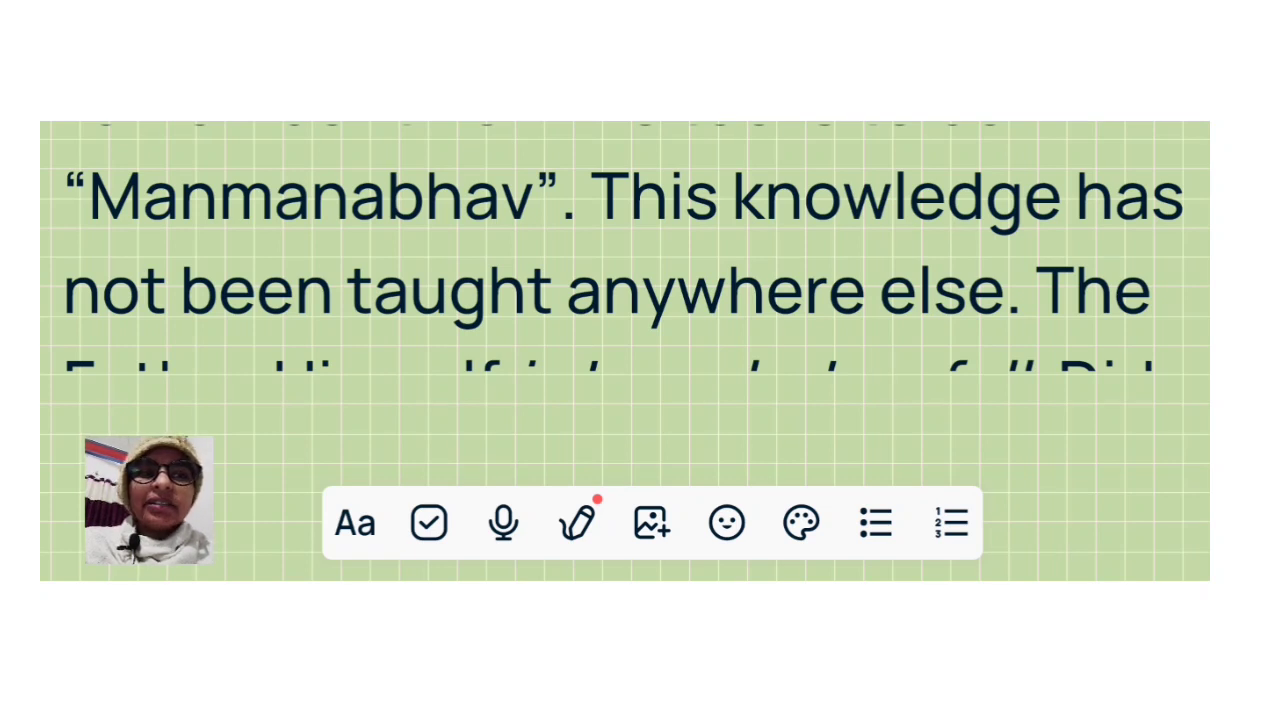
scroll(up, 3)
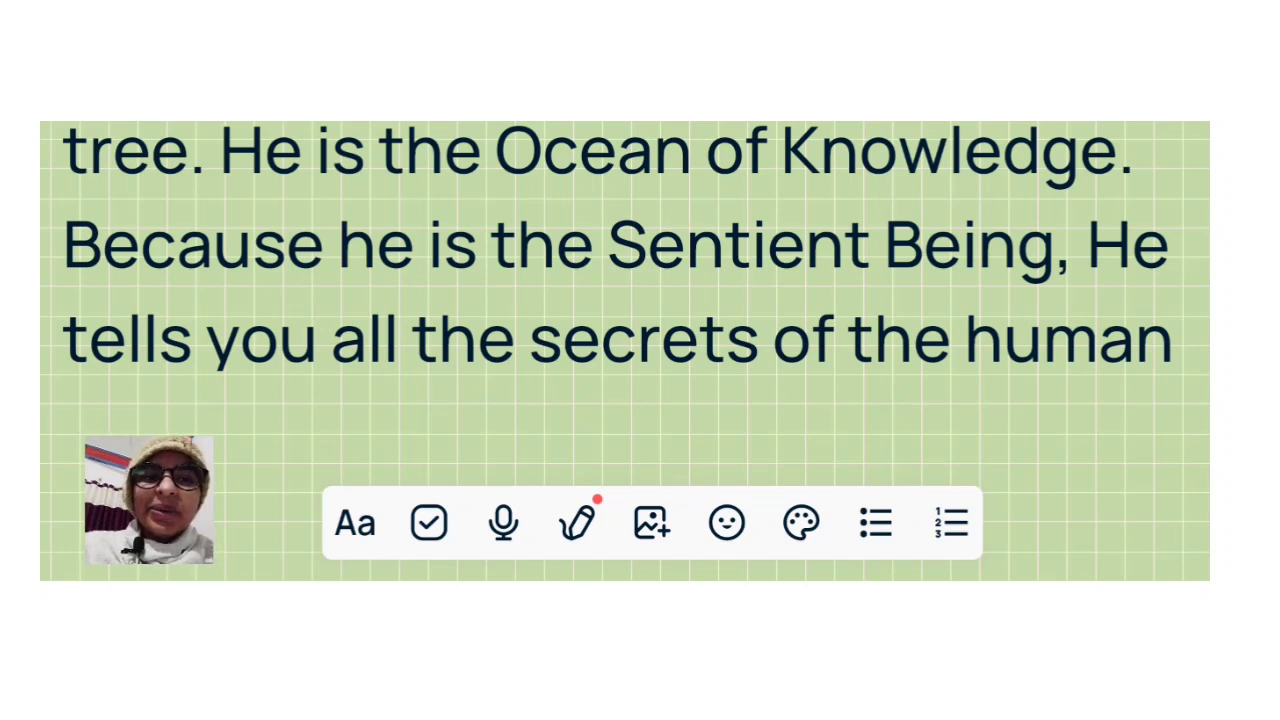
scroll(up, 3)
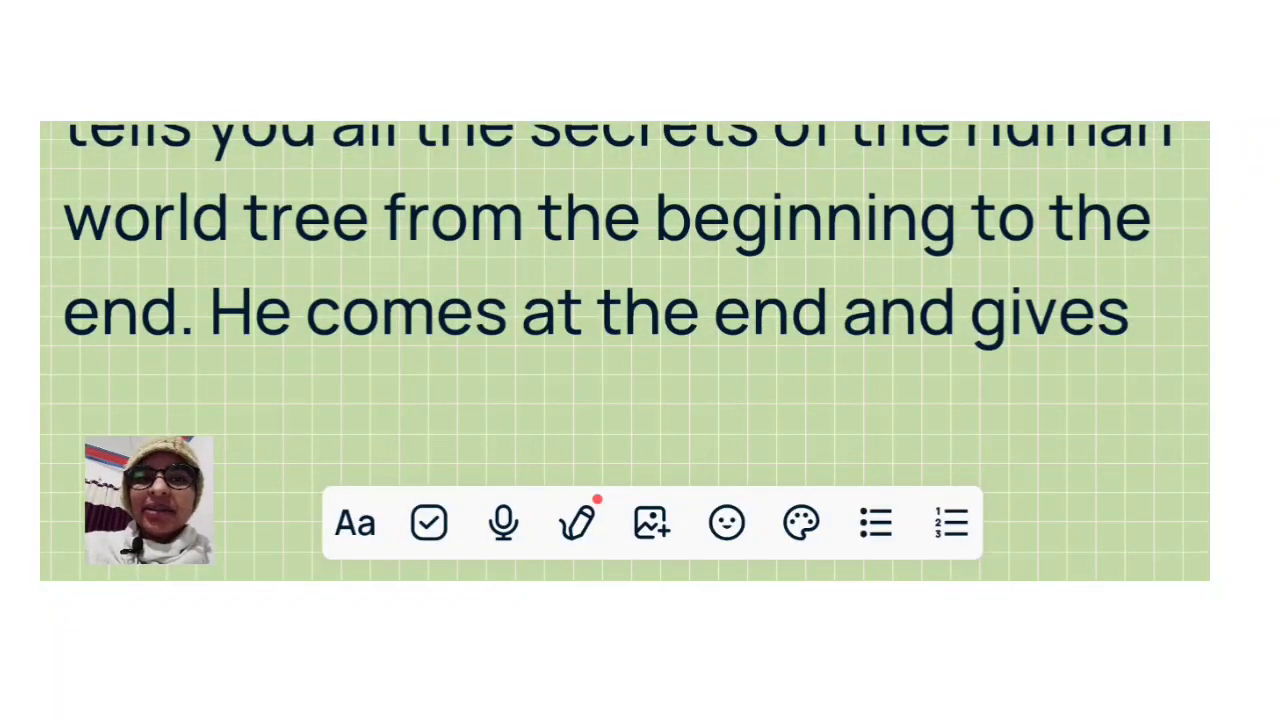
scroll(up, 3)
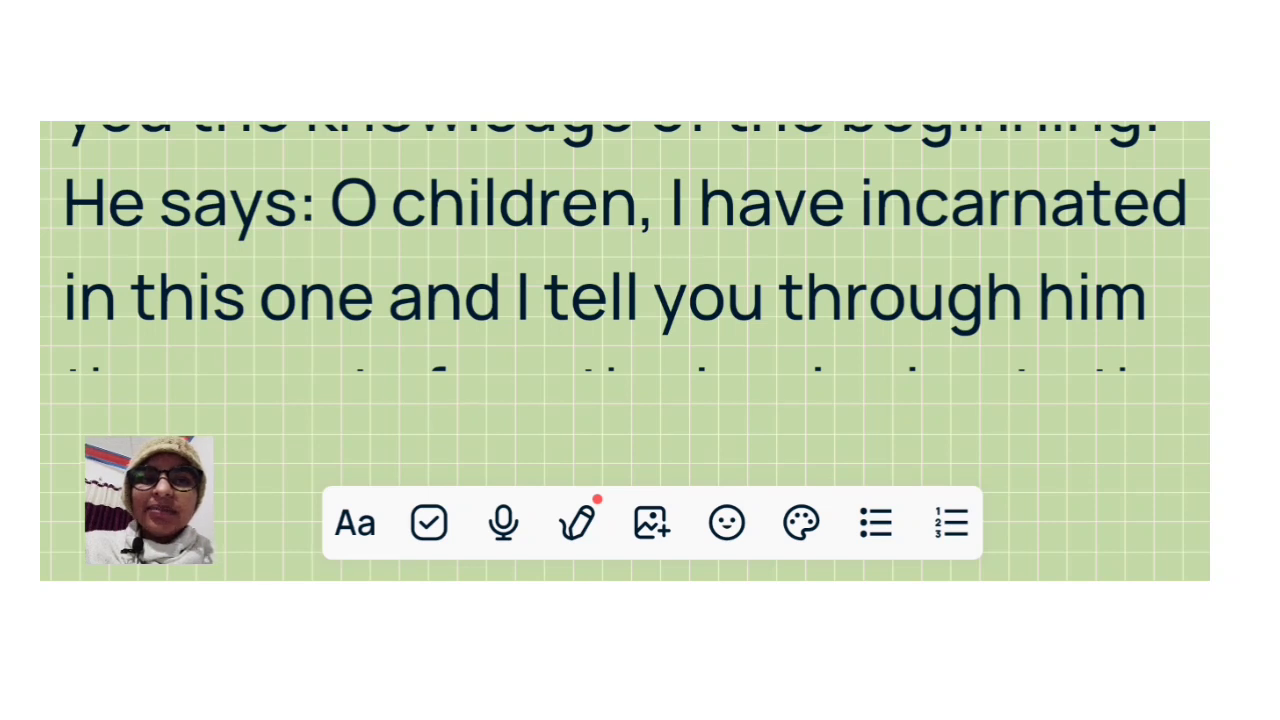
scroll(up, 3)
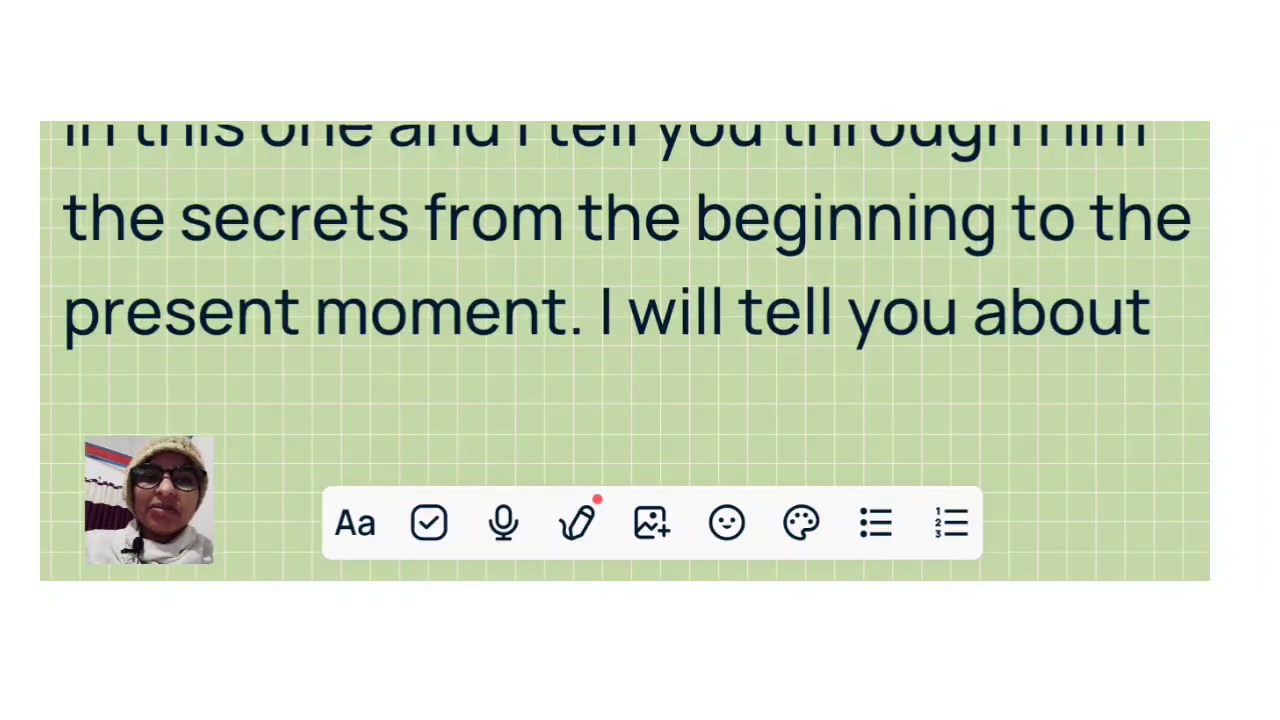
scroll(up, 3)
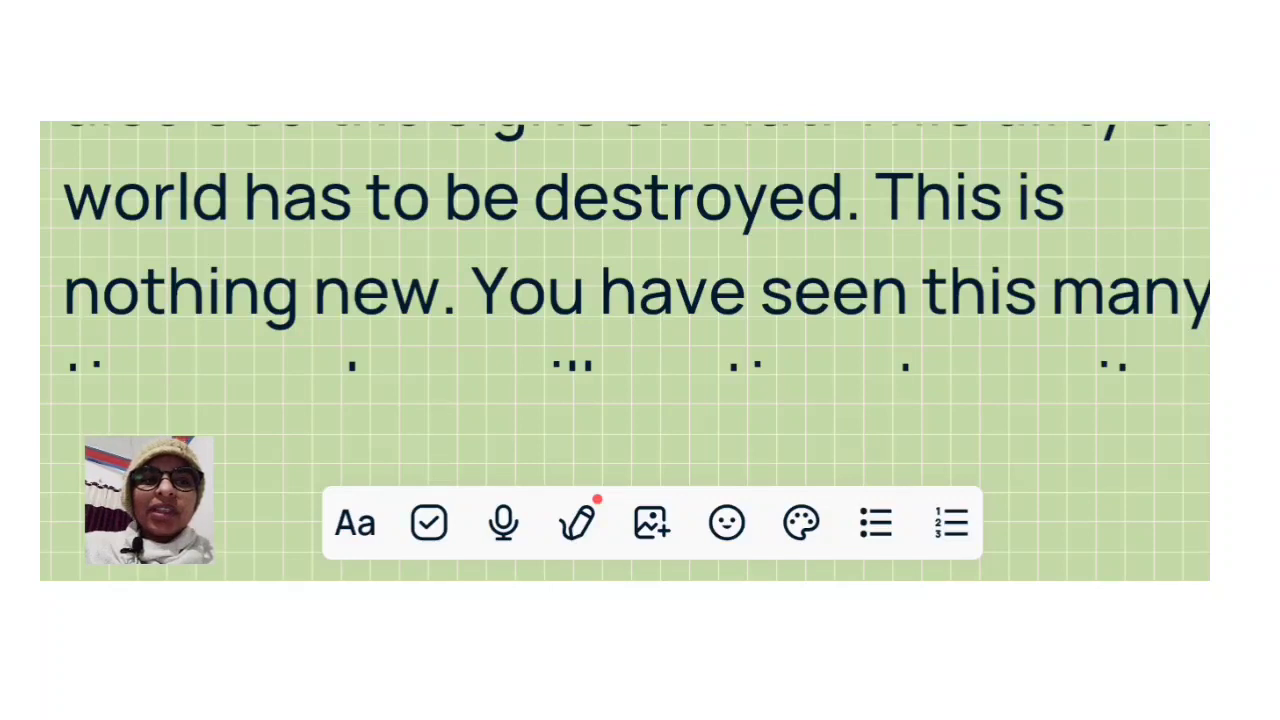
scroll(up, 3)
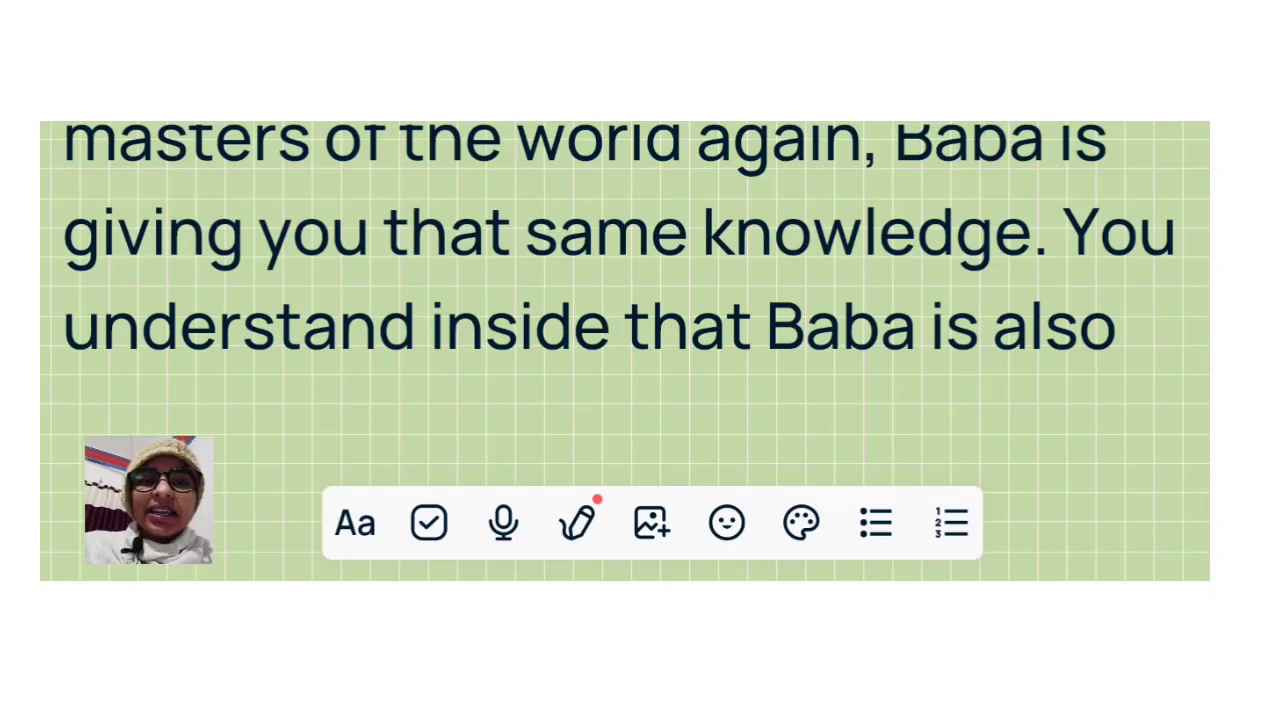
scroll(up, 3)
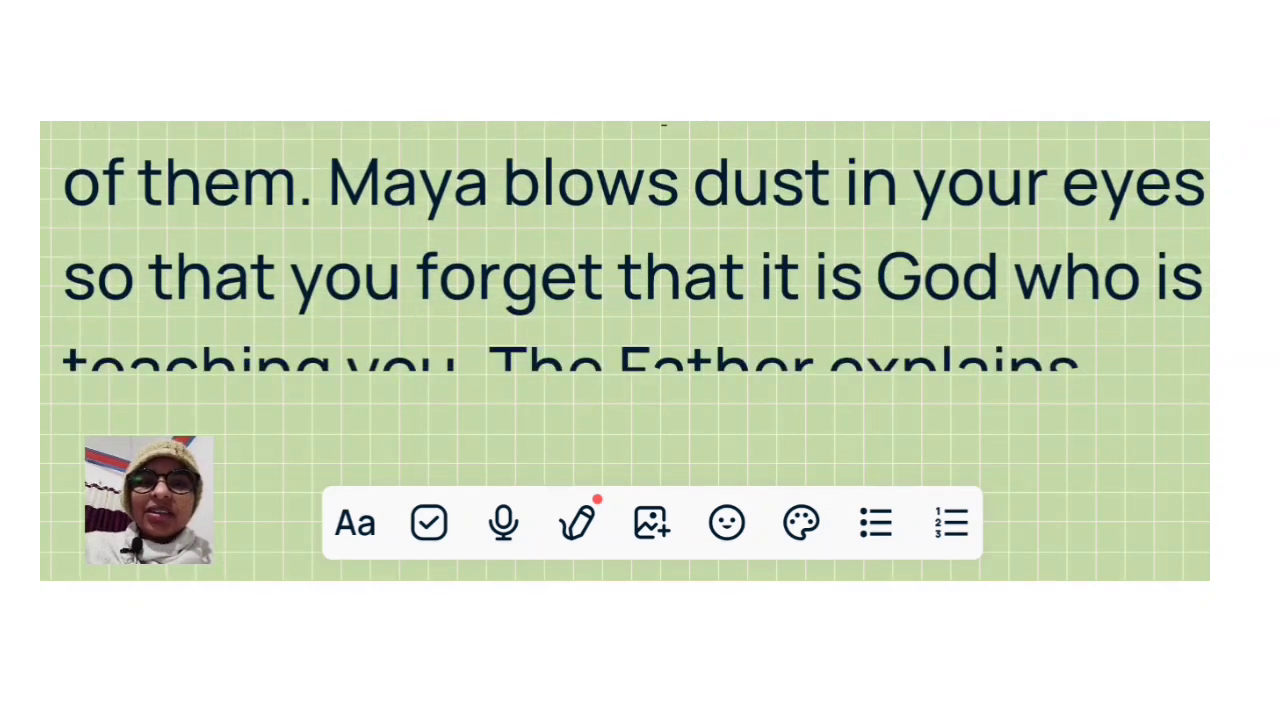
scroll(up, 3)
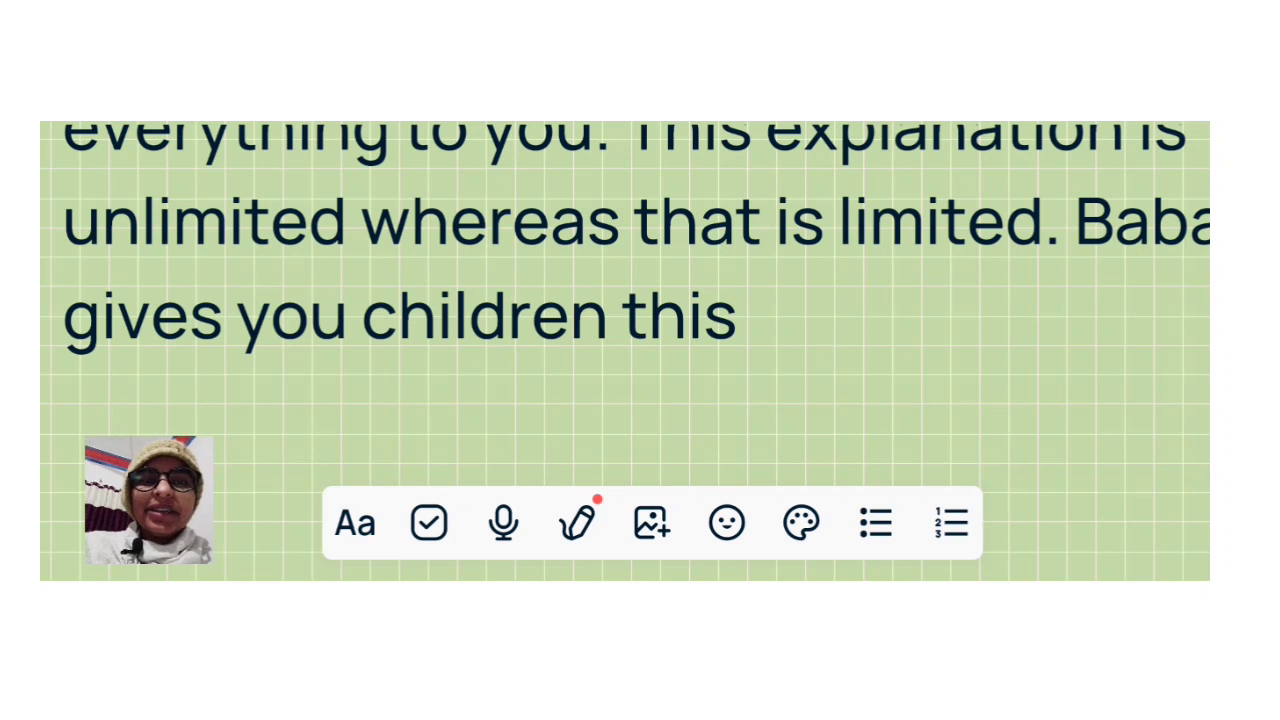
scroll(down, 3)
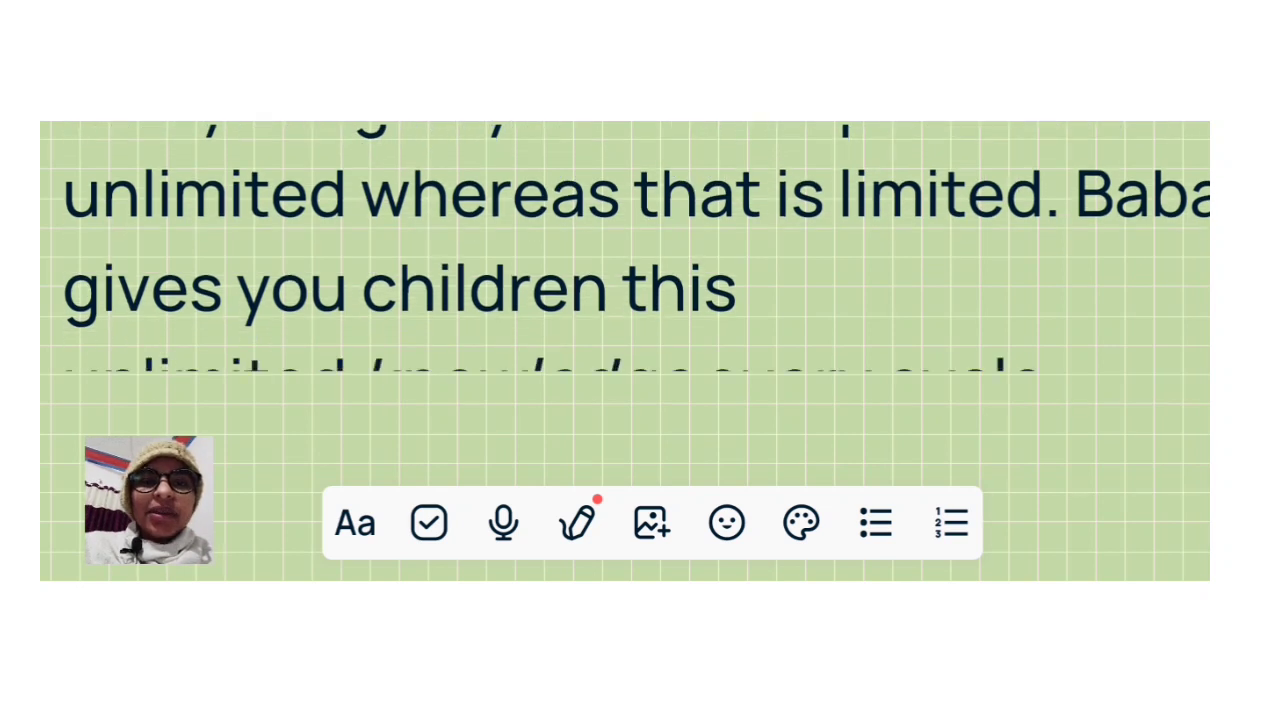
scroll(up, 3)
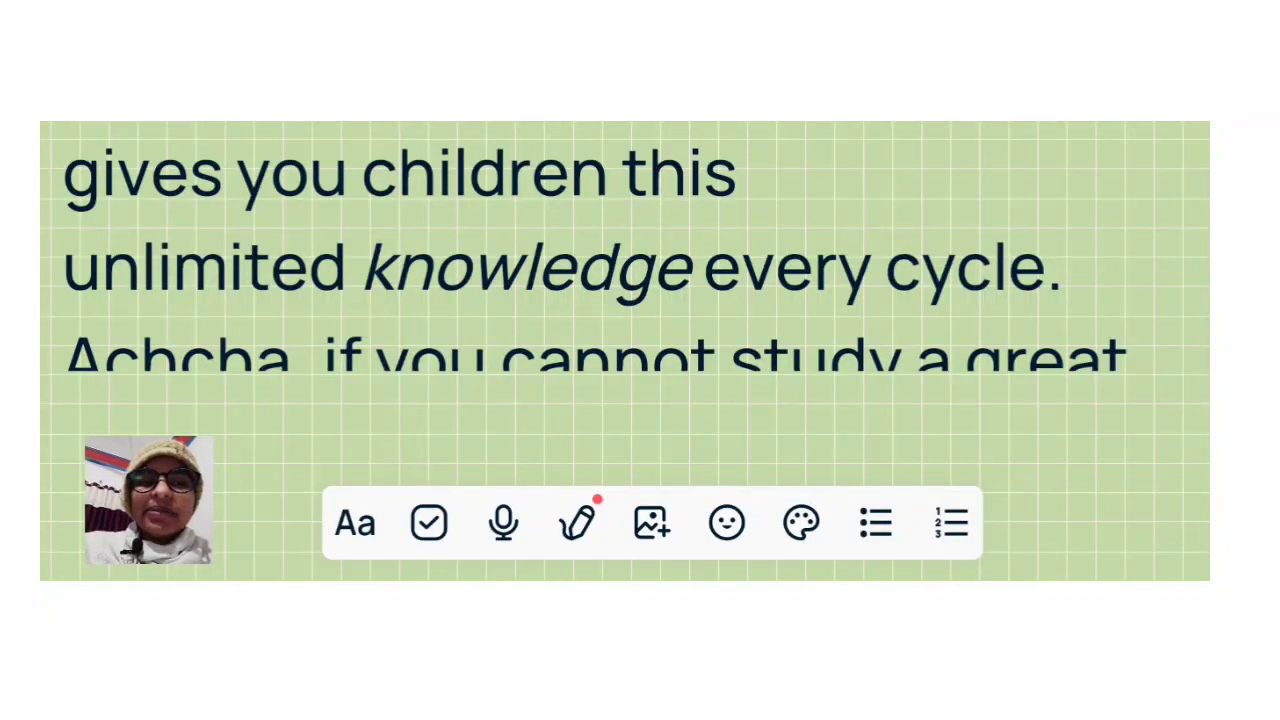
scroll(down, 3)
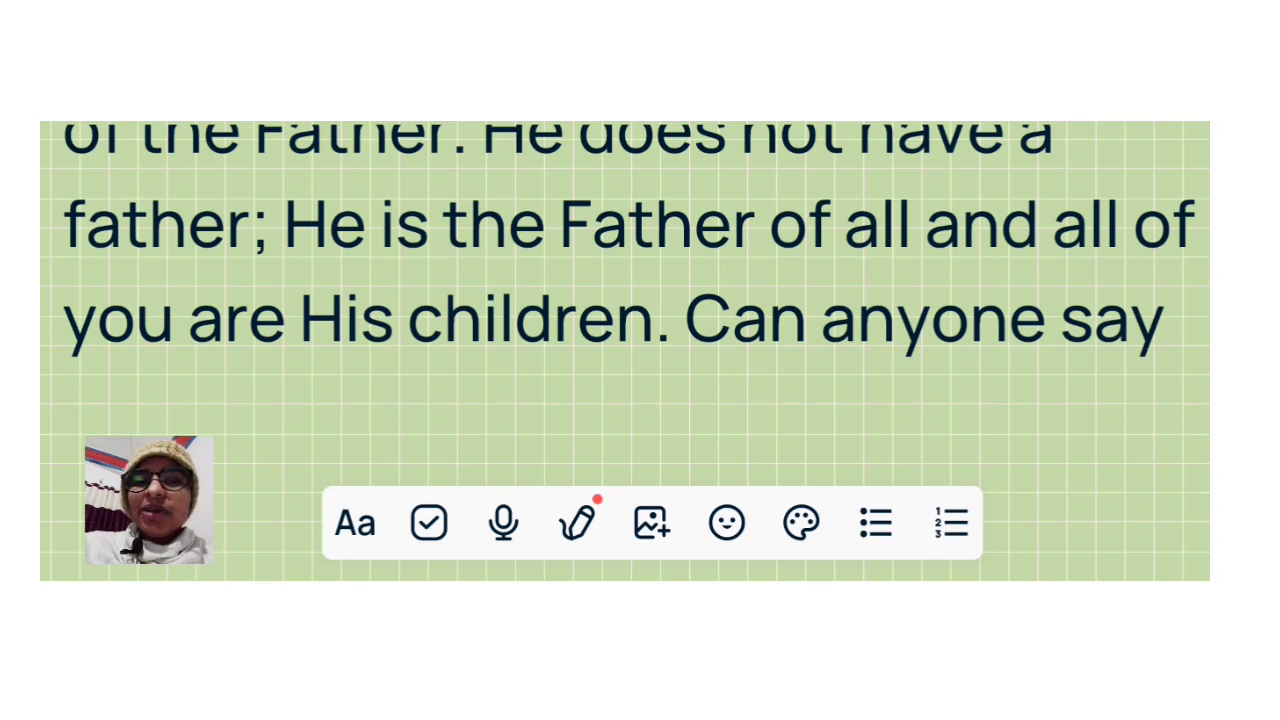
scroll(up, 3)
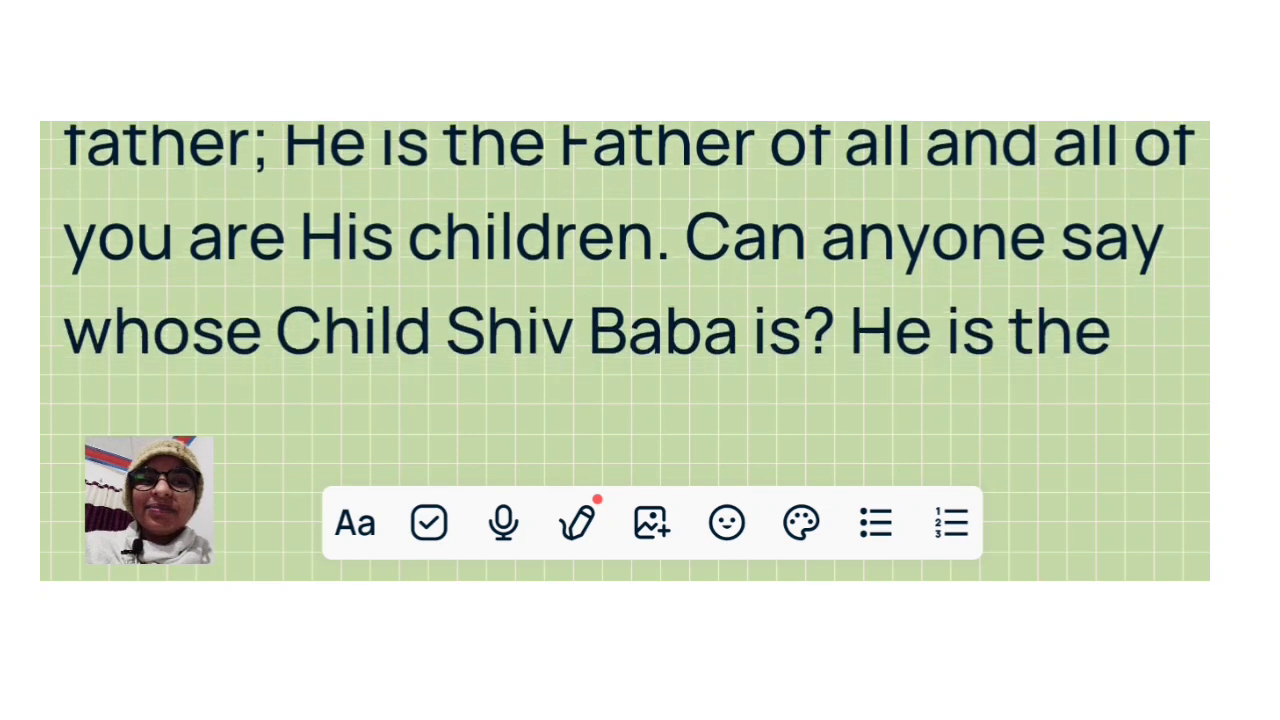
scroll(up, 3)
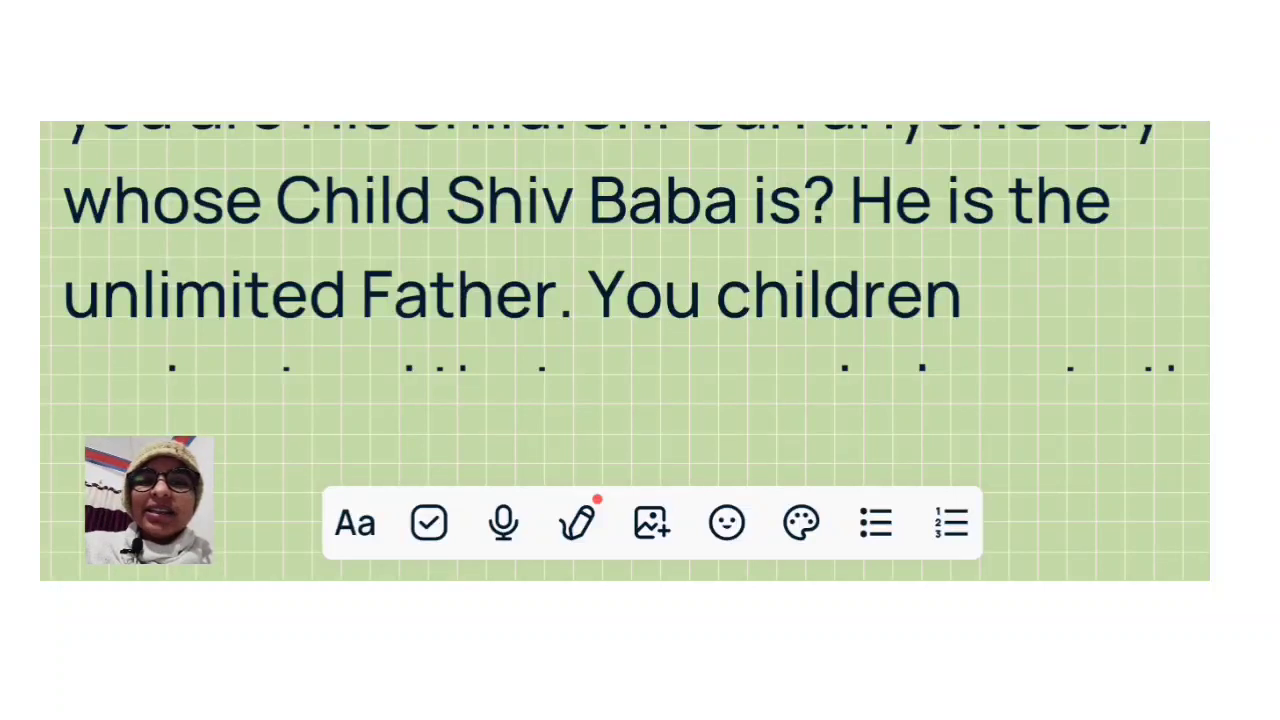
scroll(up, 3)
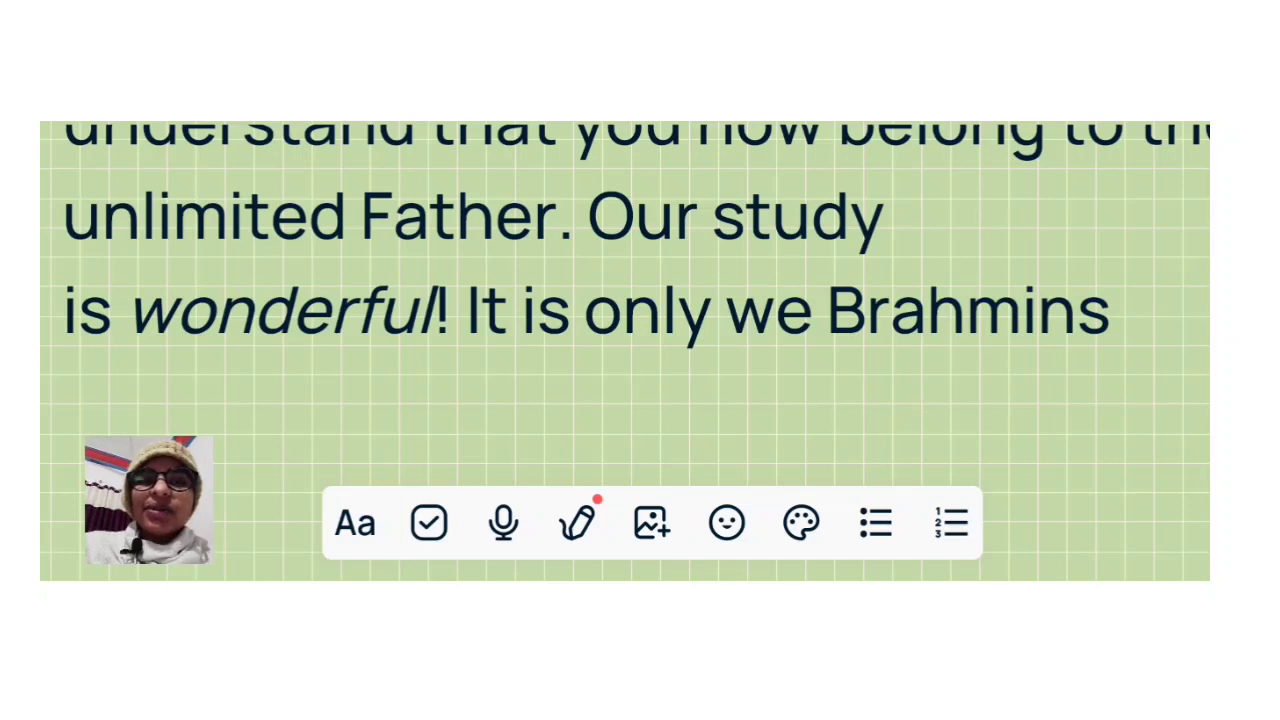
scroll(up, 3)
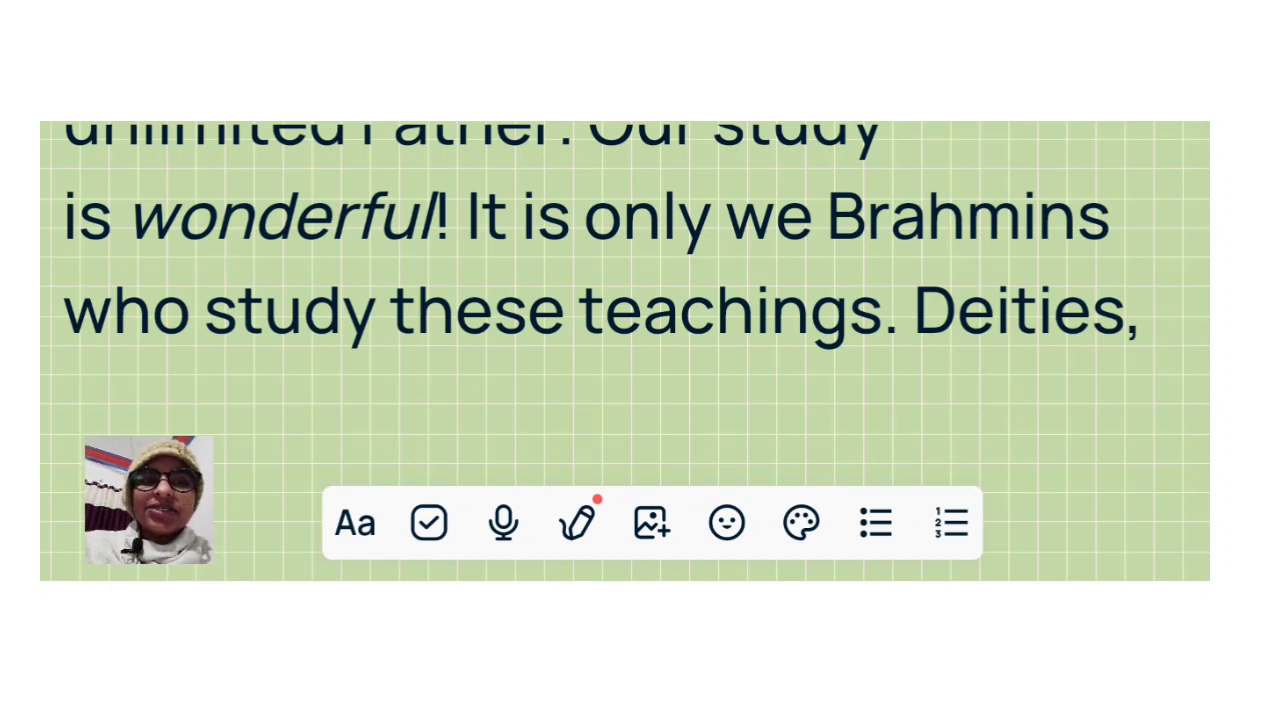
scroll(up, 3)
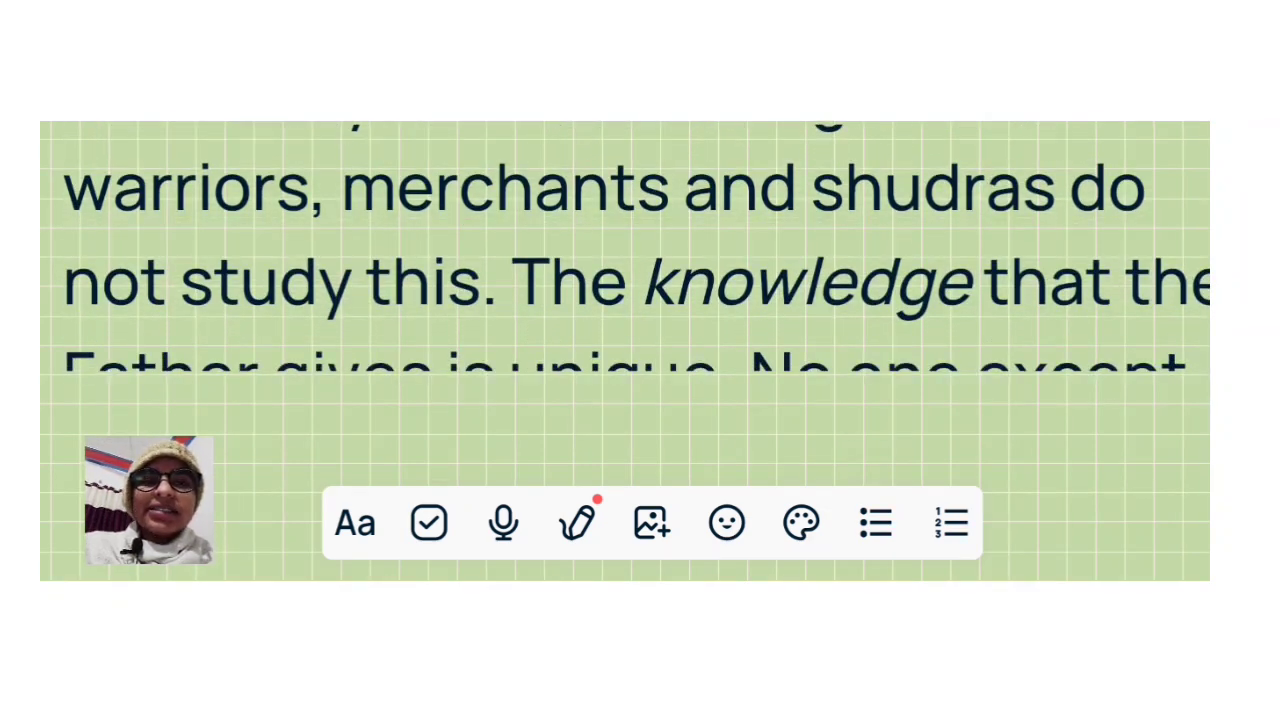
scroll(up, 3)
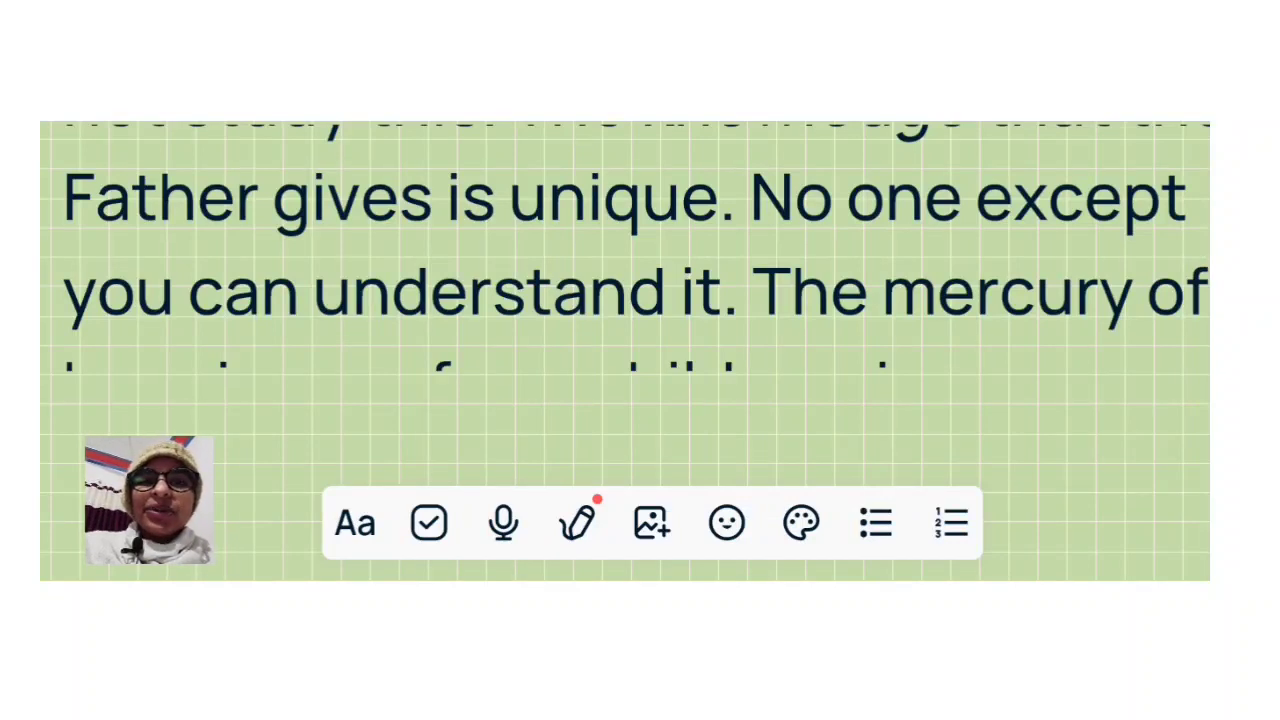
scroll(up, 3)
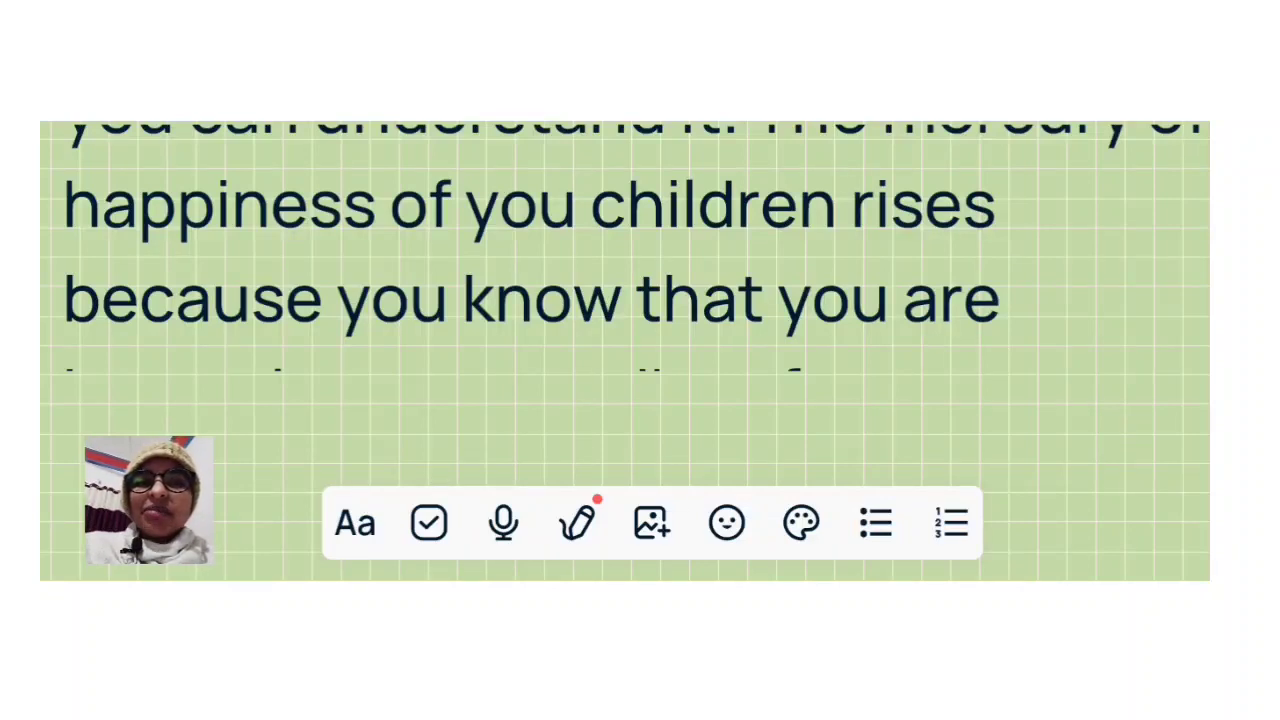
scroll(up, 3)
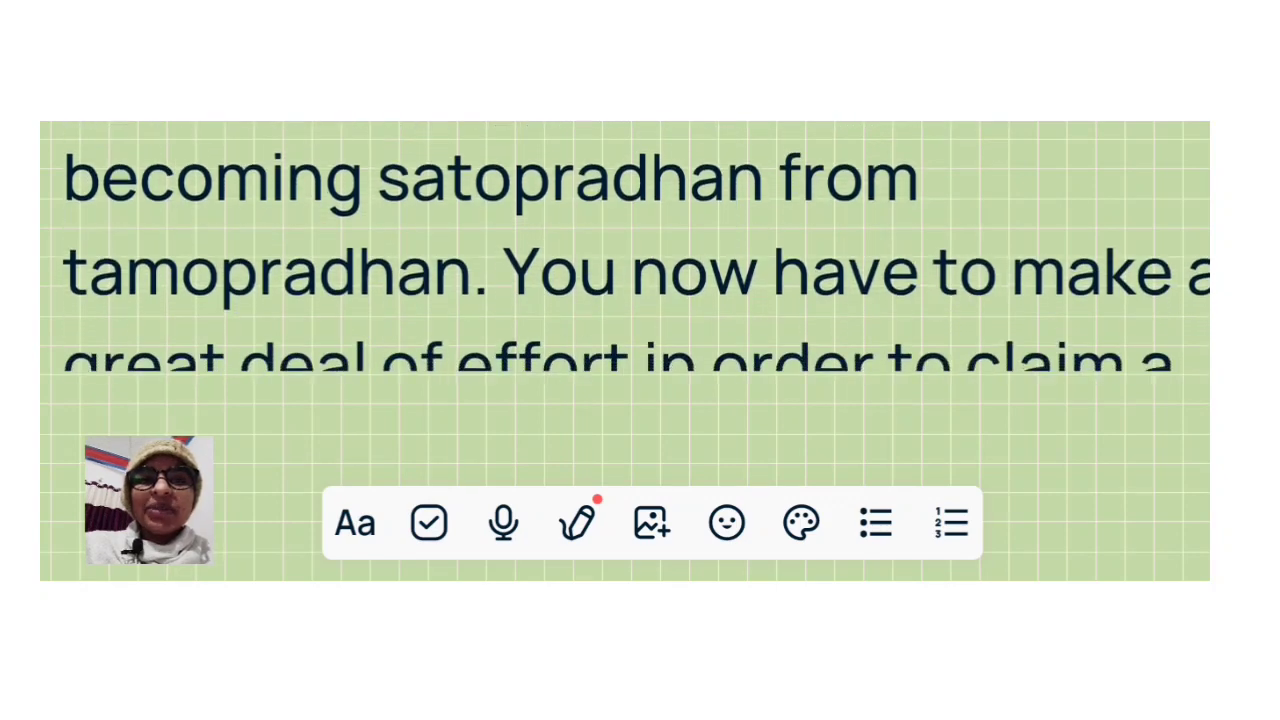
scroll(up, 3)
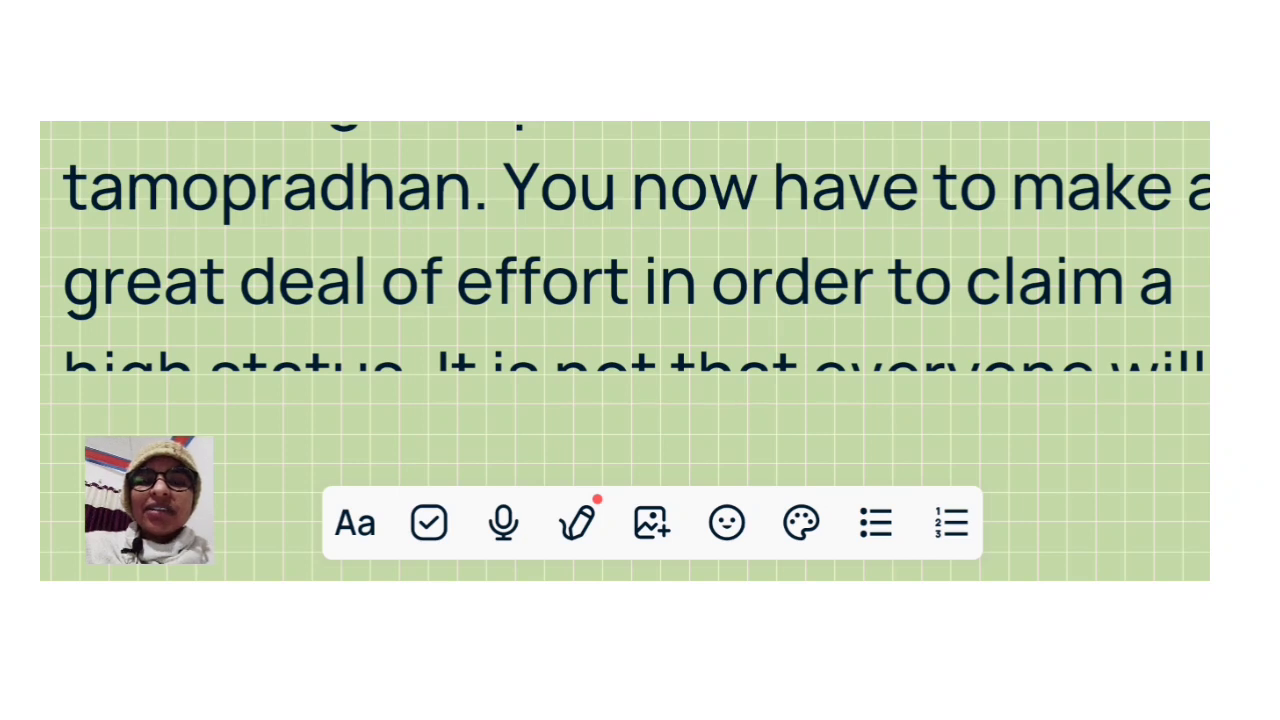
scroll(up, 3)
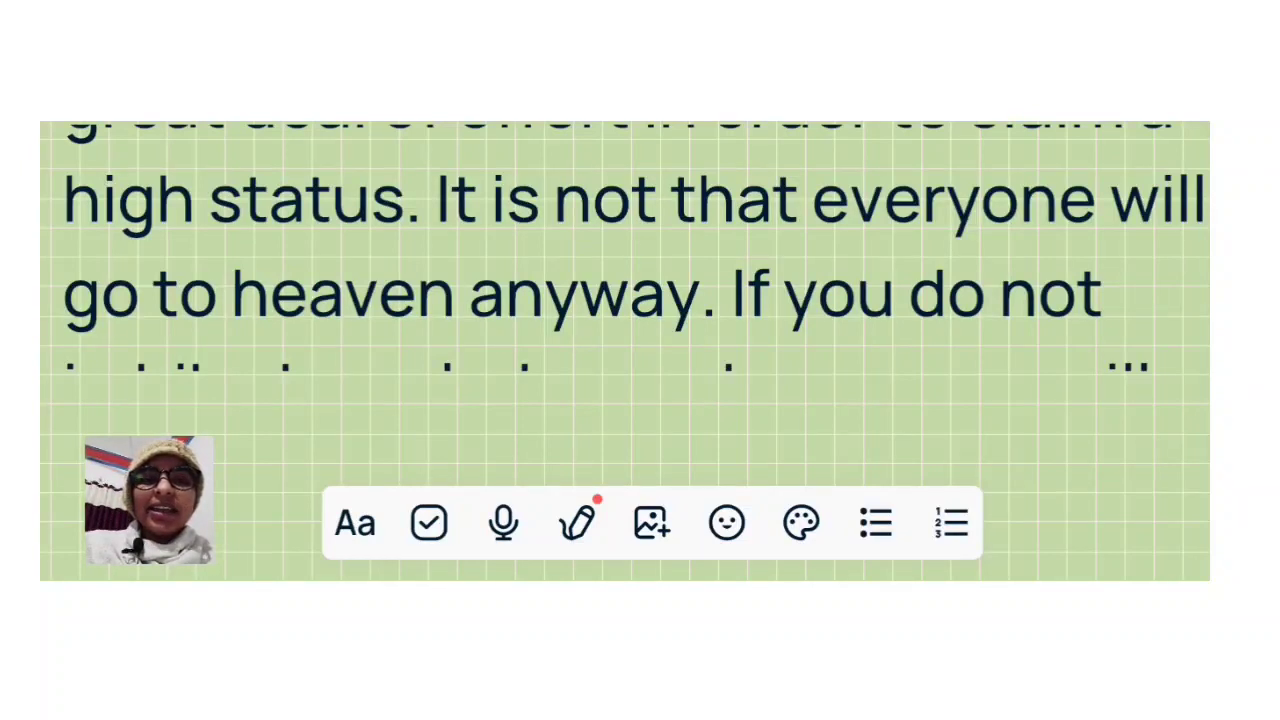
scroll(down, 3)
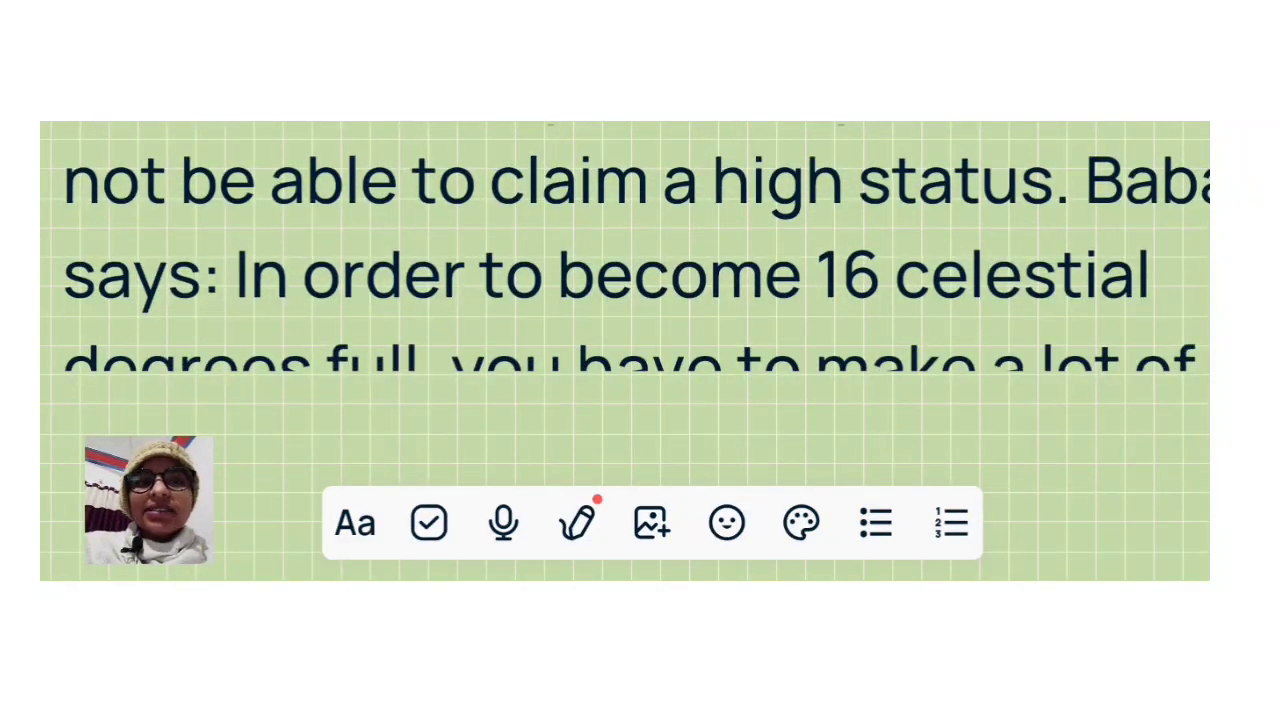
scroll(up, 3)
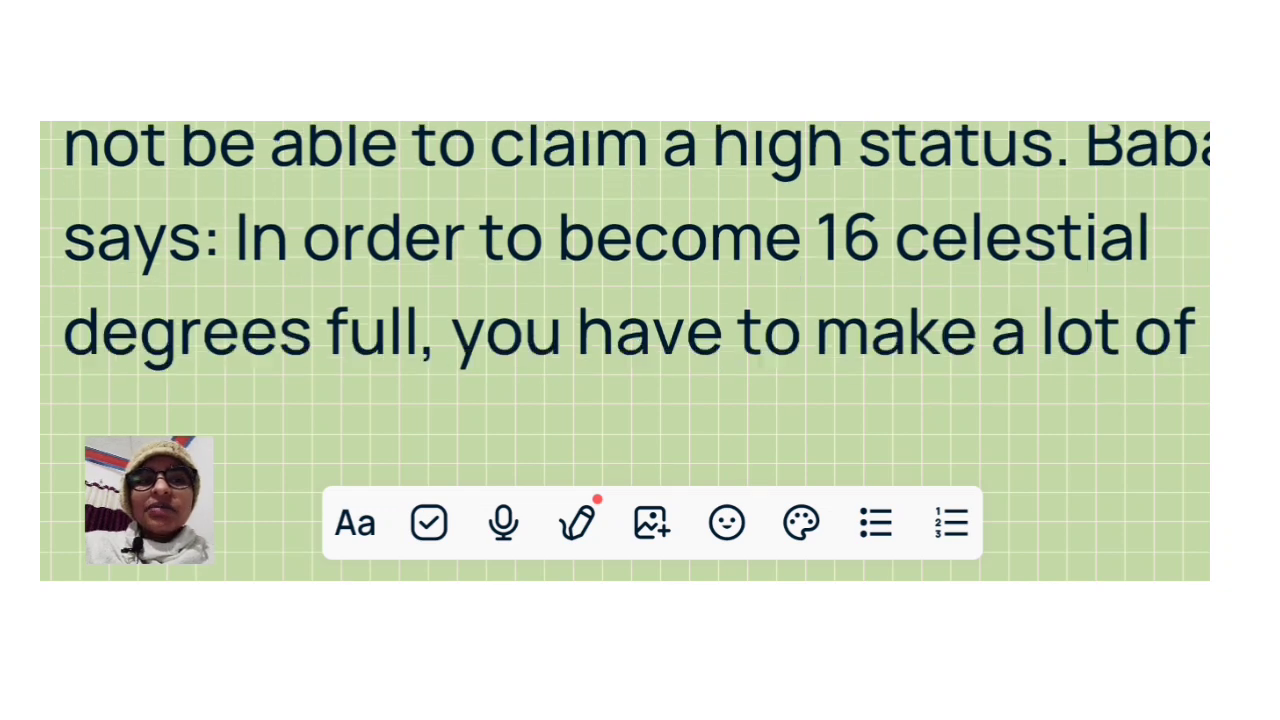
scroll(down, 3)
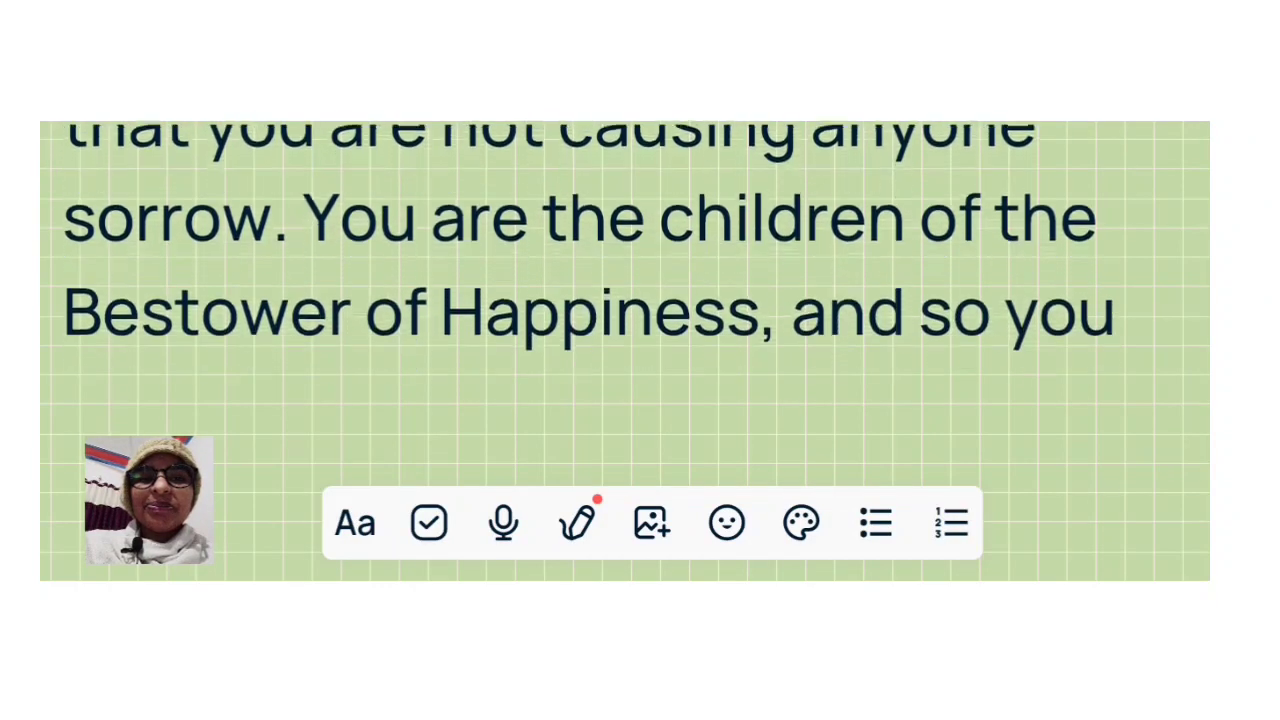
scroll(up, 3)
text(have to give happiness to everyone.)
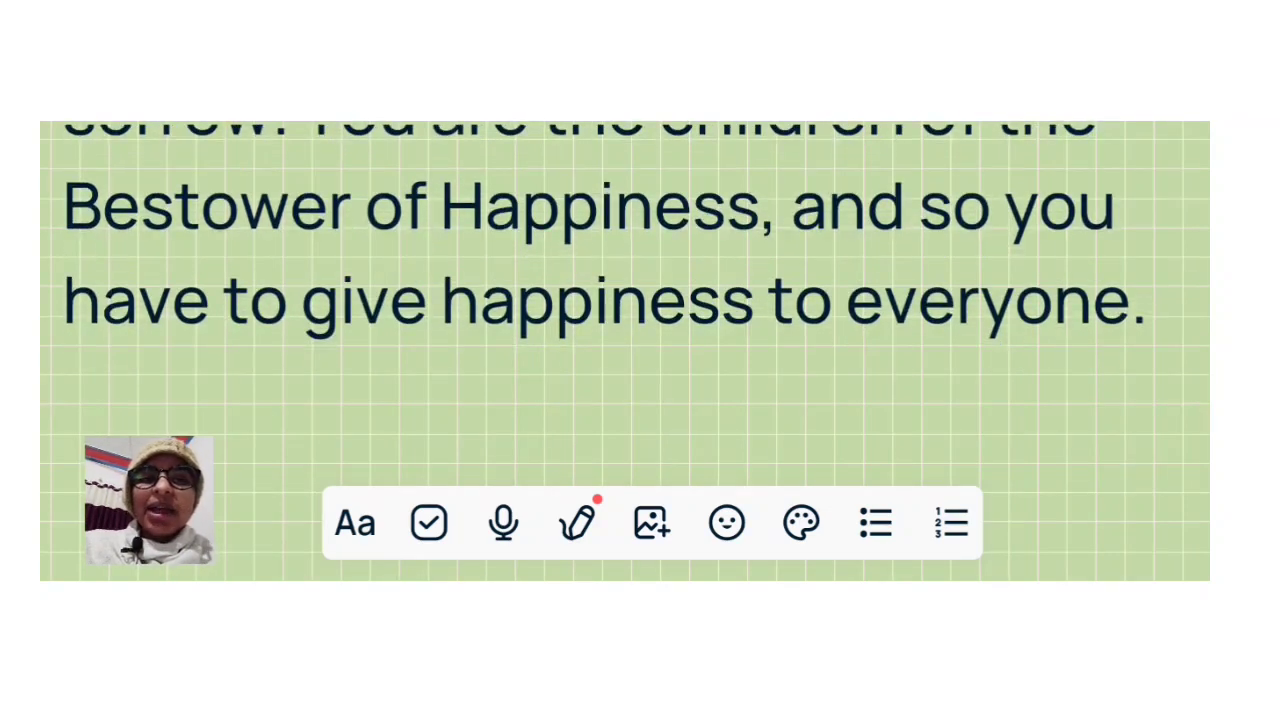
scroll(down, 3)
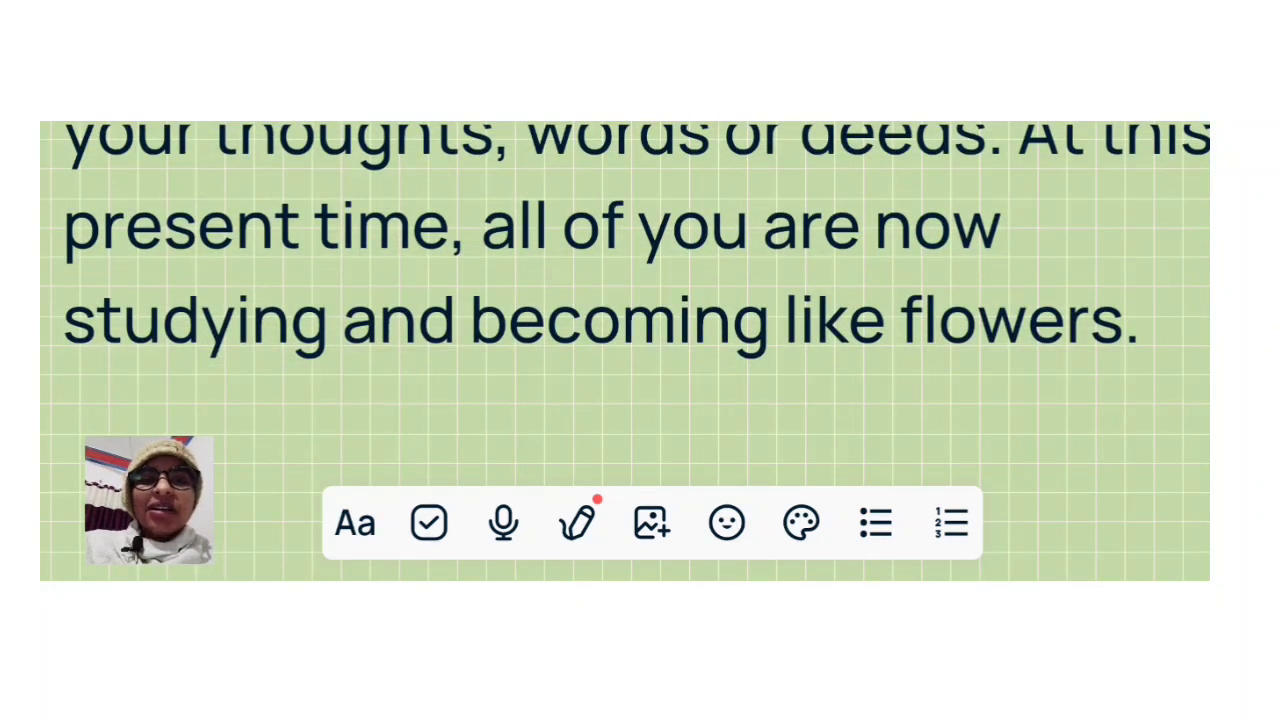
scroll(up, 3)
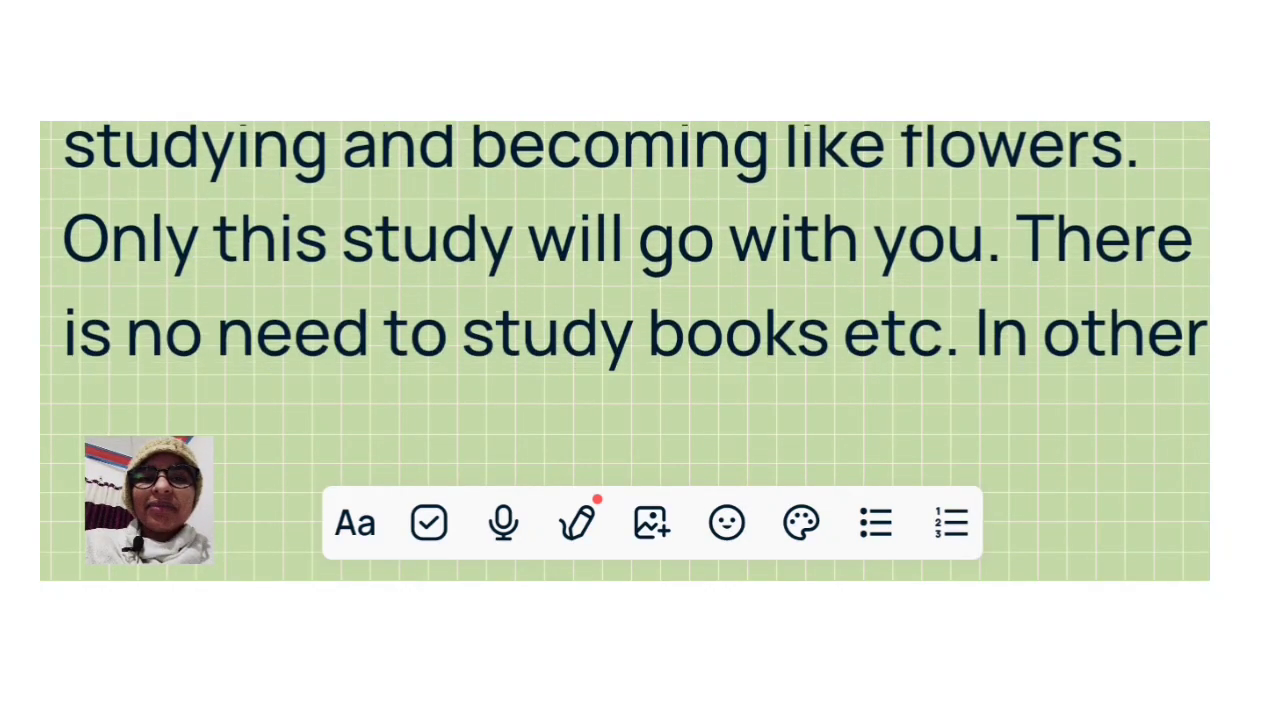
scroll(up, 3)
text(types of education, you have to study)
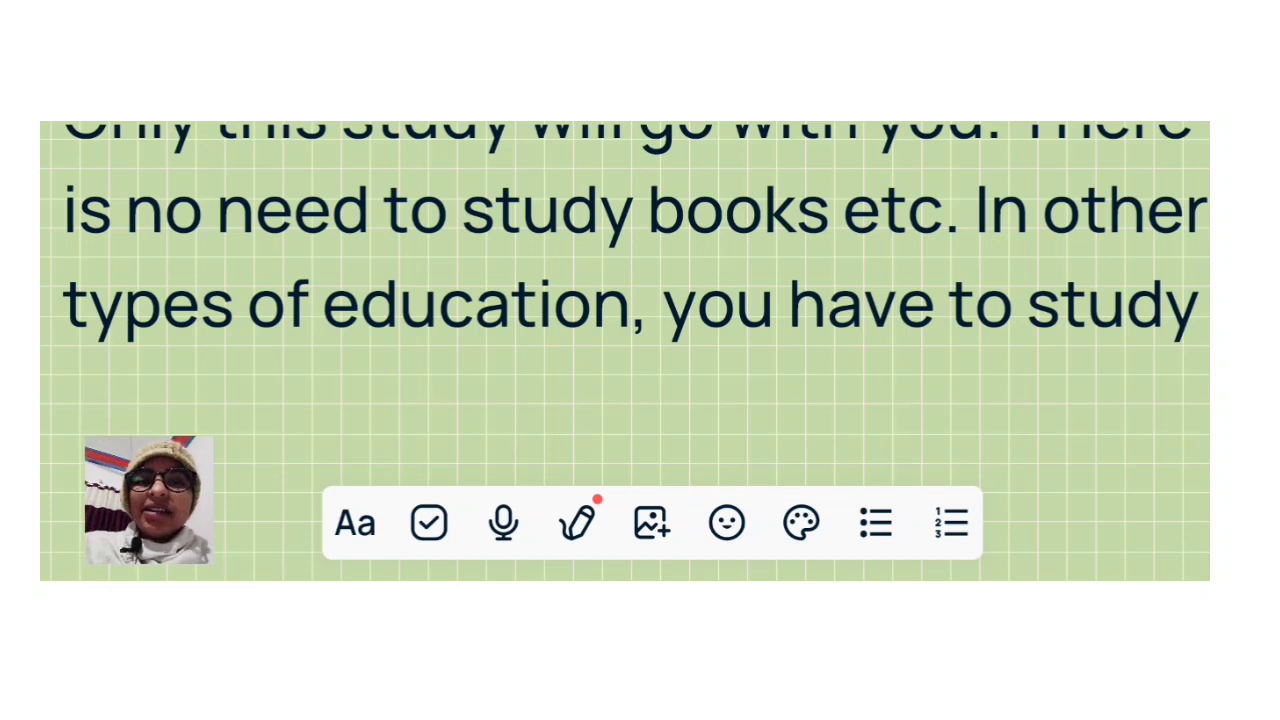
scroll(up, 3)
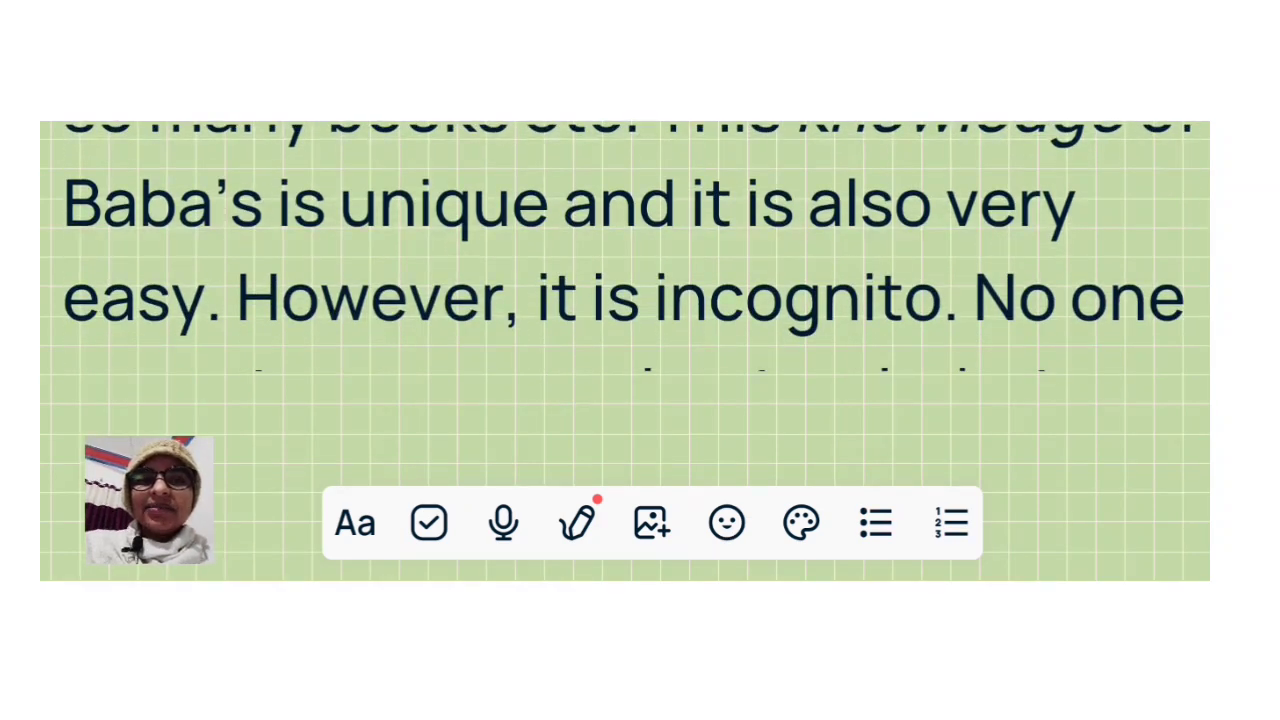
scroll(up, 3)
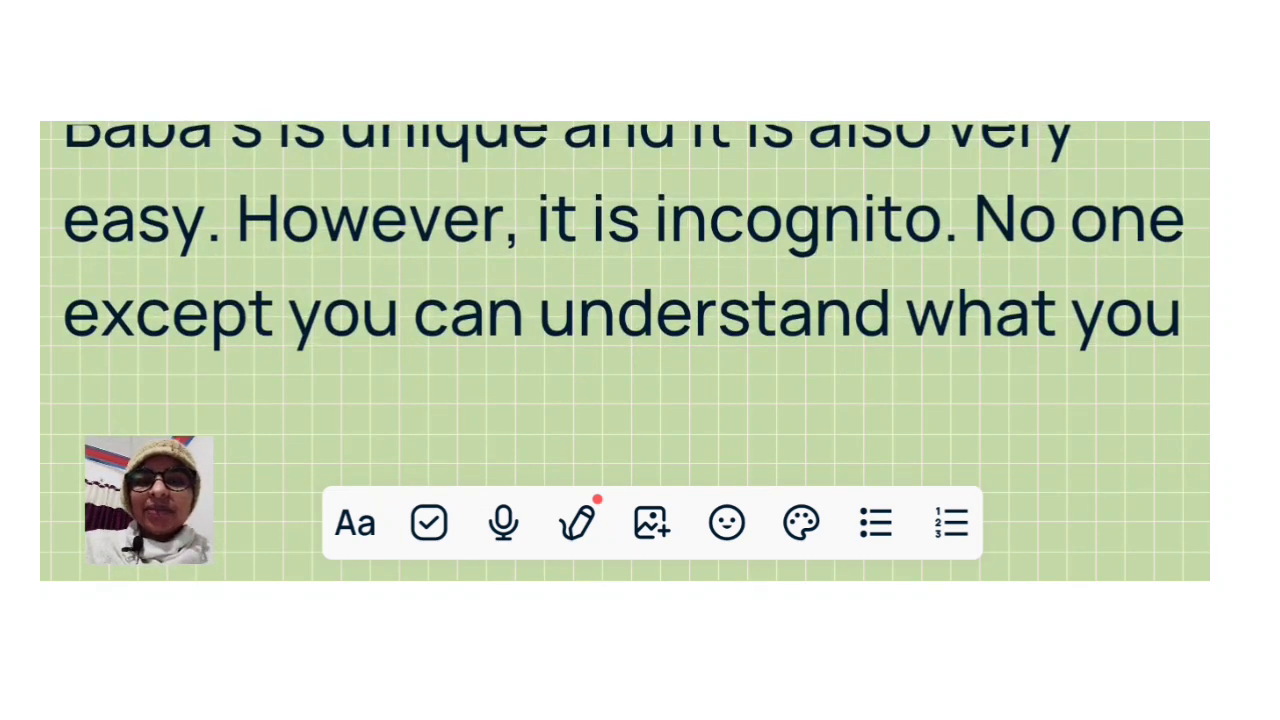
scroll(down, 3)
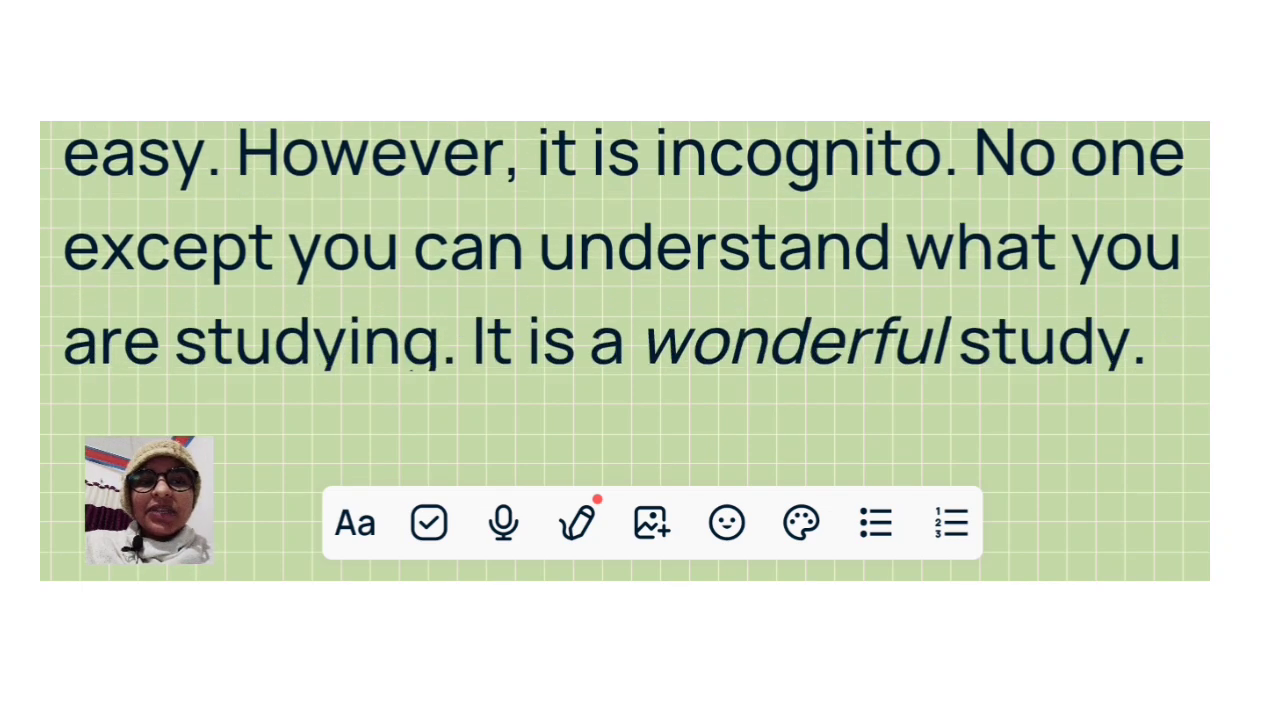
scroll(down, 3)
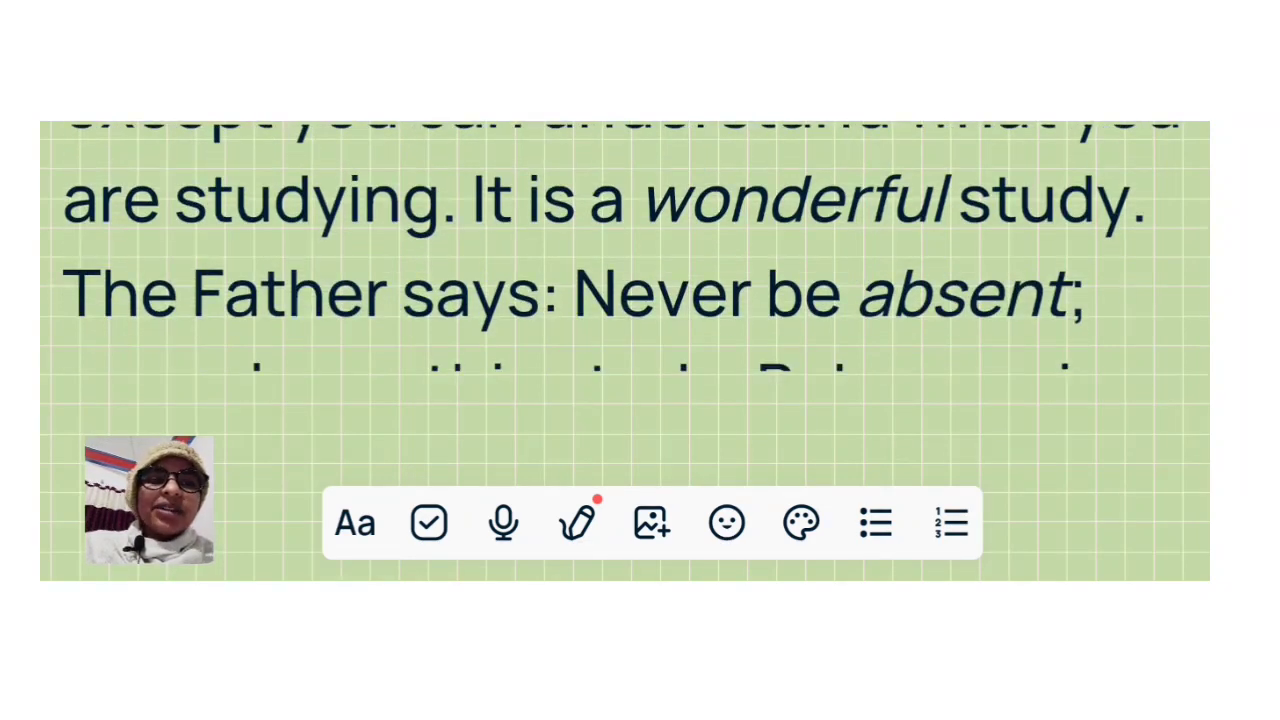
scroll(up, 3)
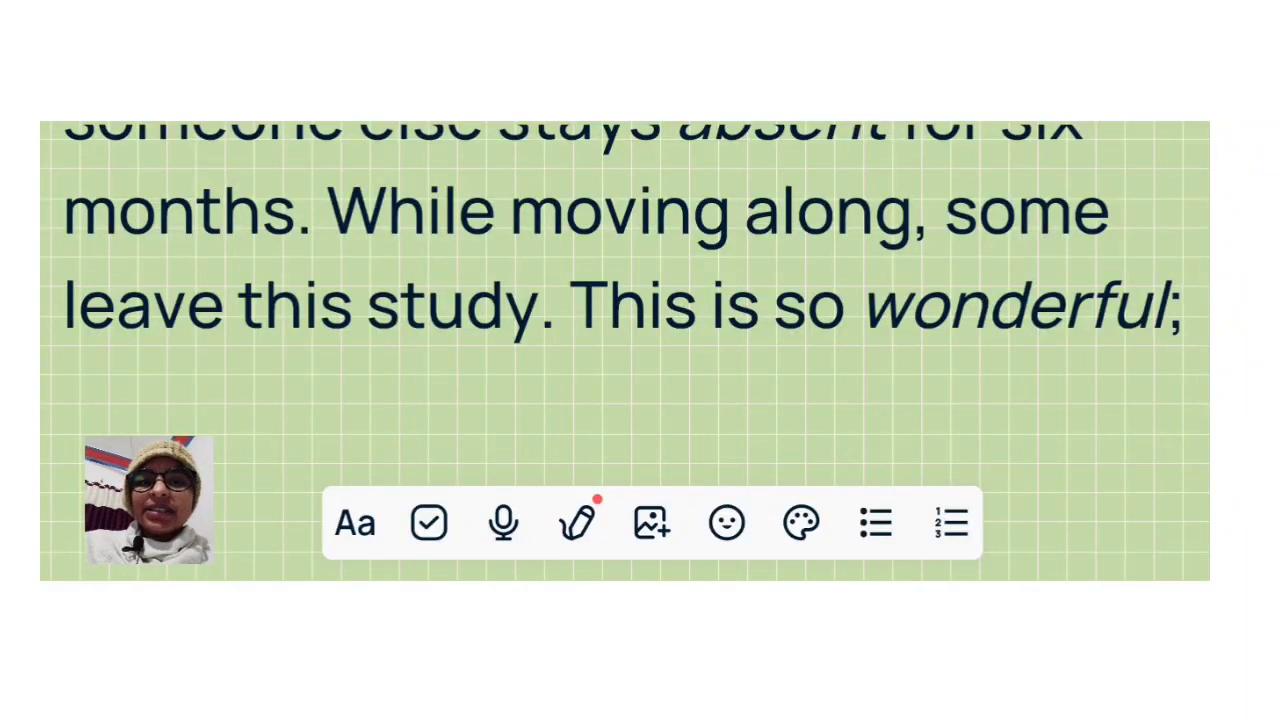
scroll(down, 3)
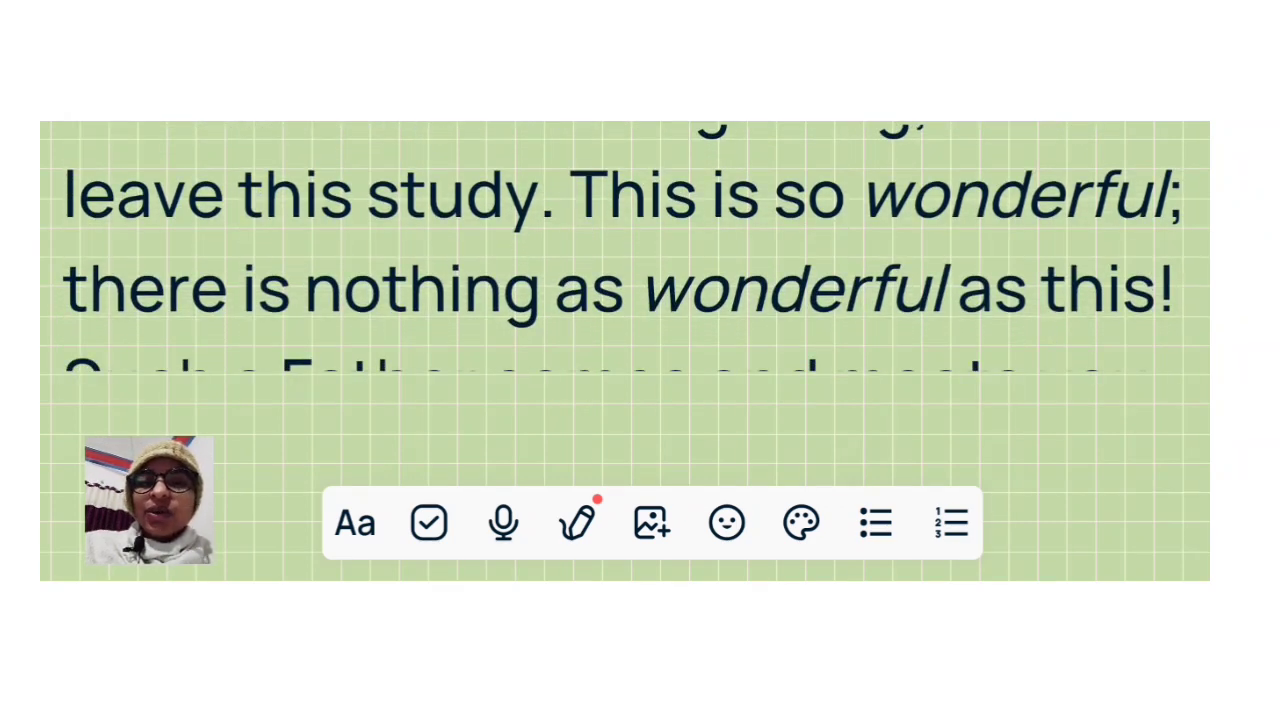
scroll(up, 3)
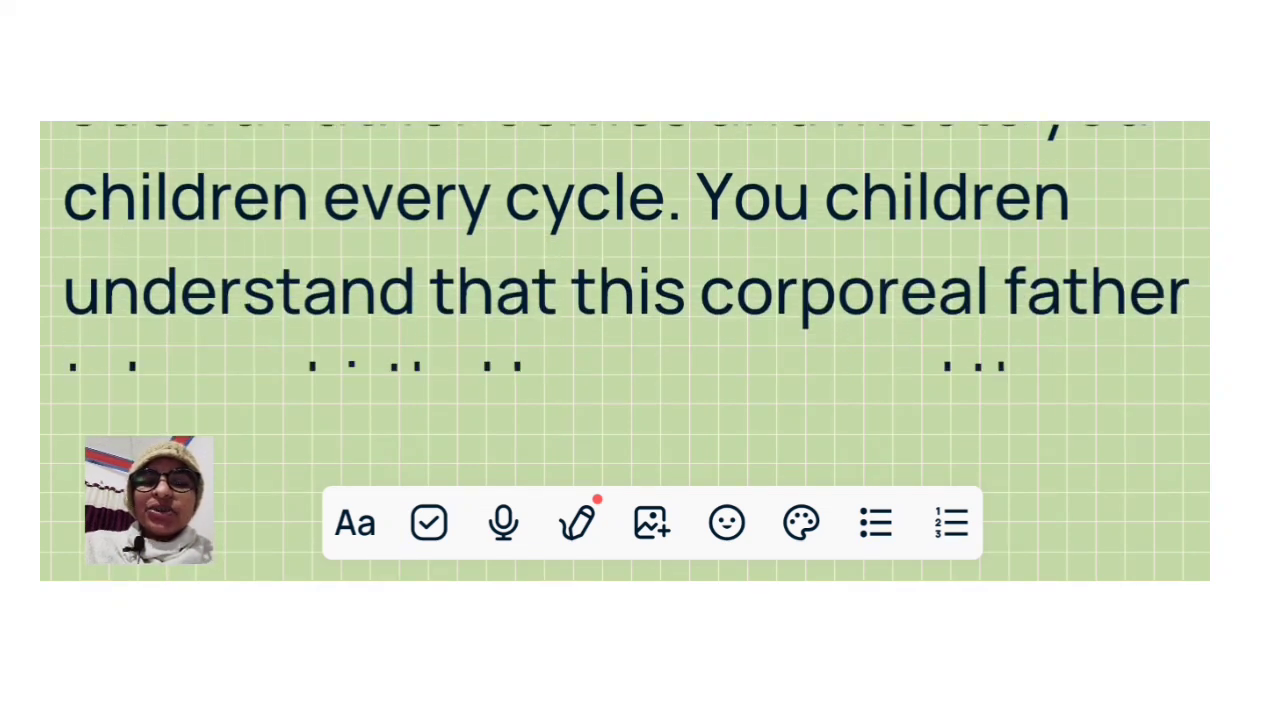
scroll(up, 3)
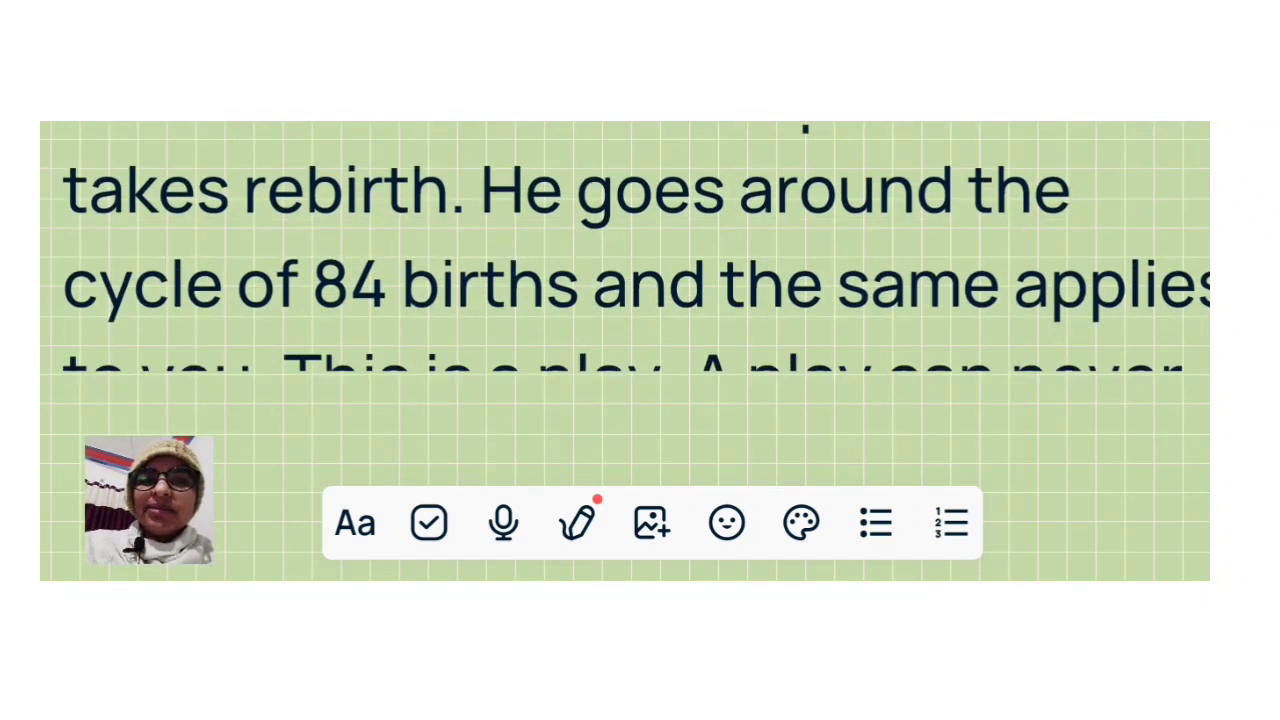
scroll(up, 3)
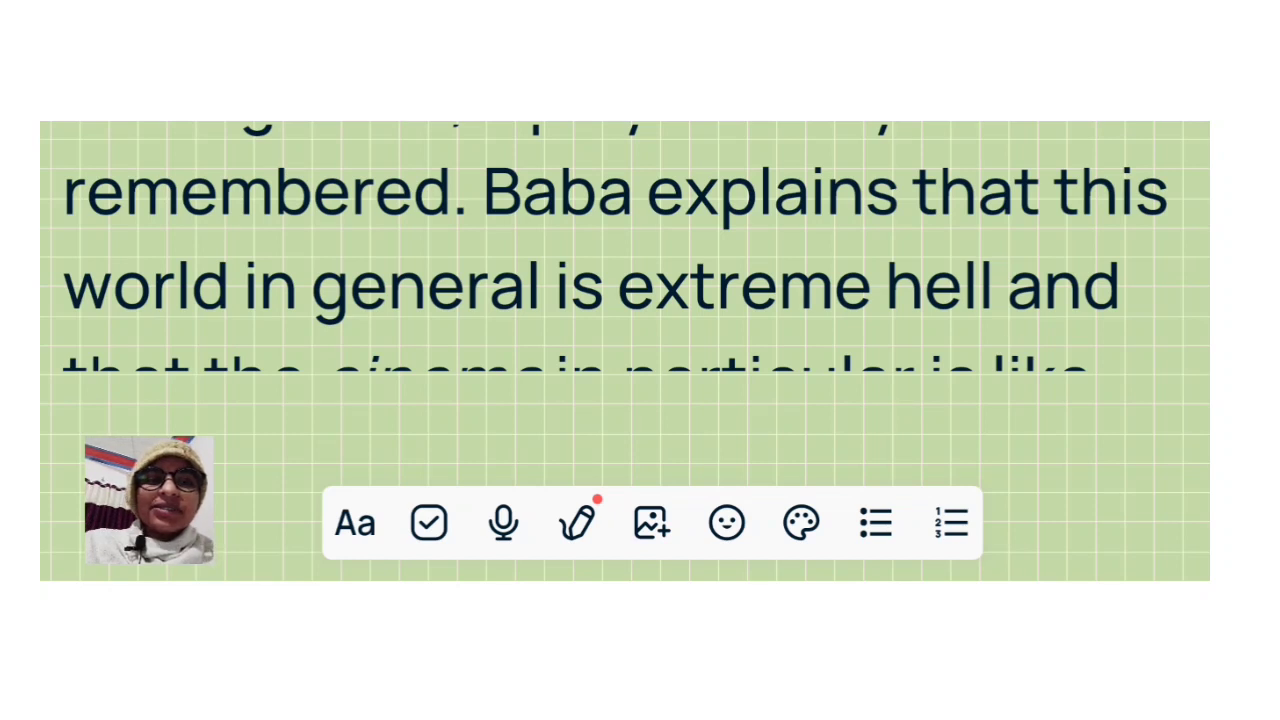
scroll(up, 3)
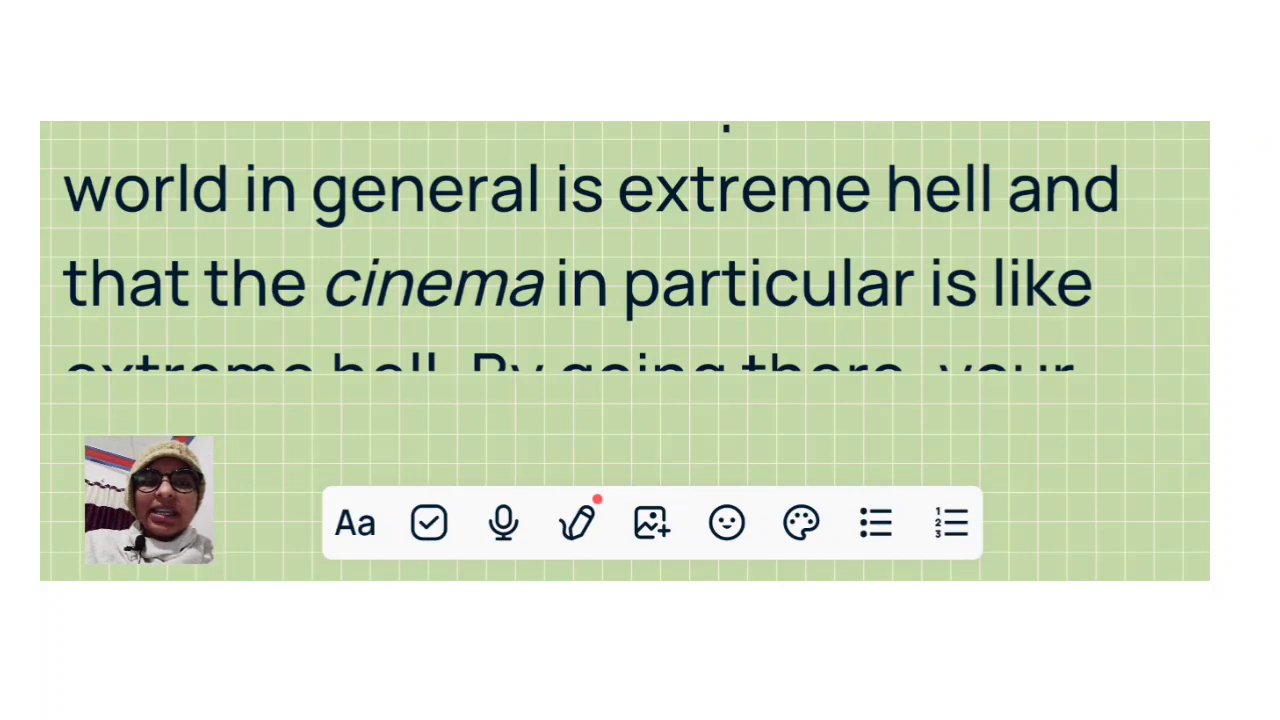
scroll(up, 3)
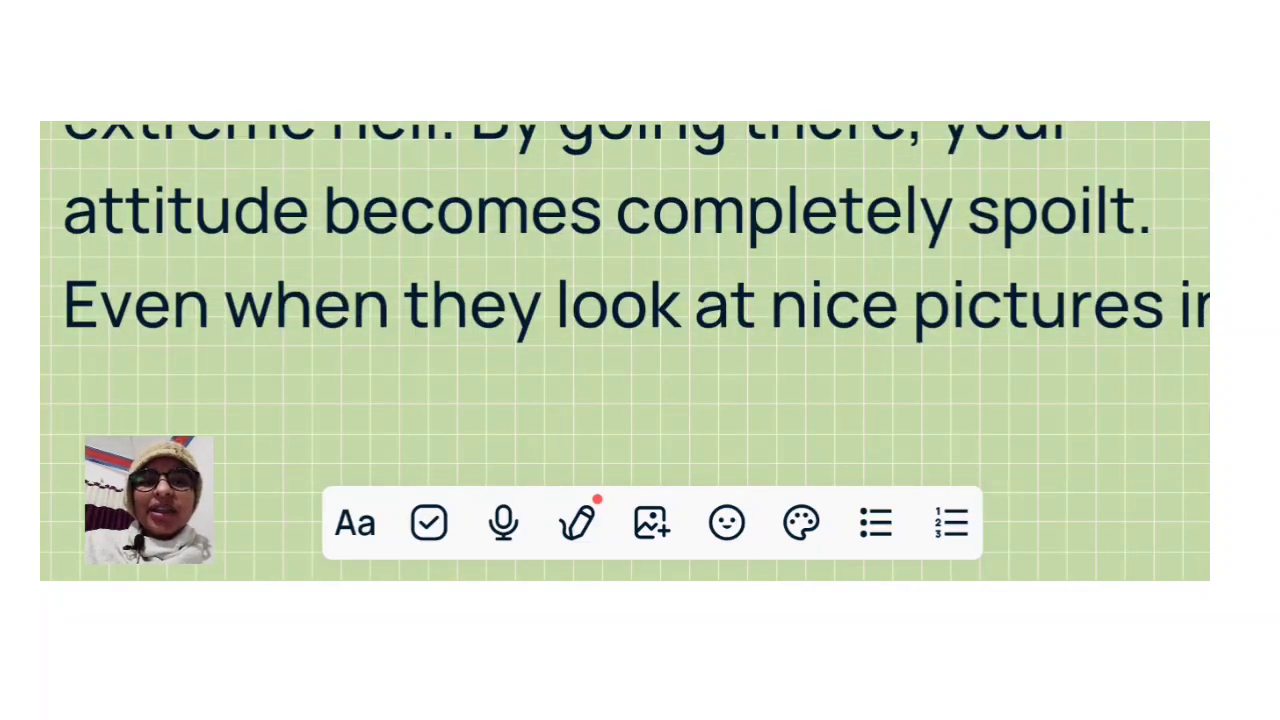
scroll(up, 3)
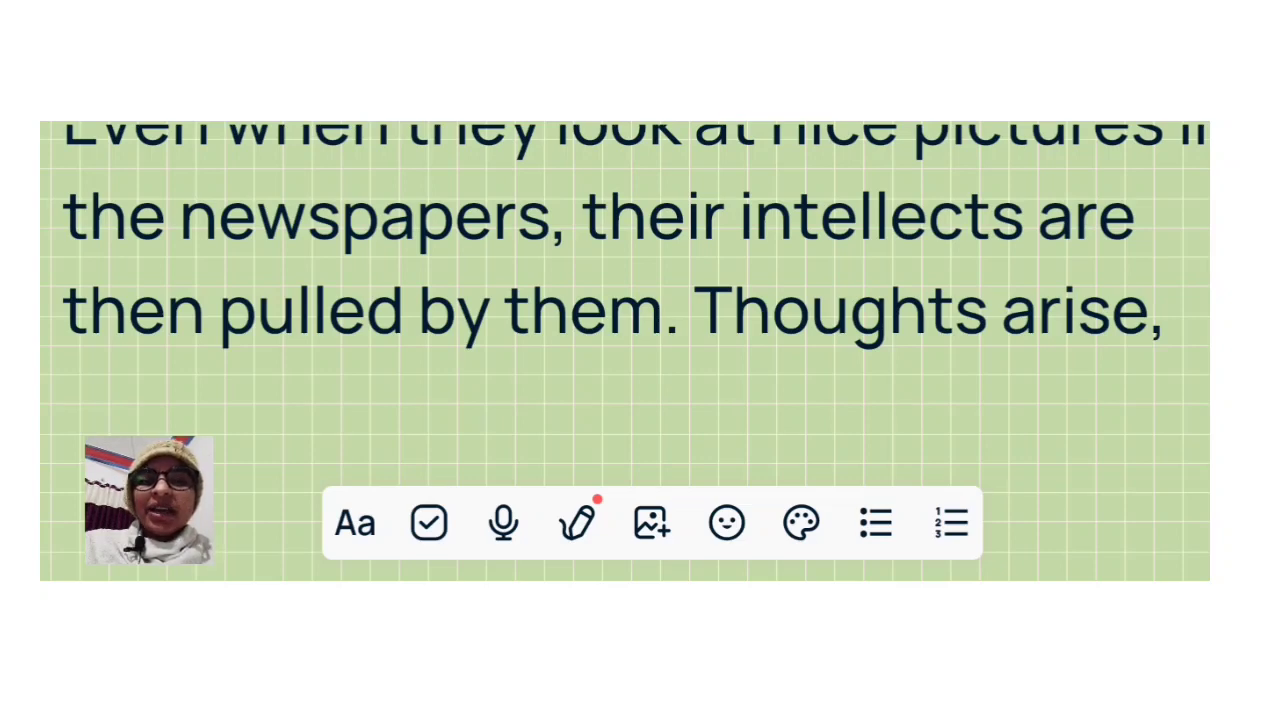
scroll(up, 3)
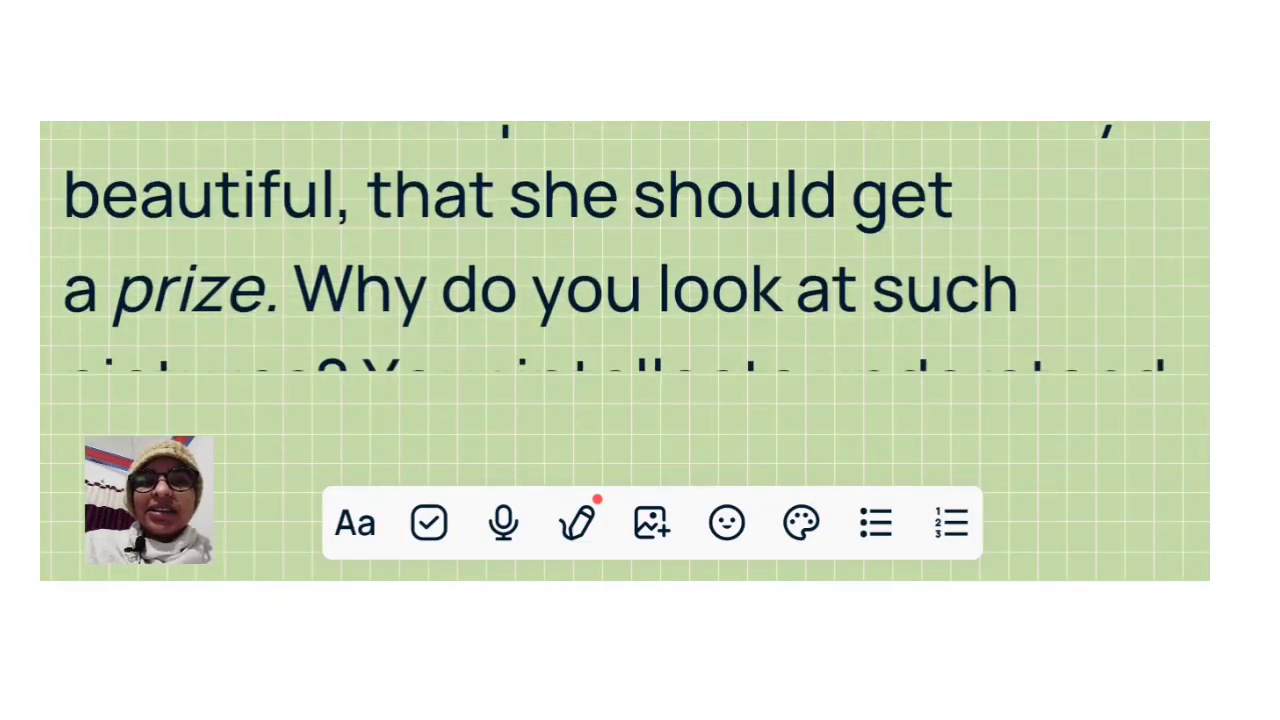
scroll(up, 3)
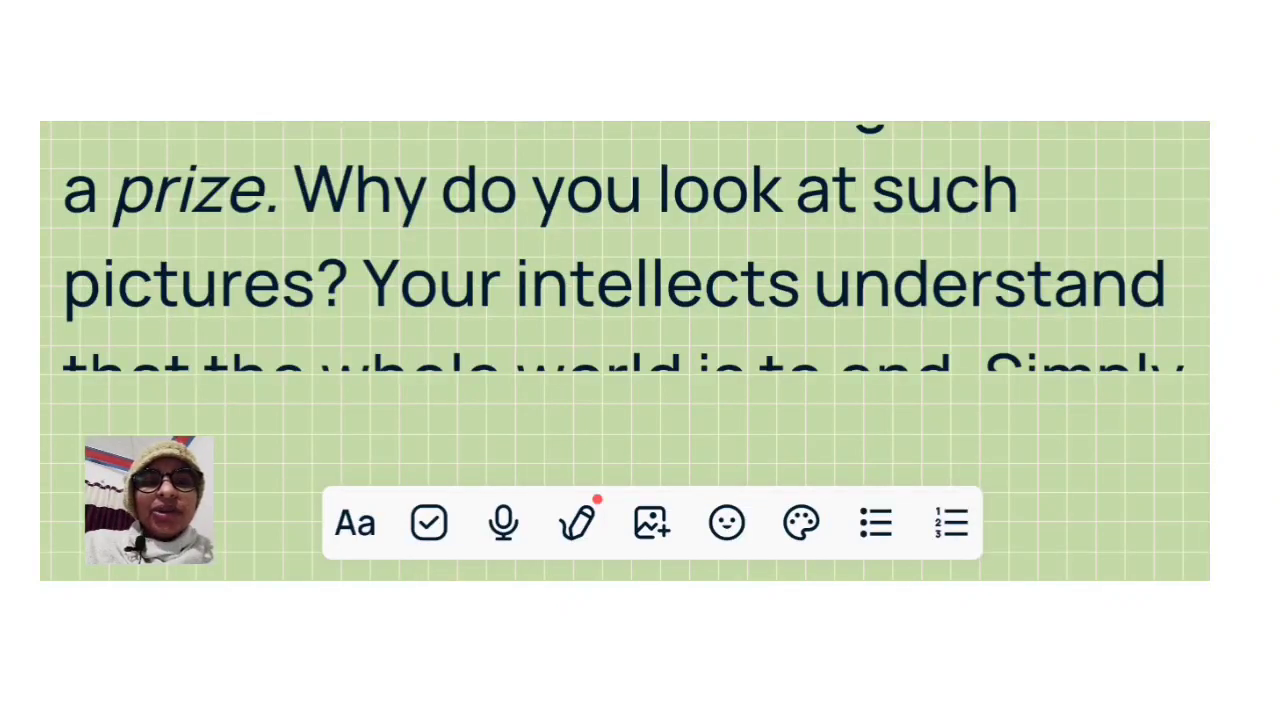
scroll(up, 3)
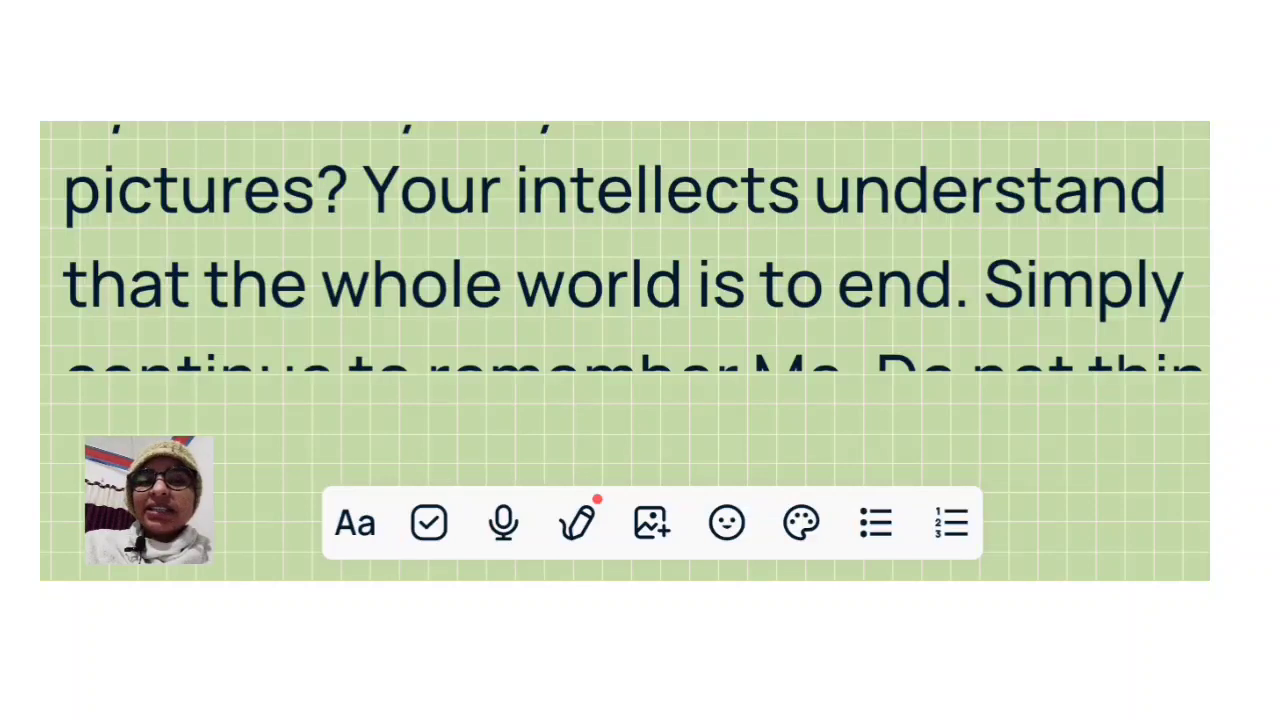
scroll(up, 3)
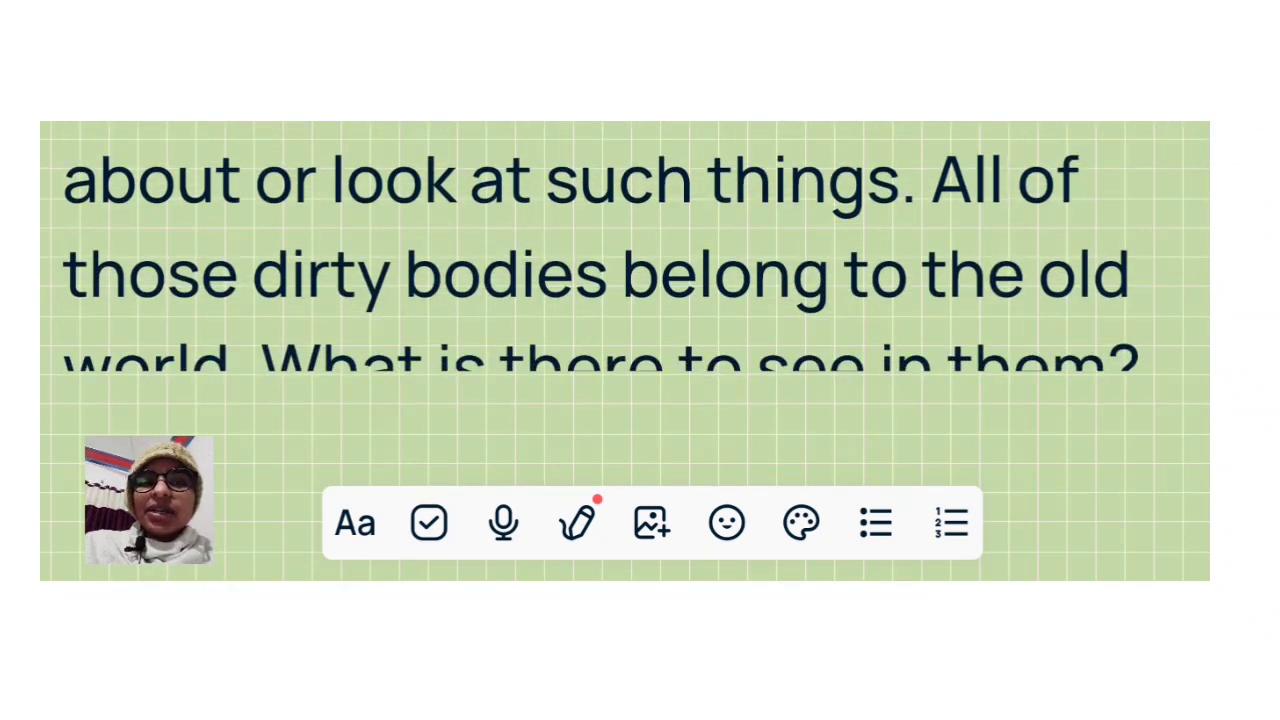
scroll(up, 3)
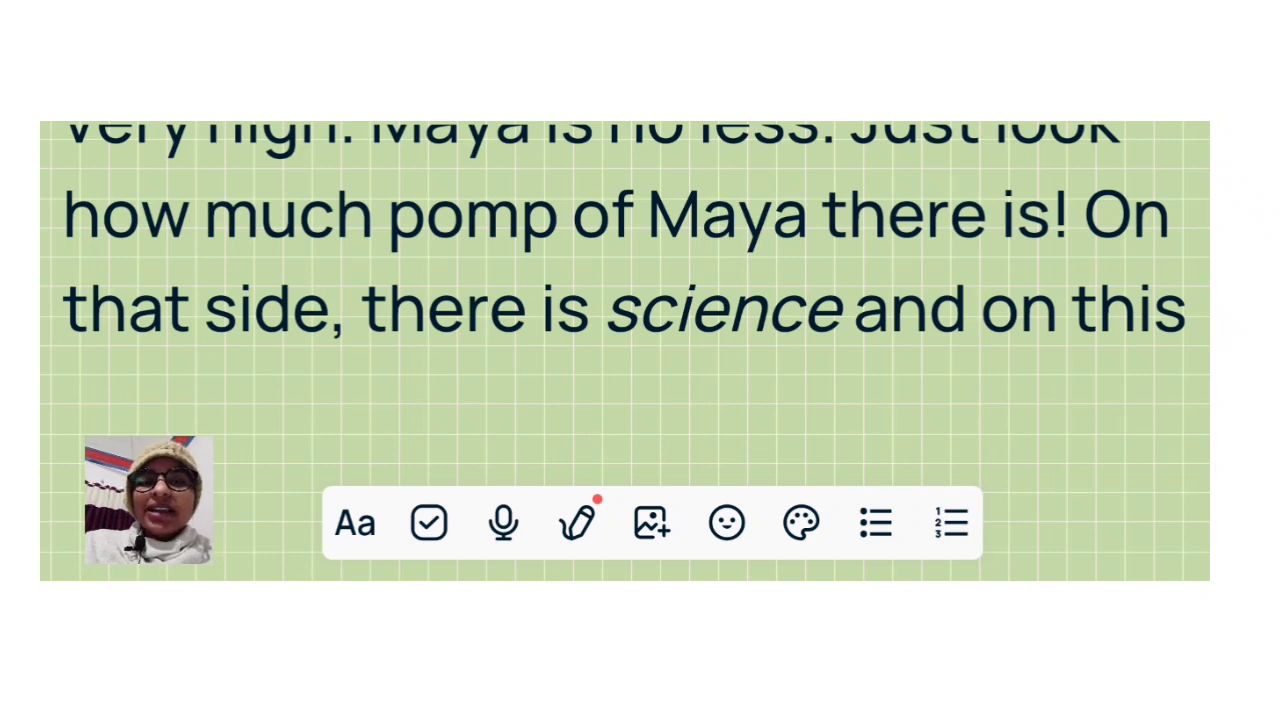
scroll(up, 3)
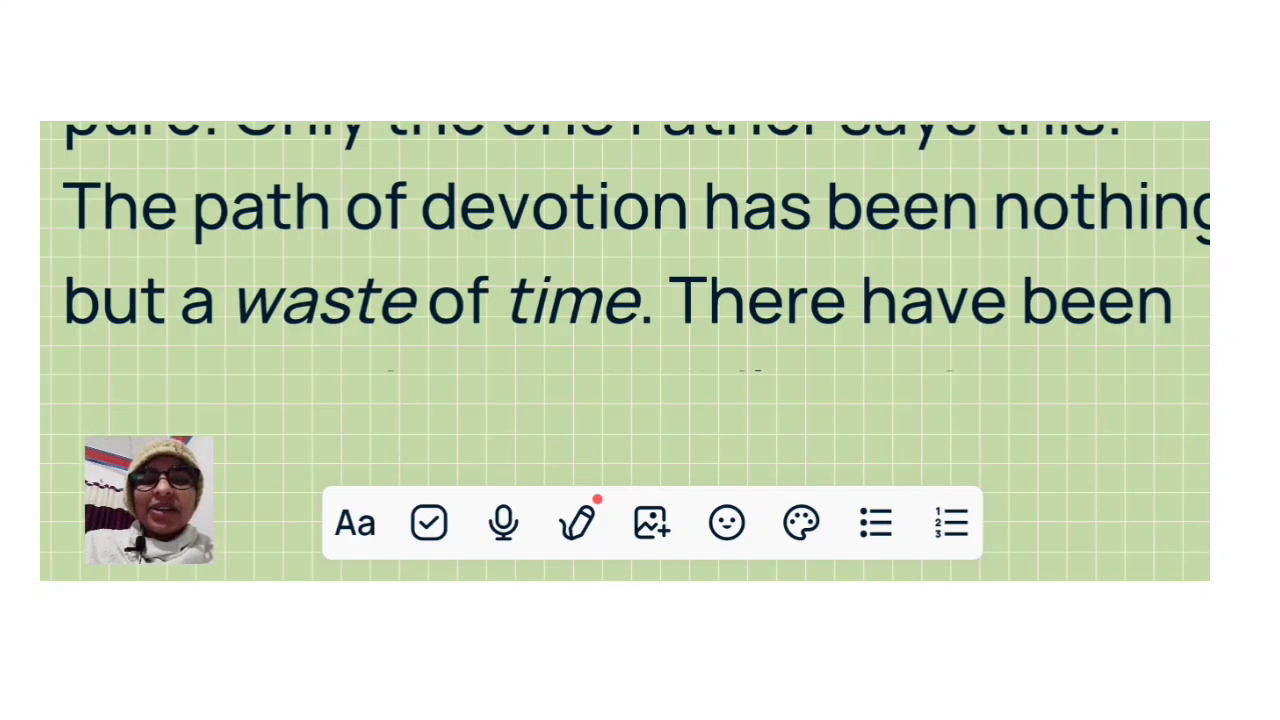
scroll(up, 3)
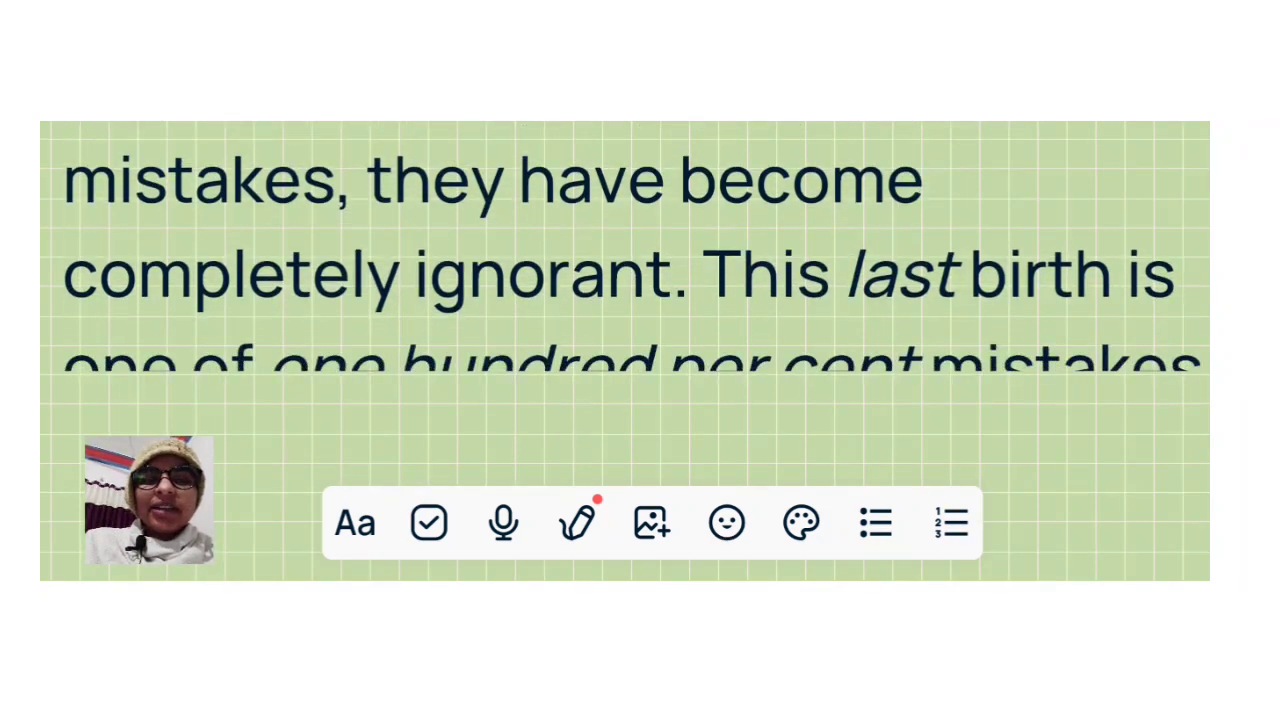
scroll(up, 3)
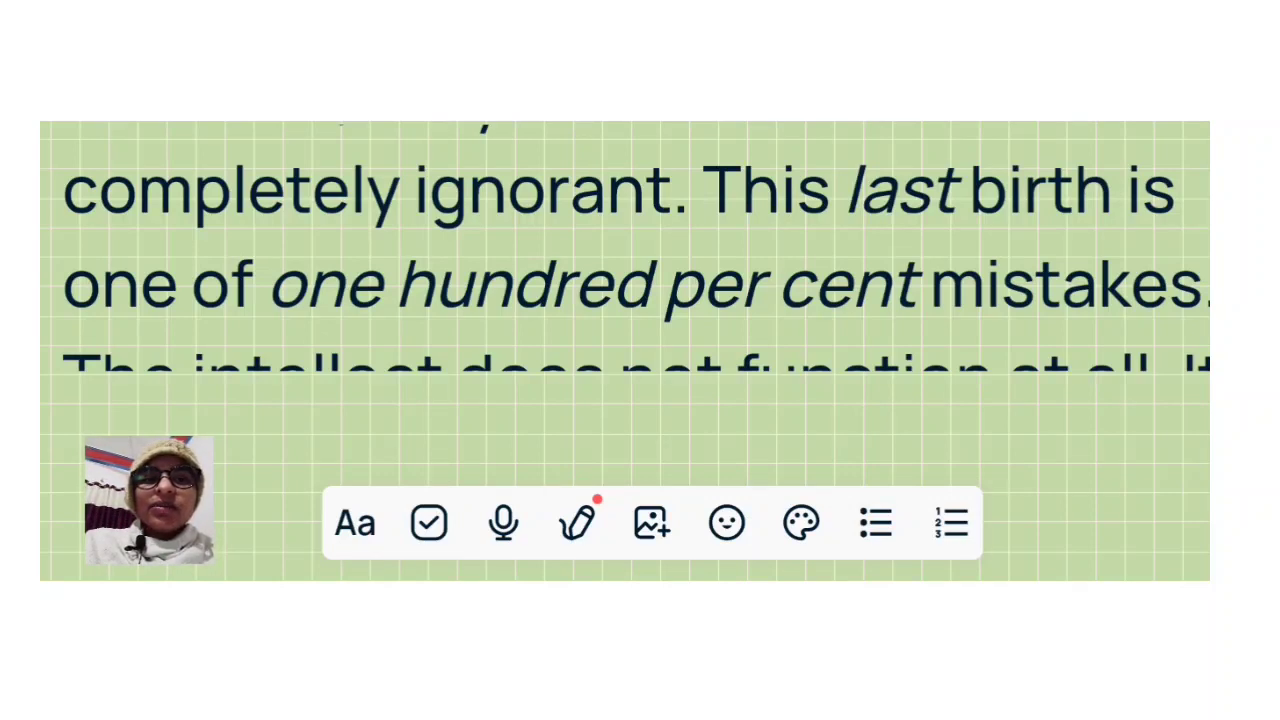
scroll(up, 3)
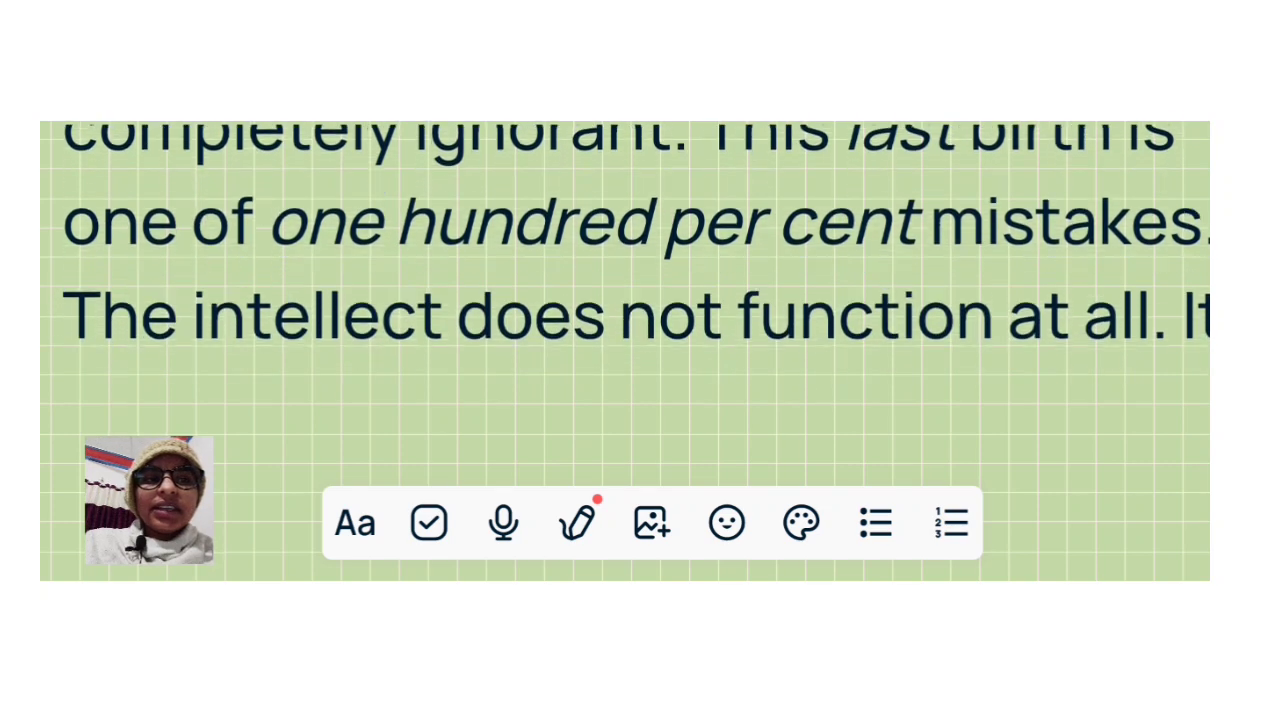
scroll(up, 3)
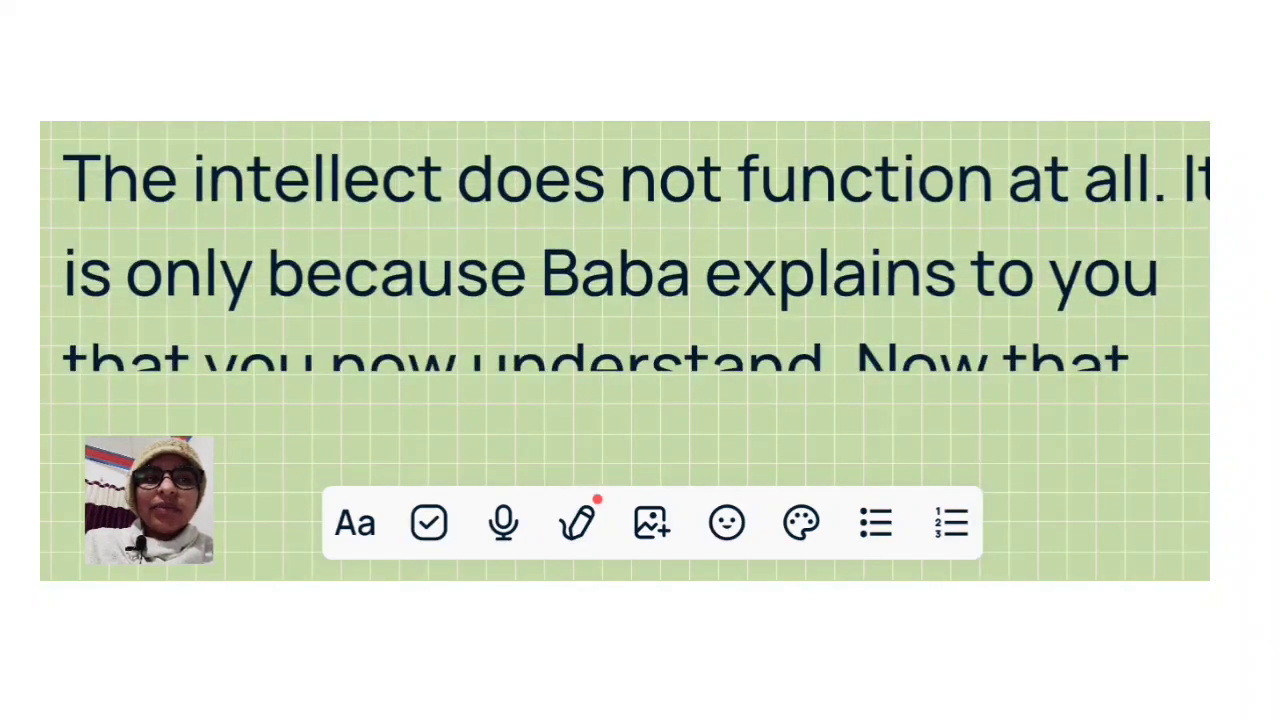
scroll(up, 3)
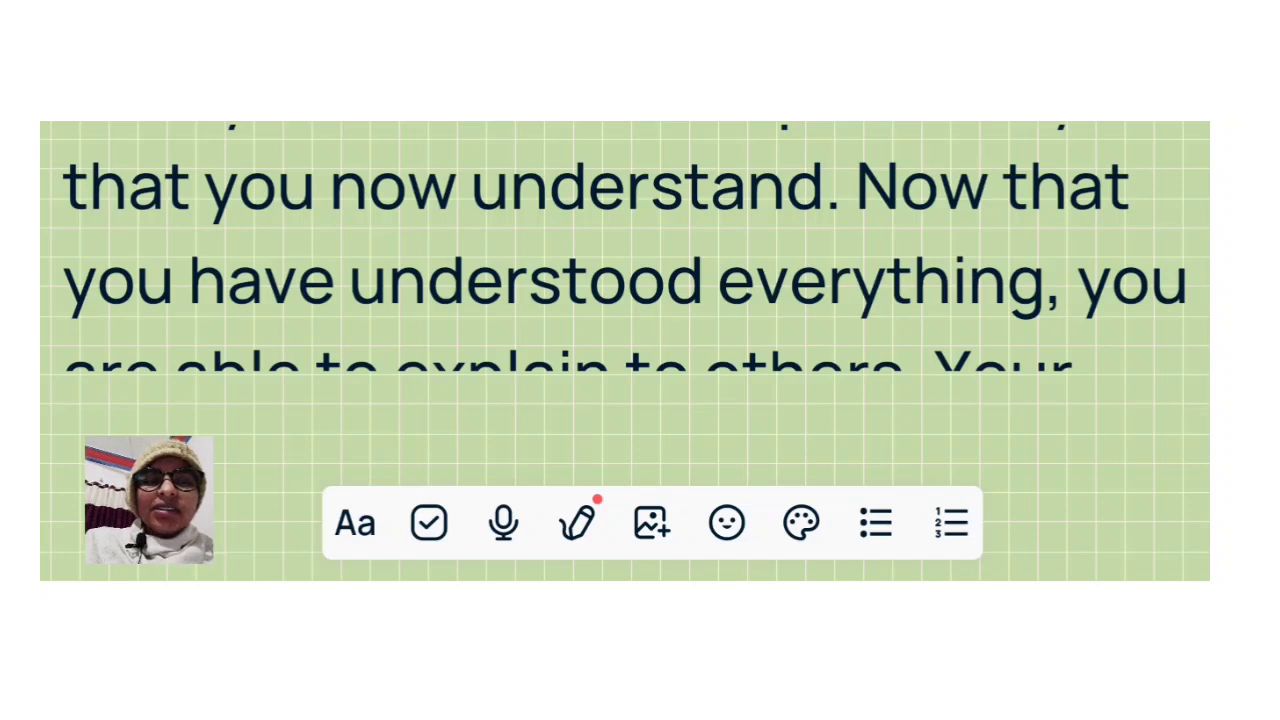
scroll(down, 3)
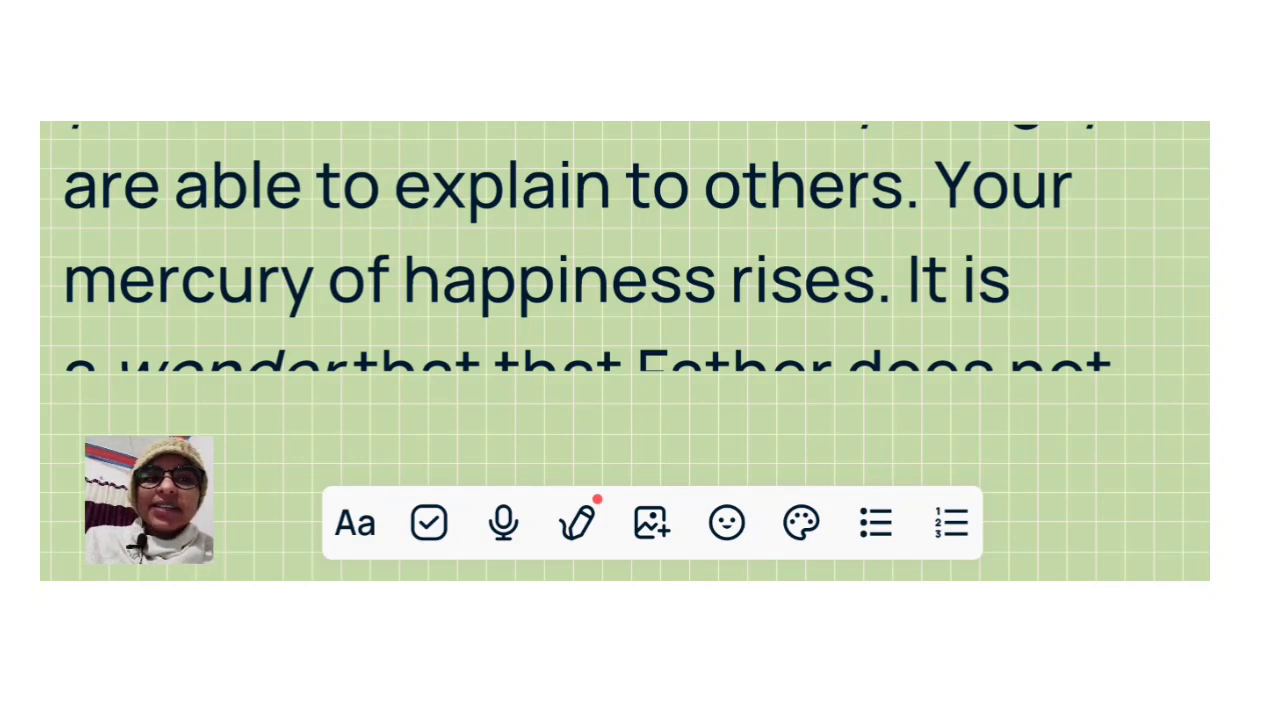
scroll(up, 3)
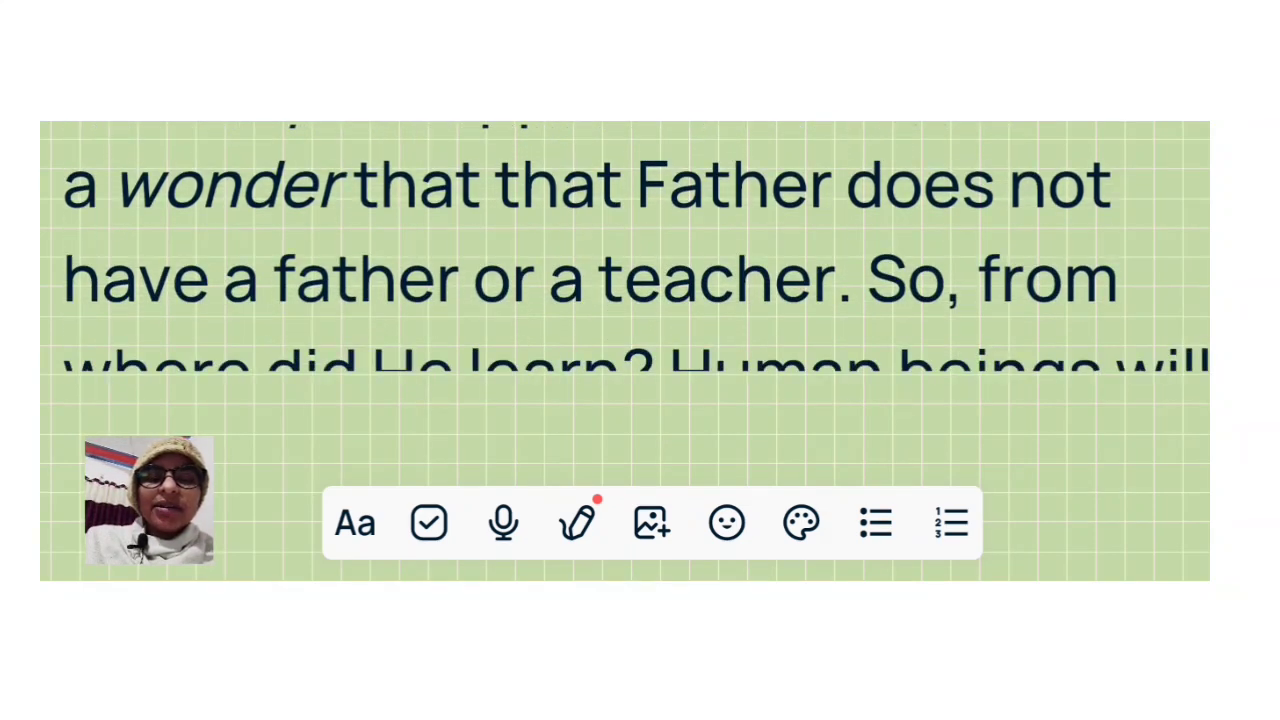
scroll(up, 3)
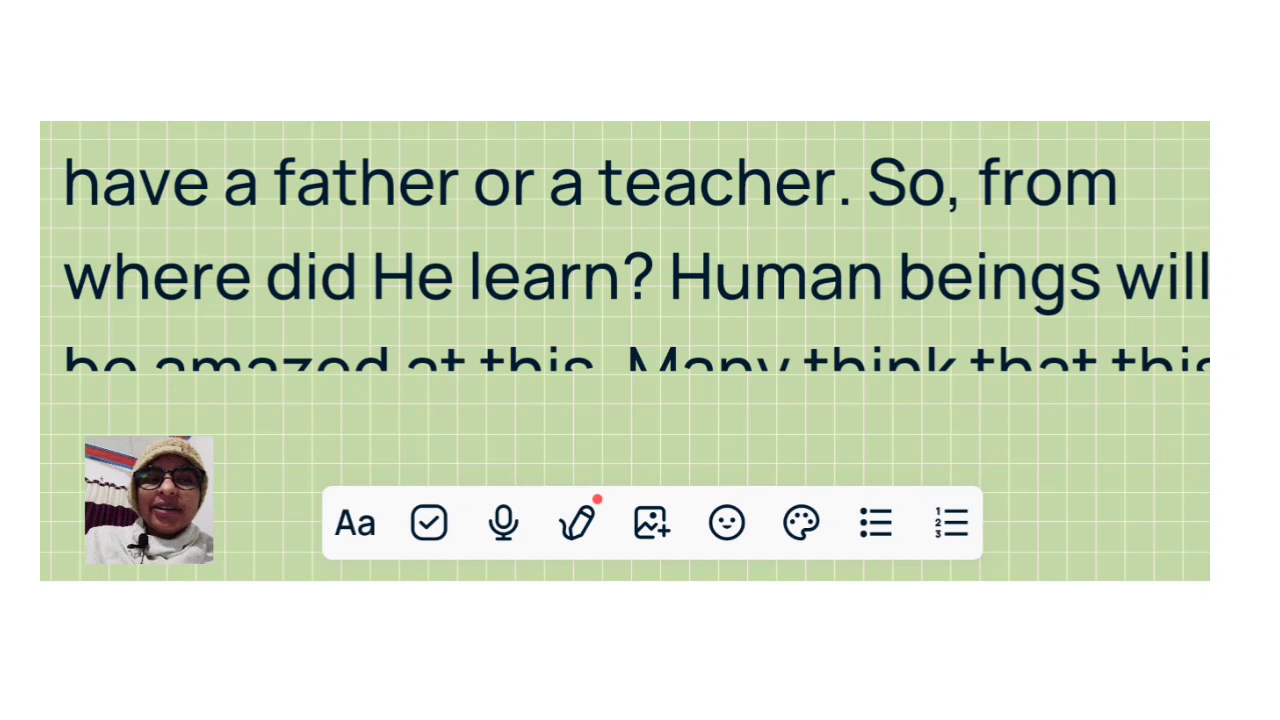
scroll(up, 3)
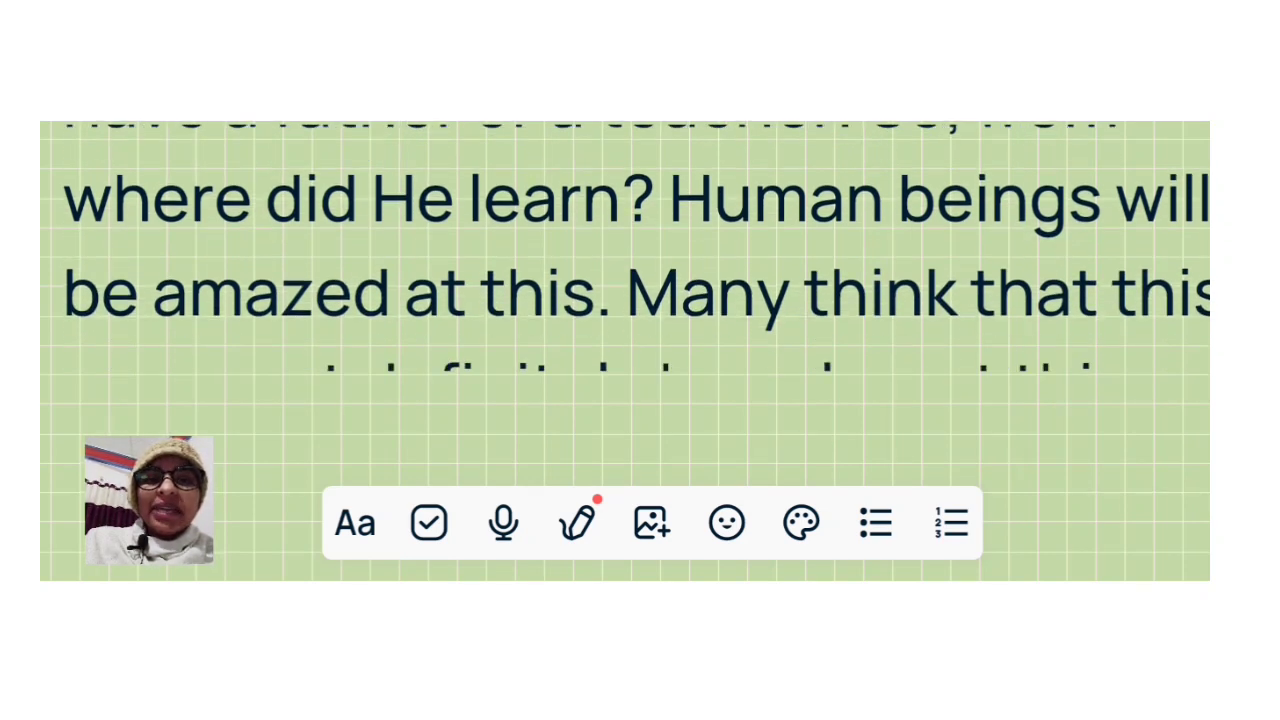
scroll(up, 3)
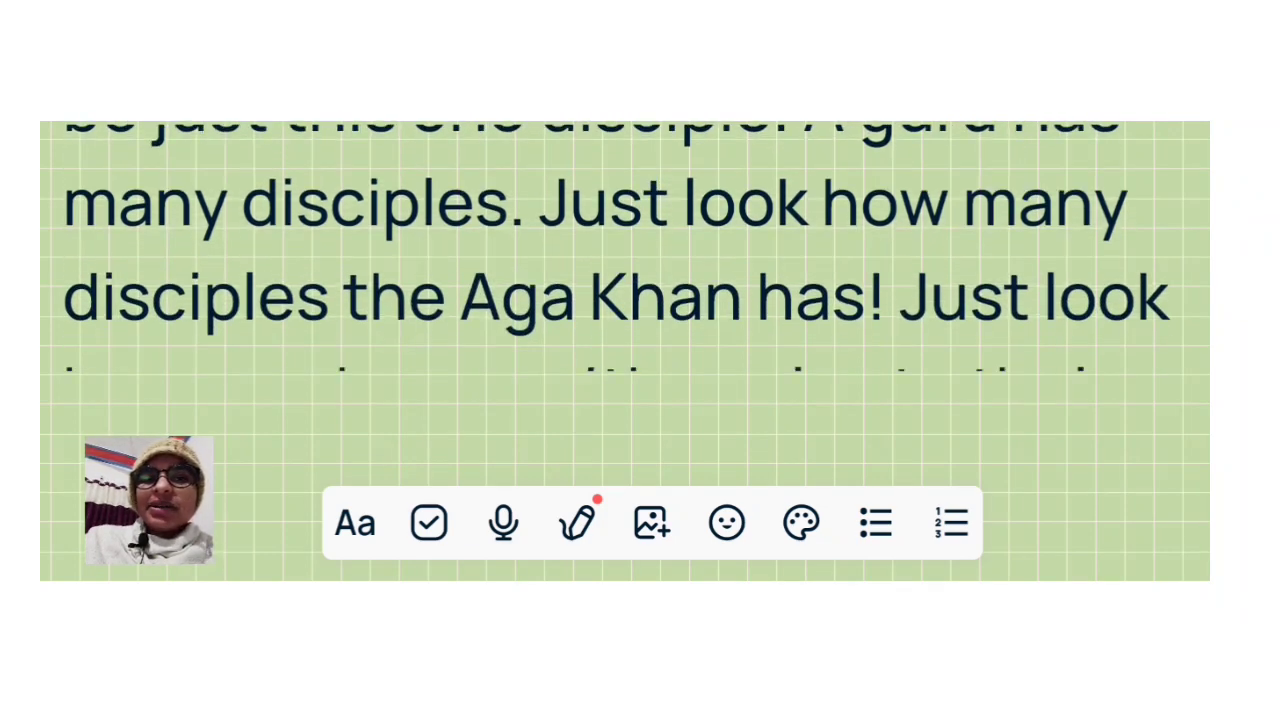
scroll(up, 3)
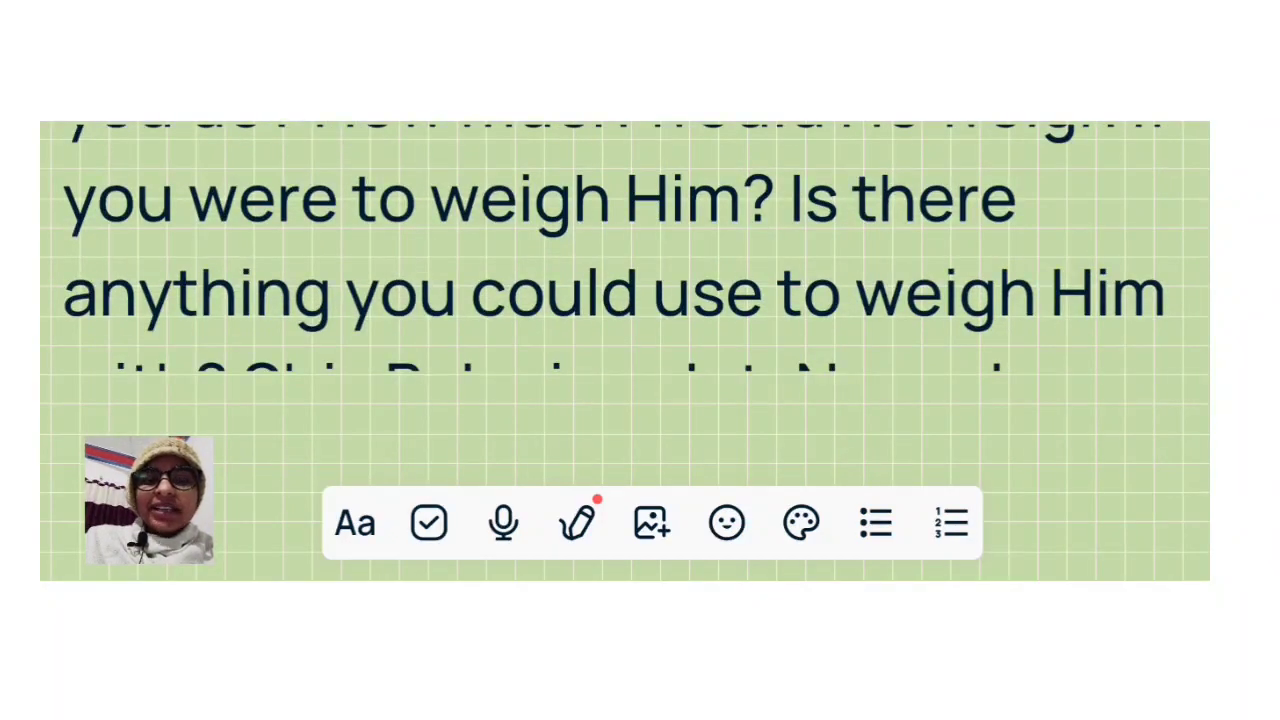
scroll(up, 3)
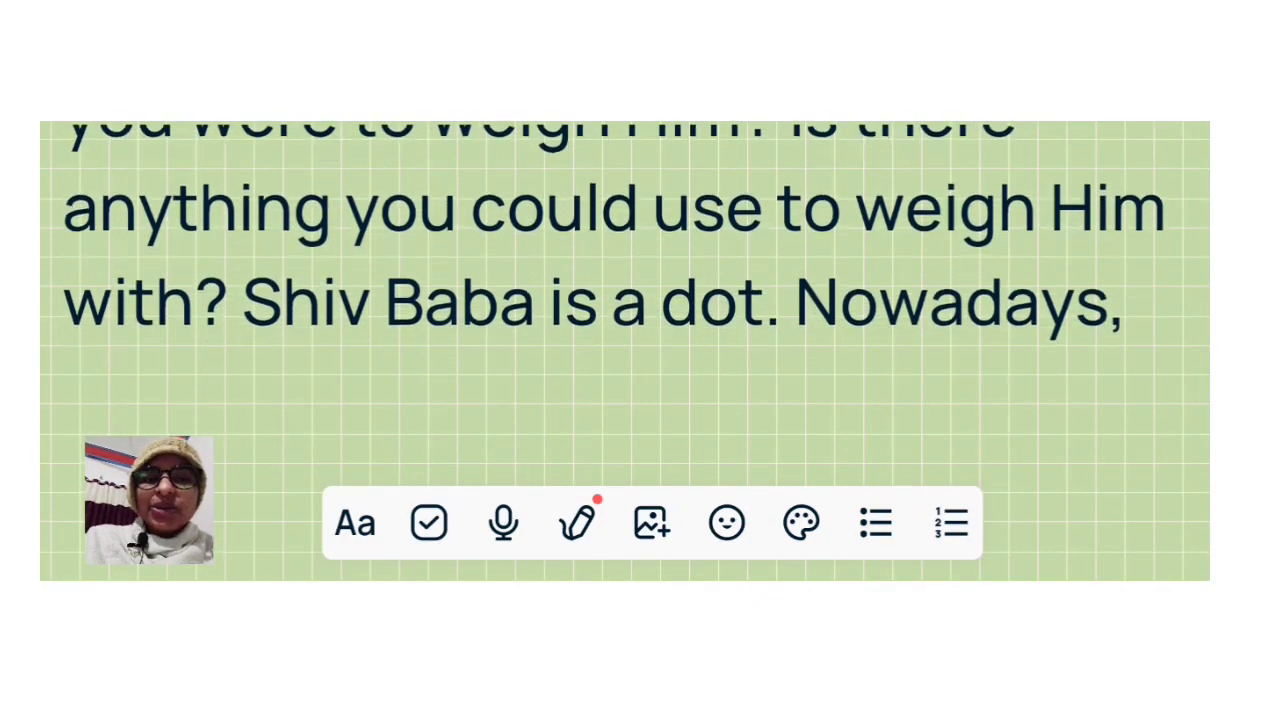
scroll(up, 3)
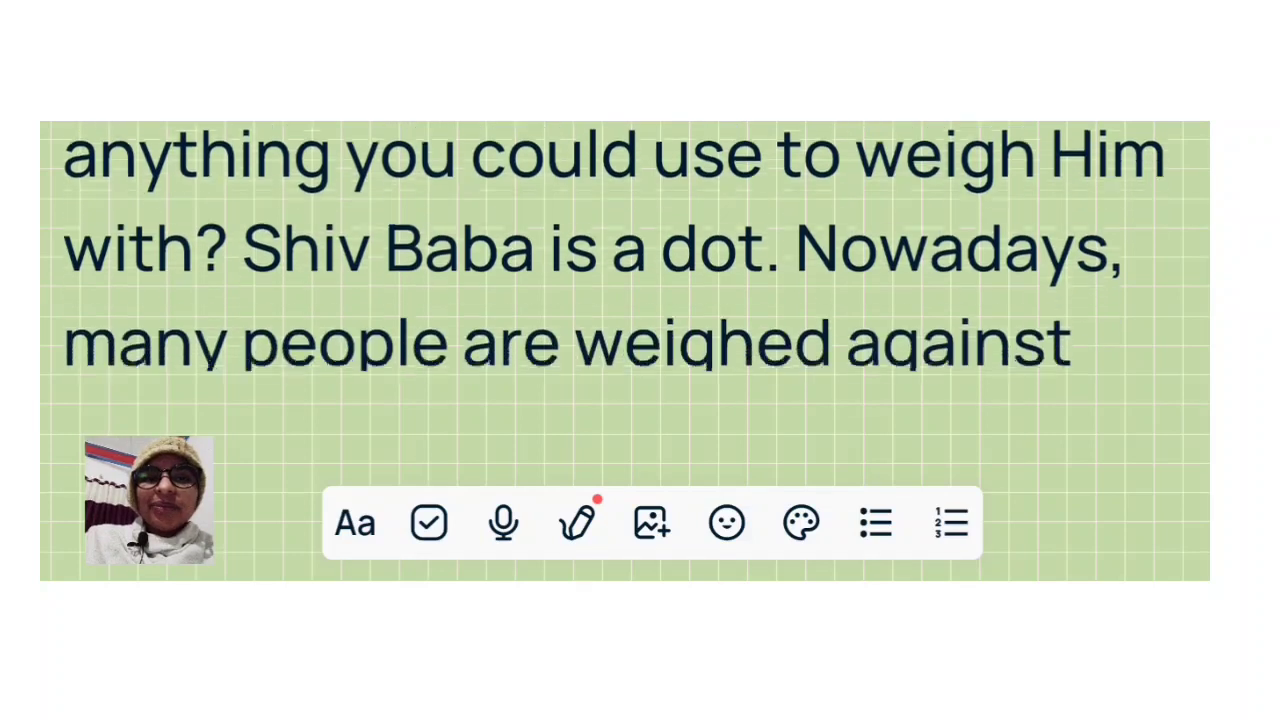
scroll(up, 3)
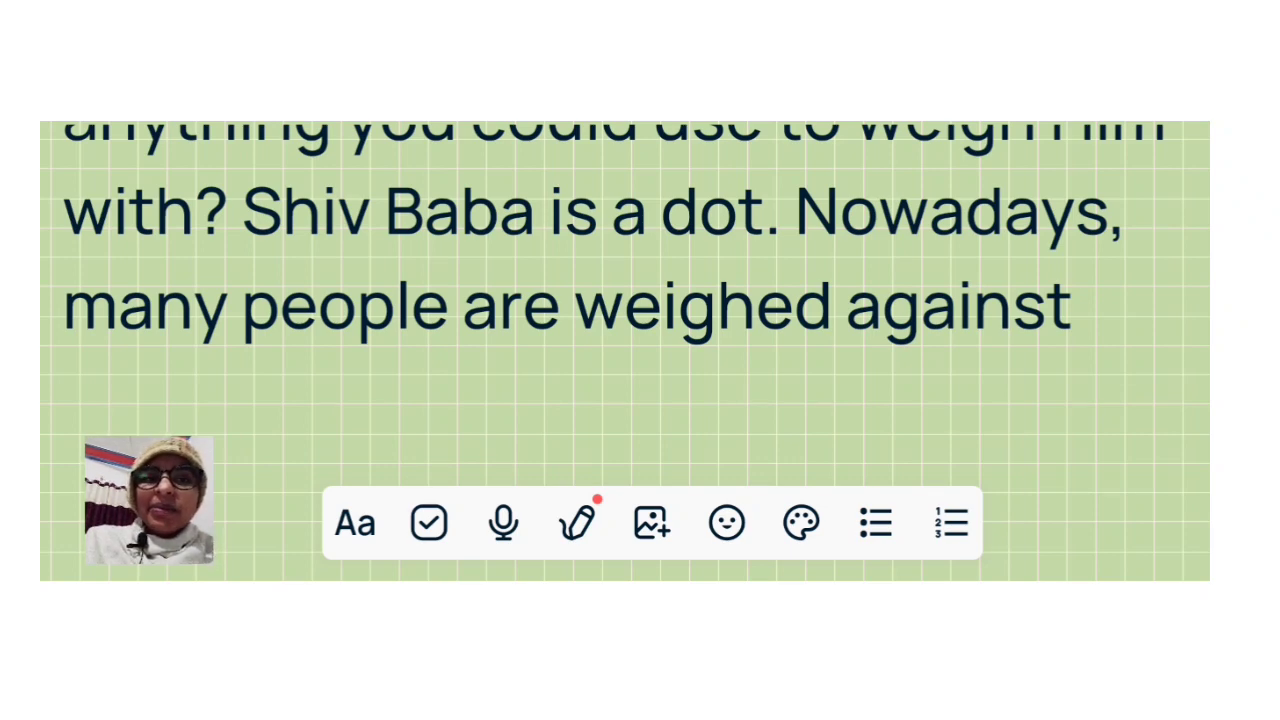
scroll(up, 3)
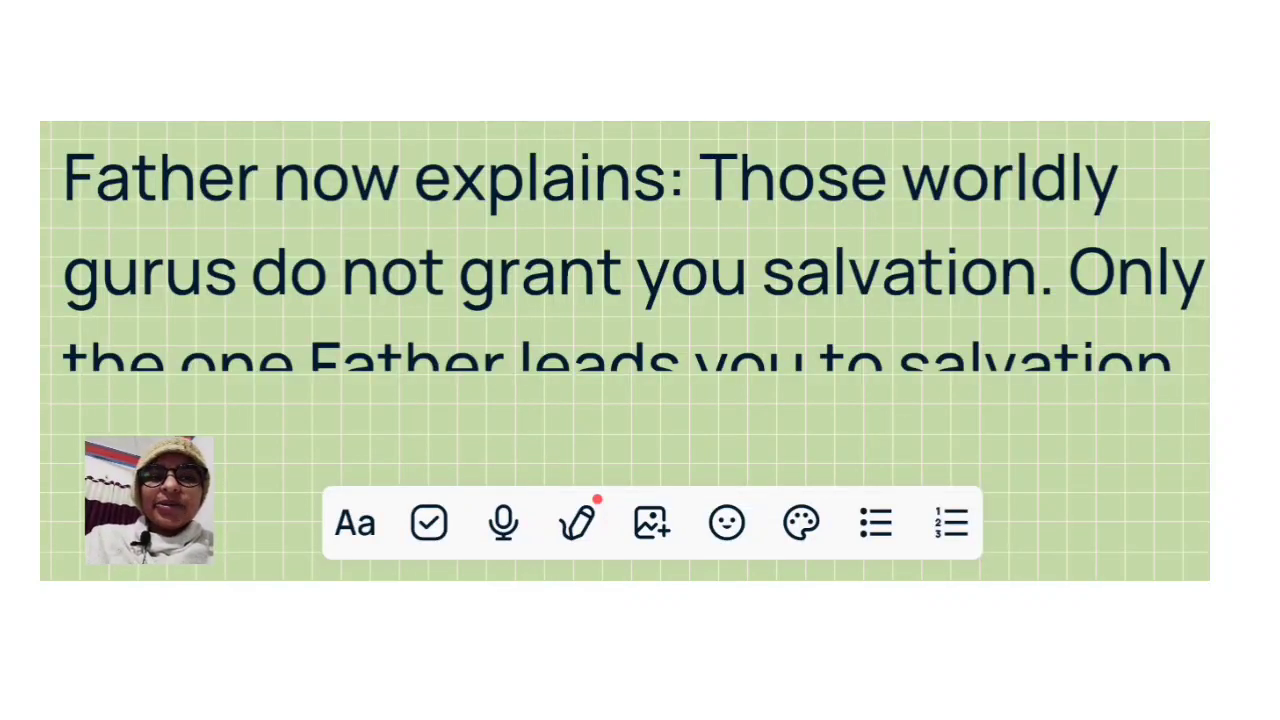
scroll(up, 3)
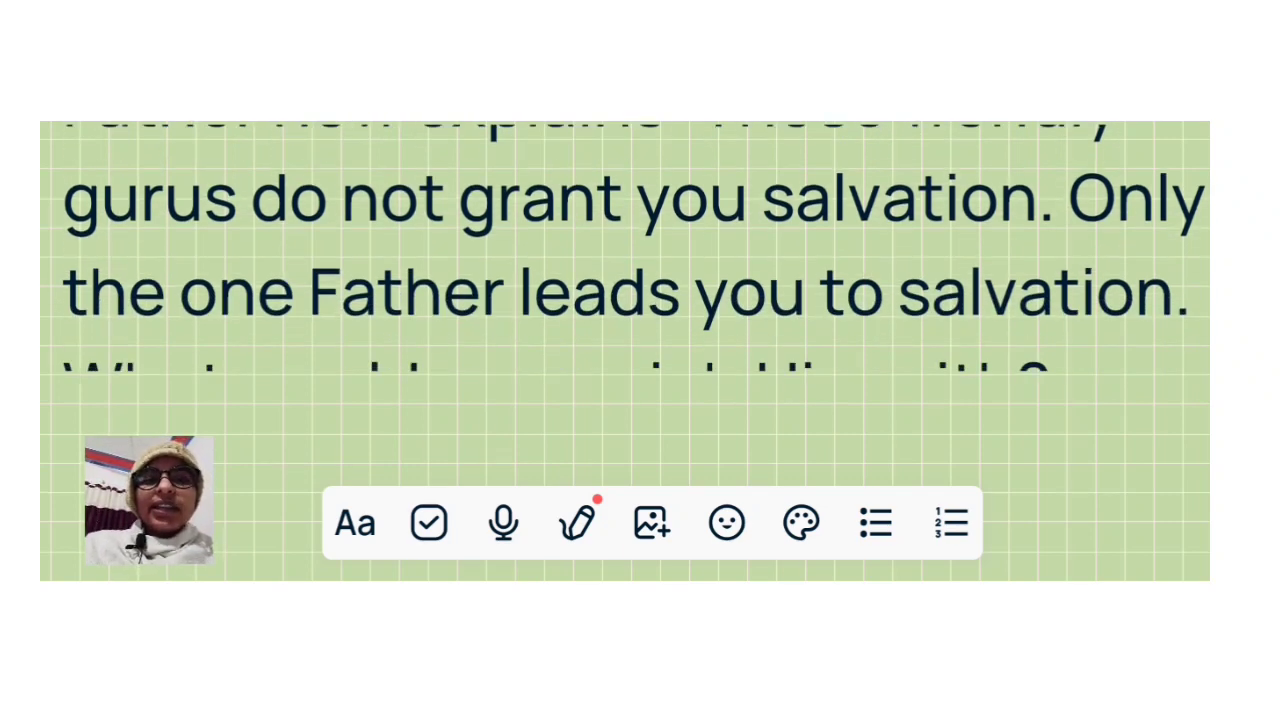
scroll(up, 3)
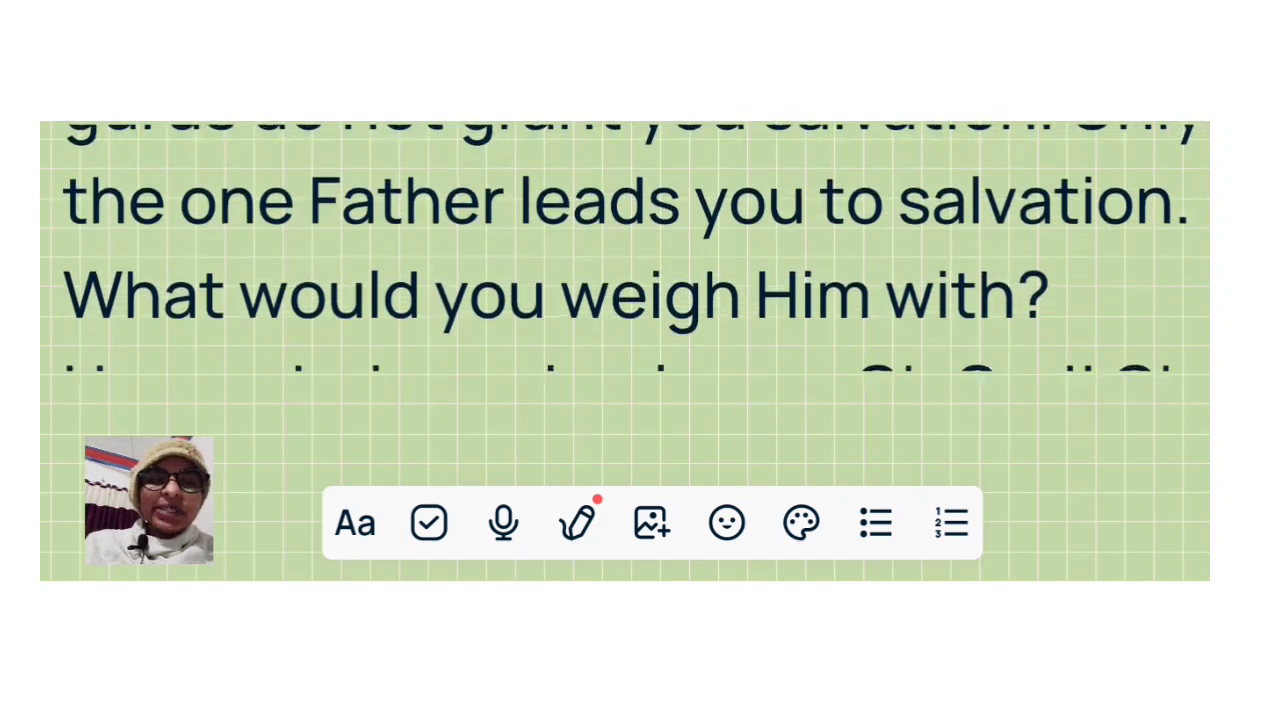
scroll(up, 3)
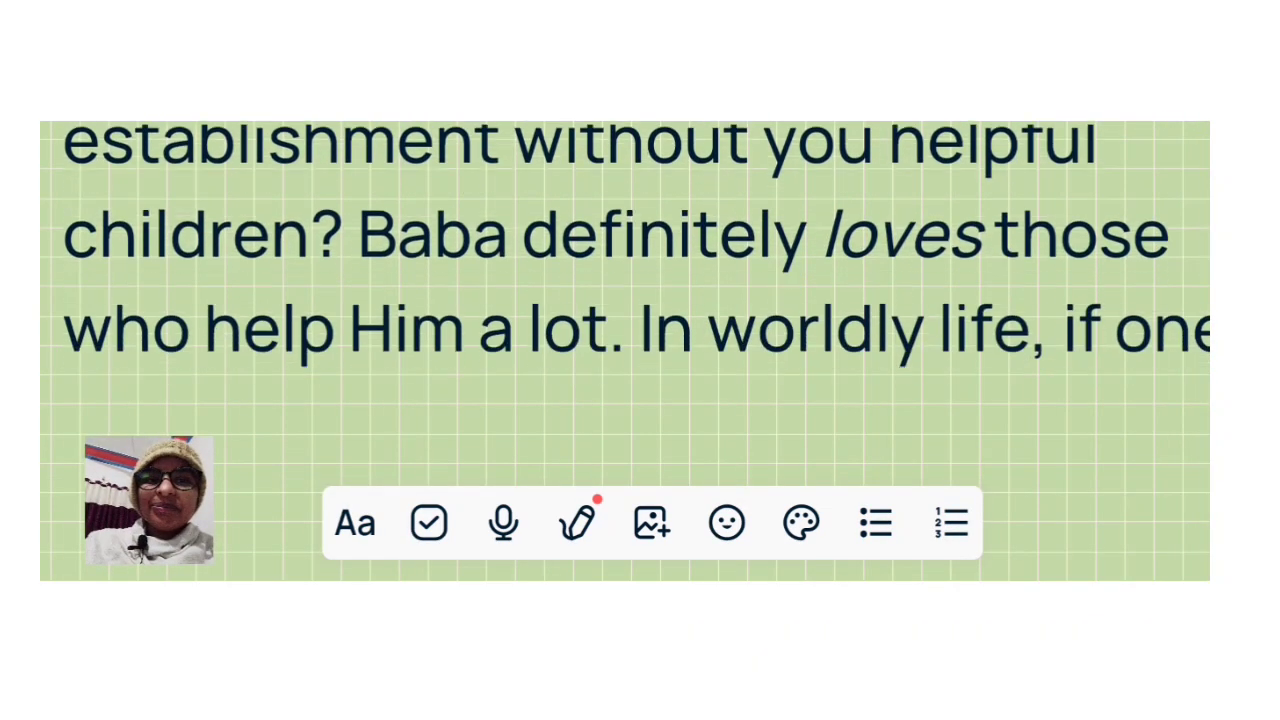
scroll(down, 3)
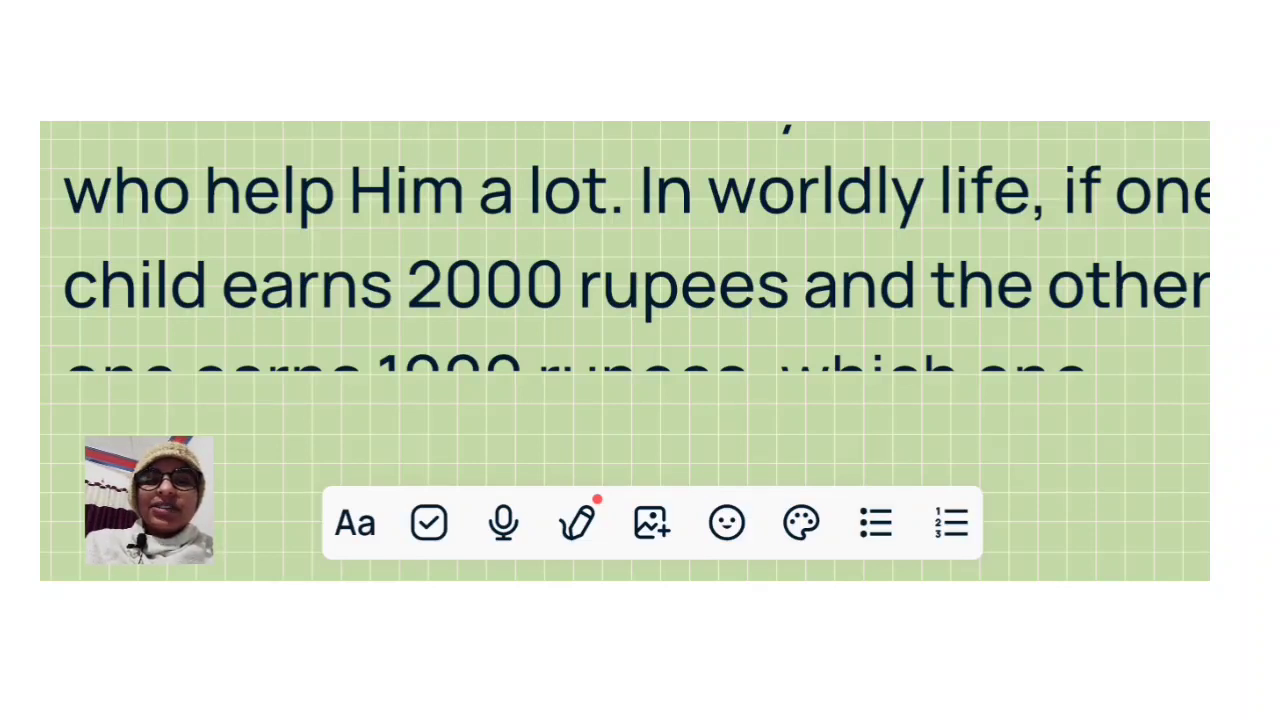
scroll(up, 3)
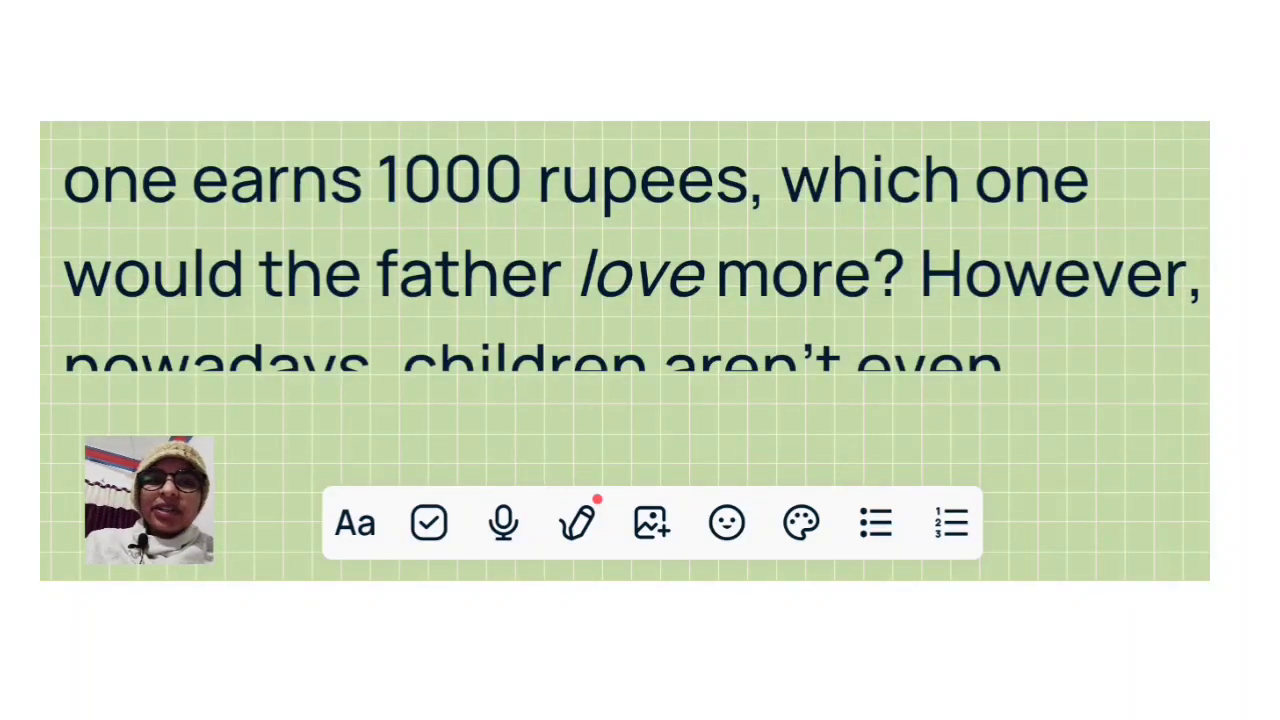
scroll(up, 3)
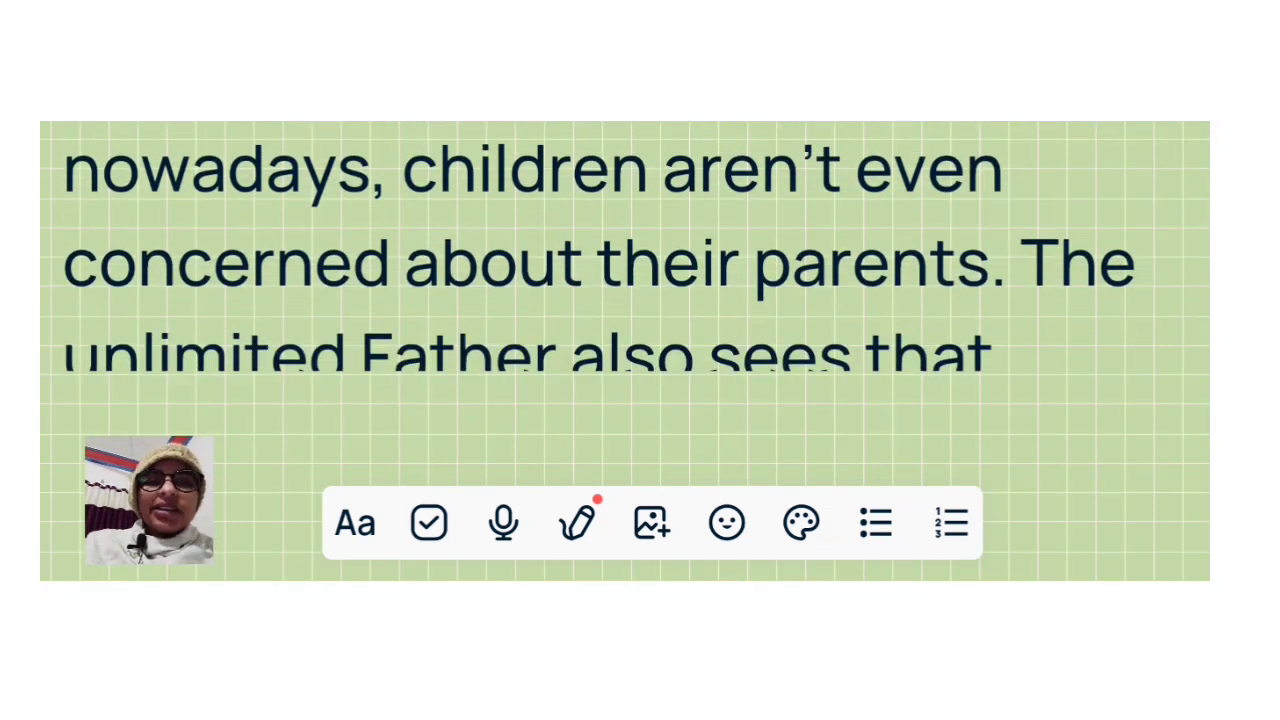
scroll(down, 3)
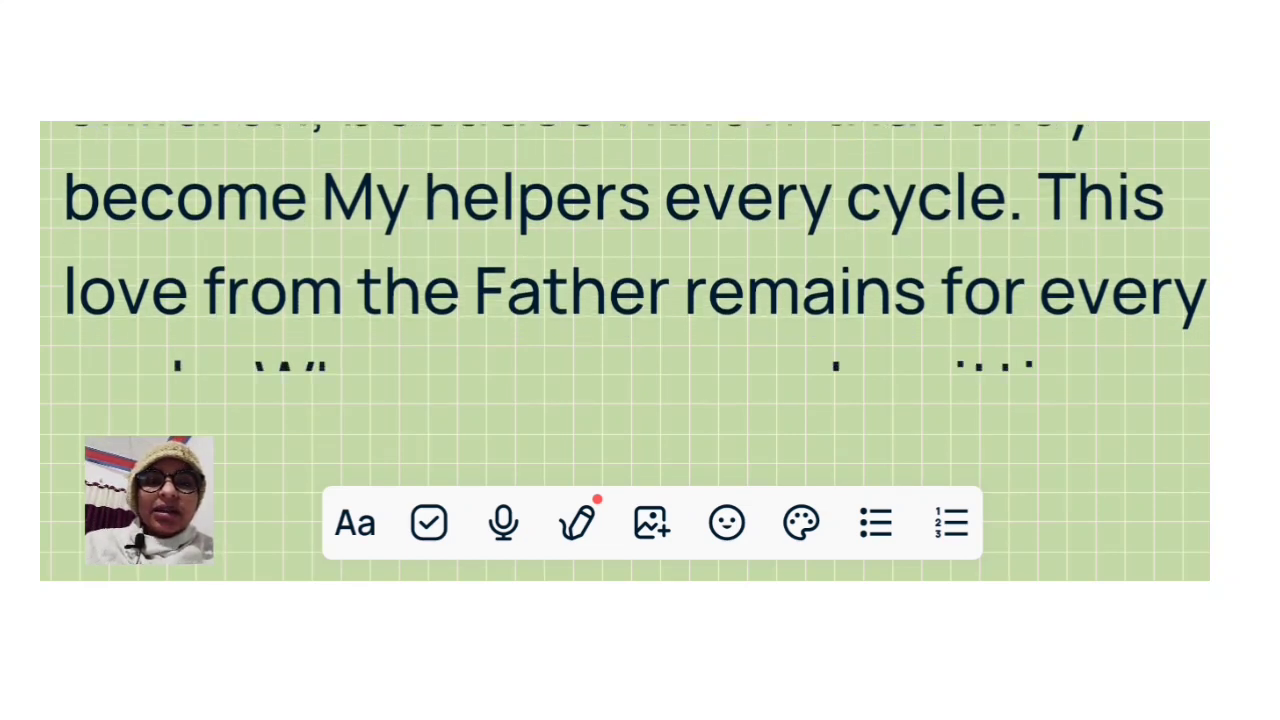
scroll(up, 3)
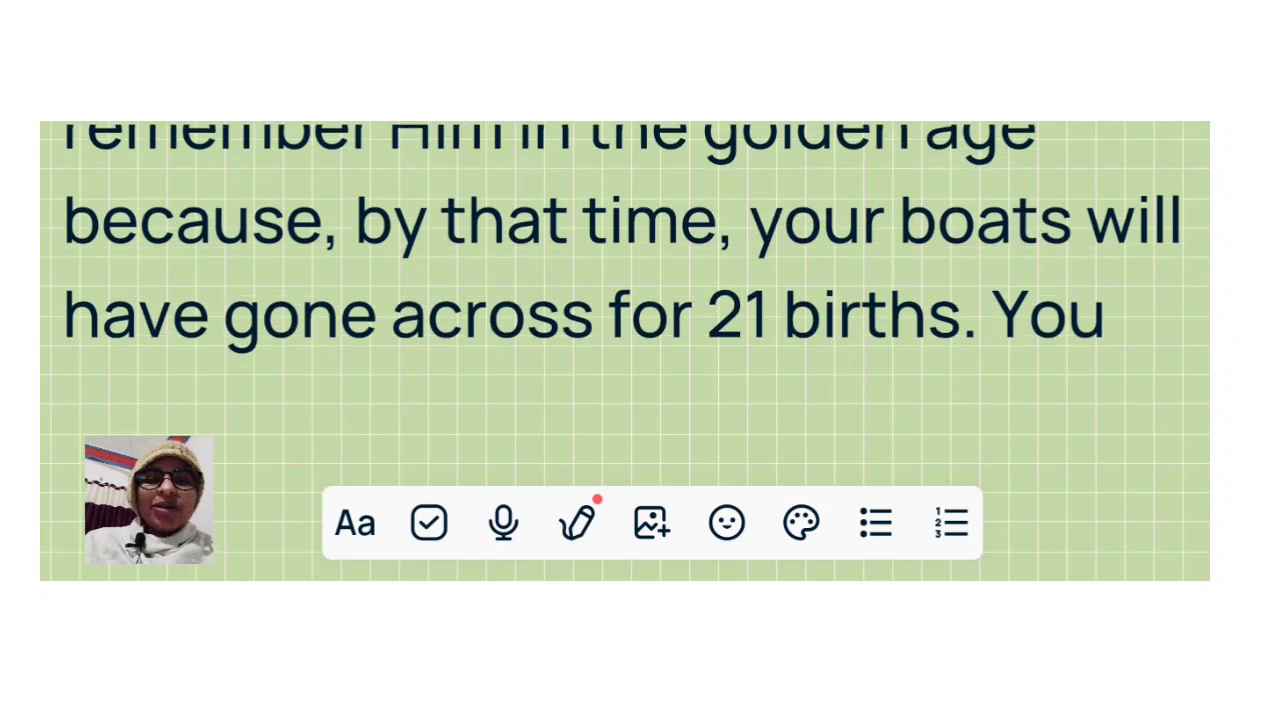
scroll(up, 3)
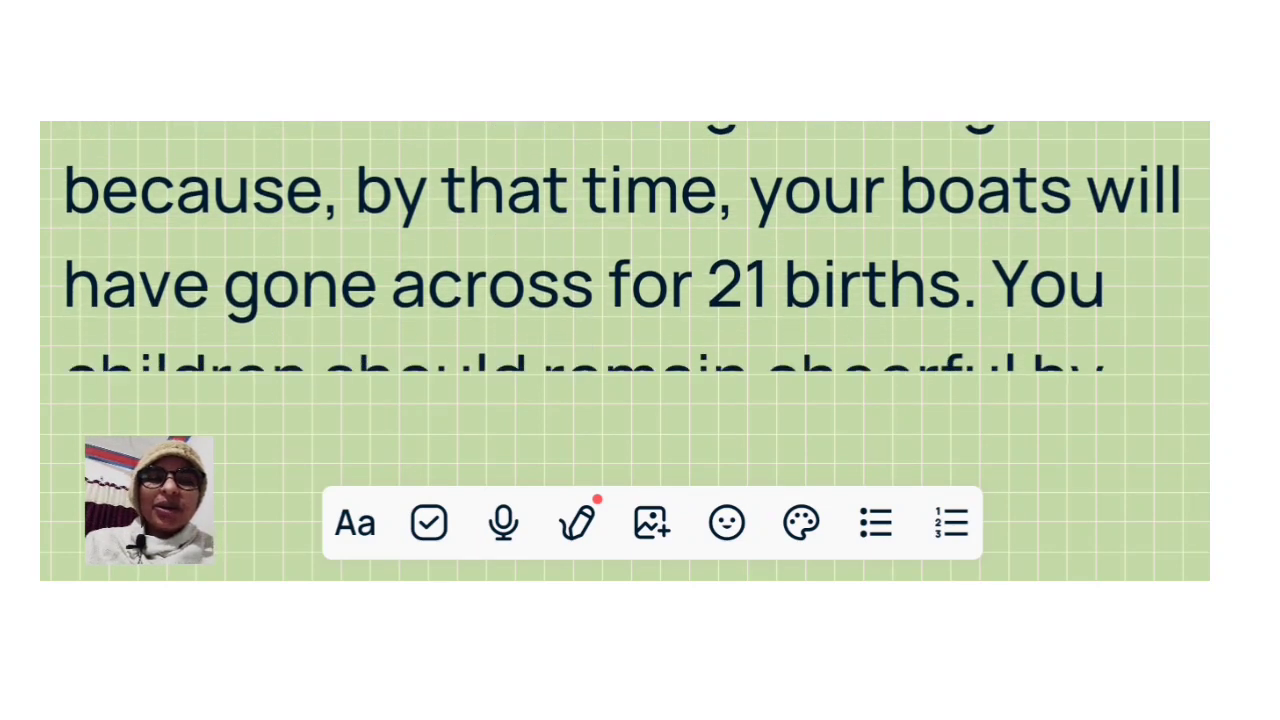
scroll(up, 3)
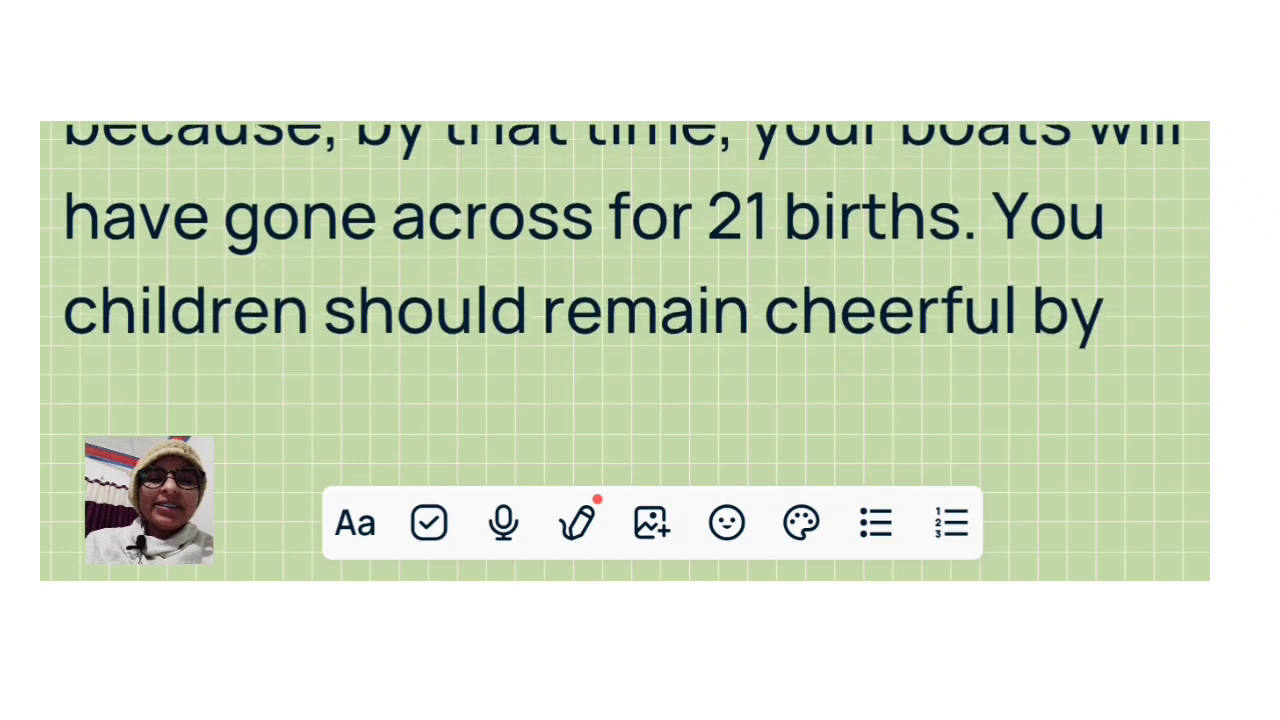
scroll(up, 3)
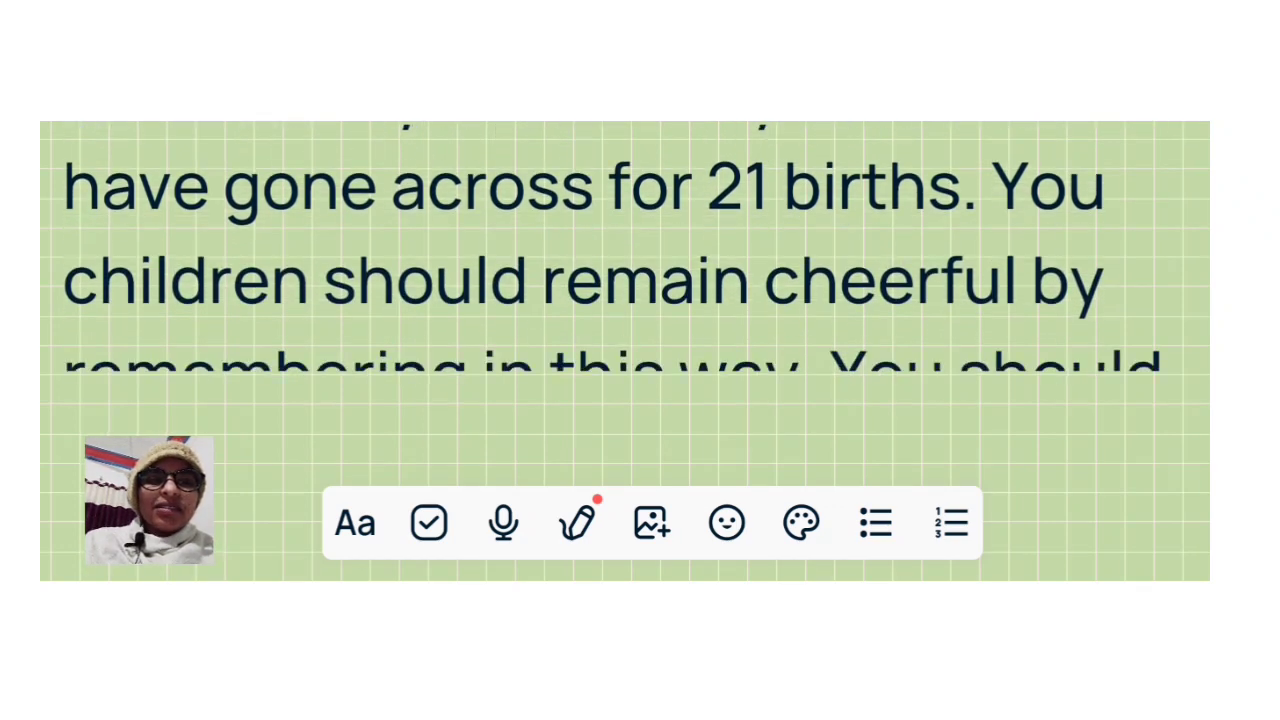
scroll(up, 3)
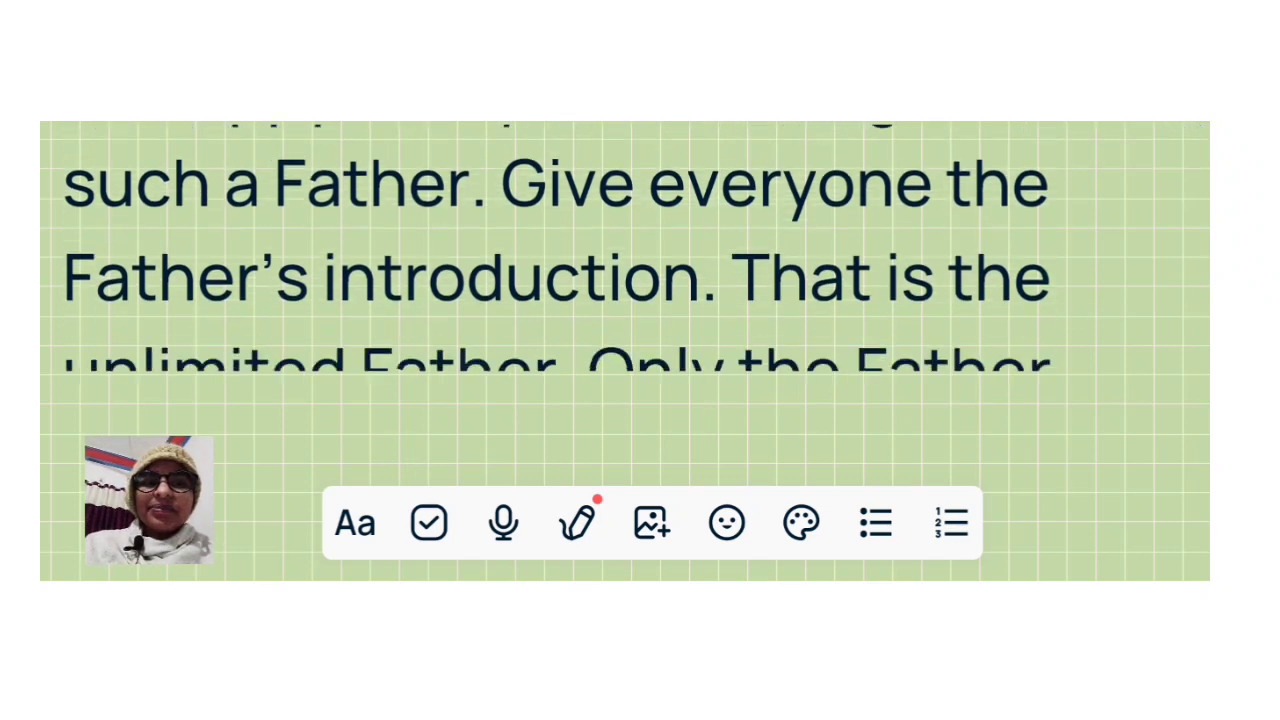
scroll(up, 3)
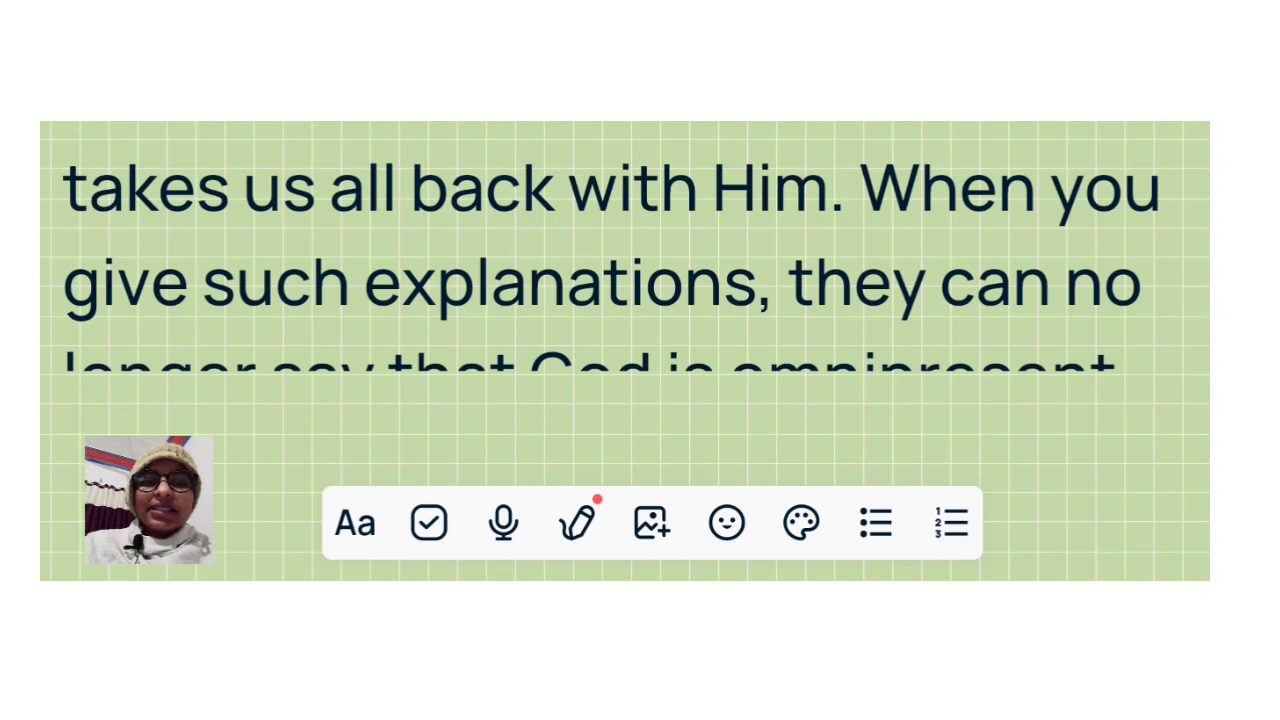
scroll(up, 3)
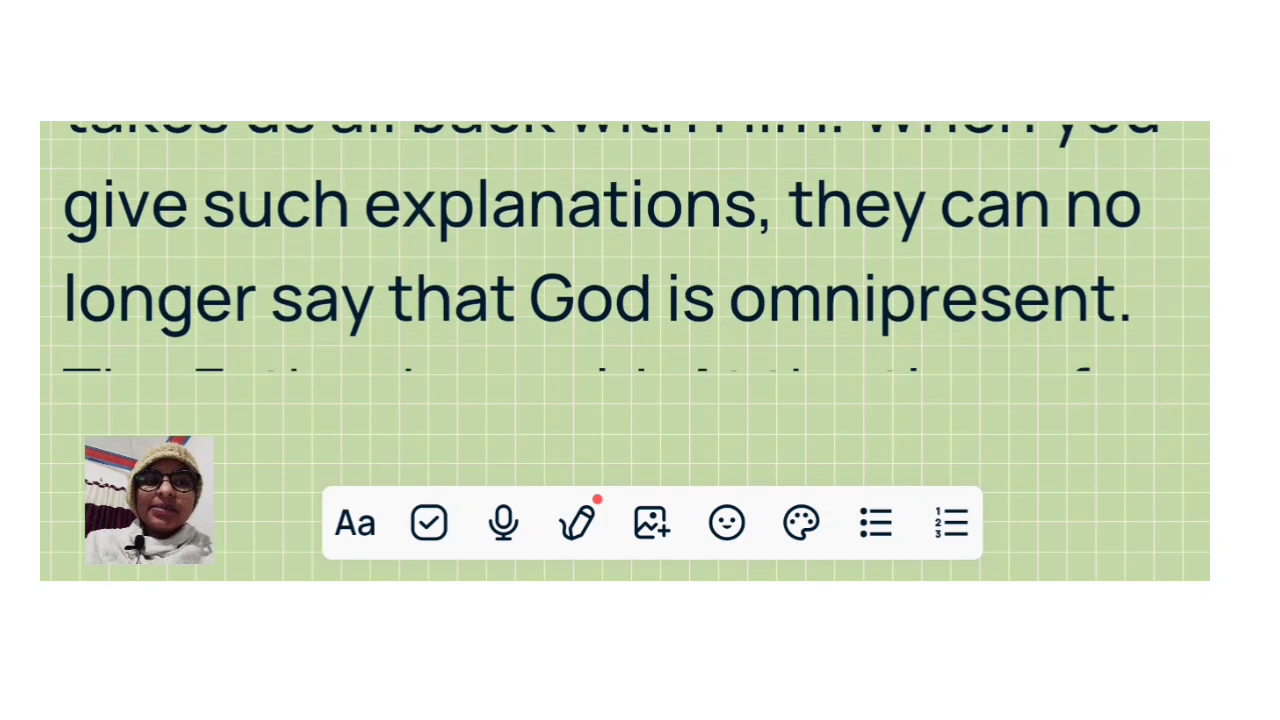
scroll(up, 3)
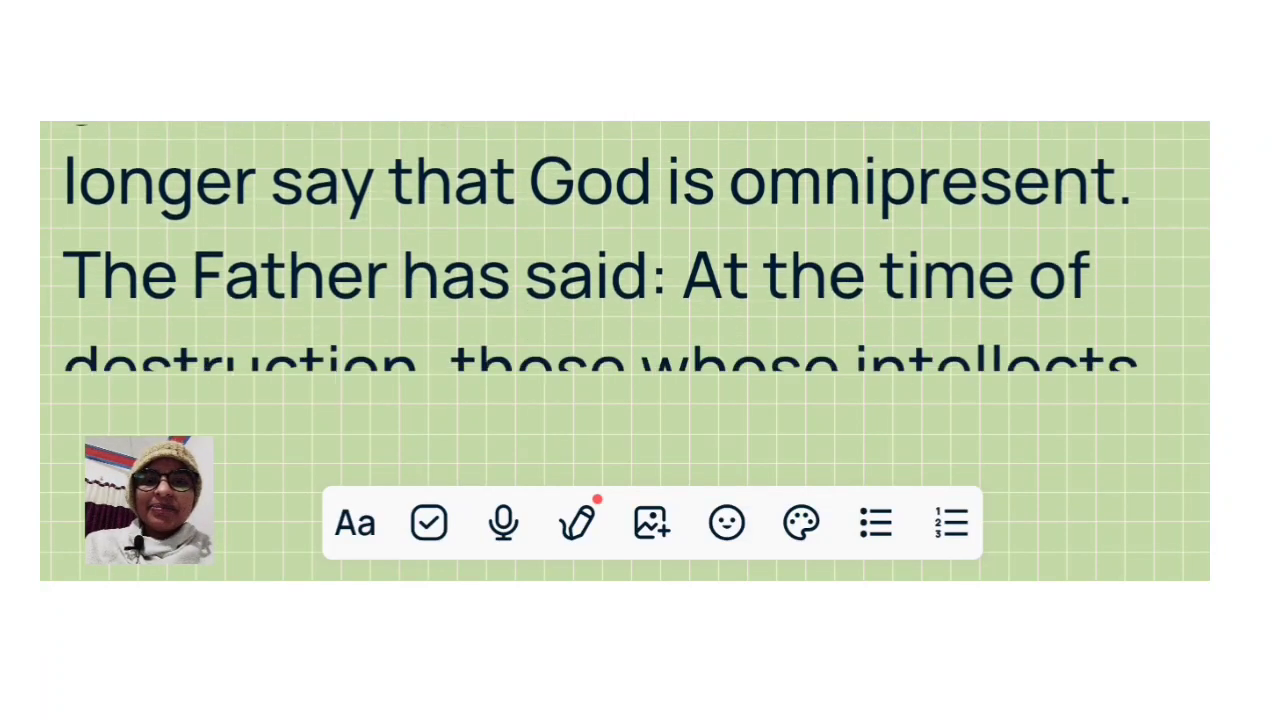
scroll(up, 3)
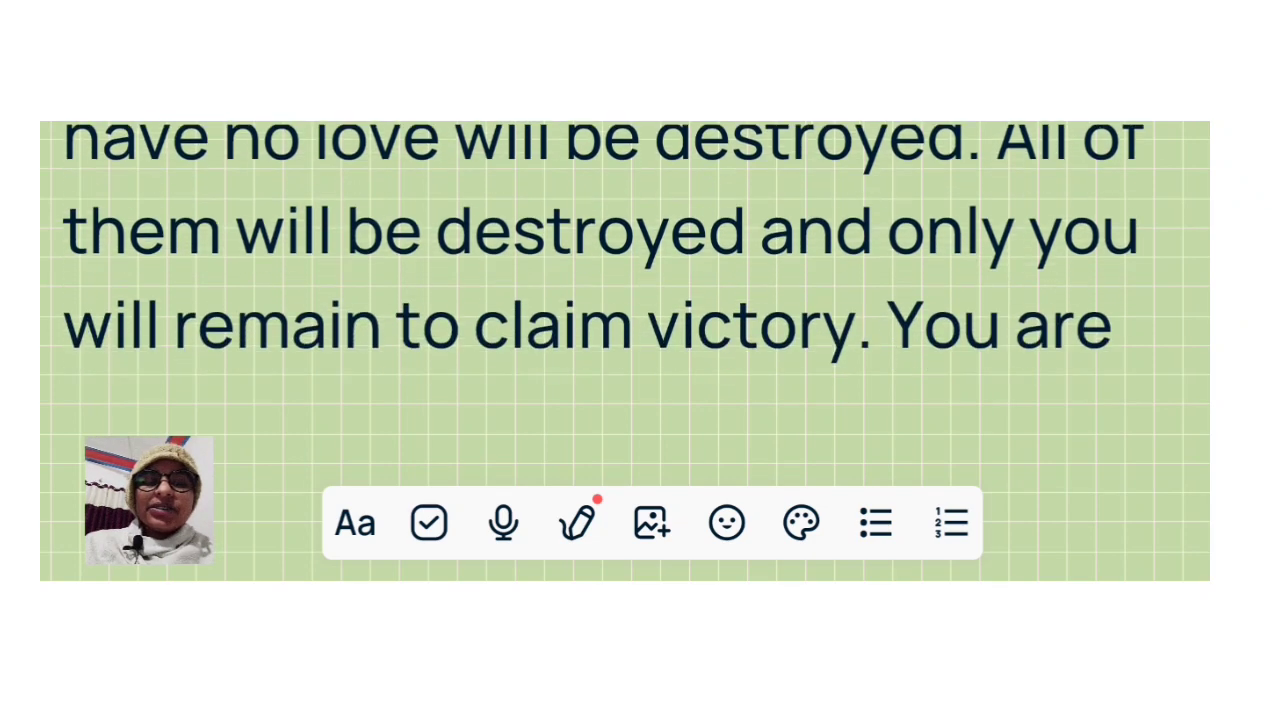
scroll(down, 3)
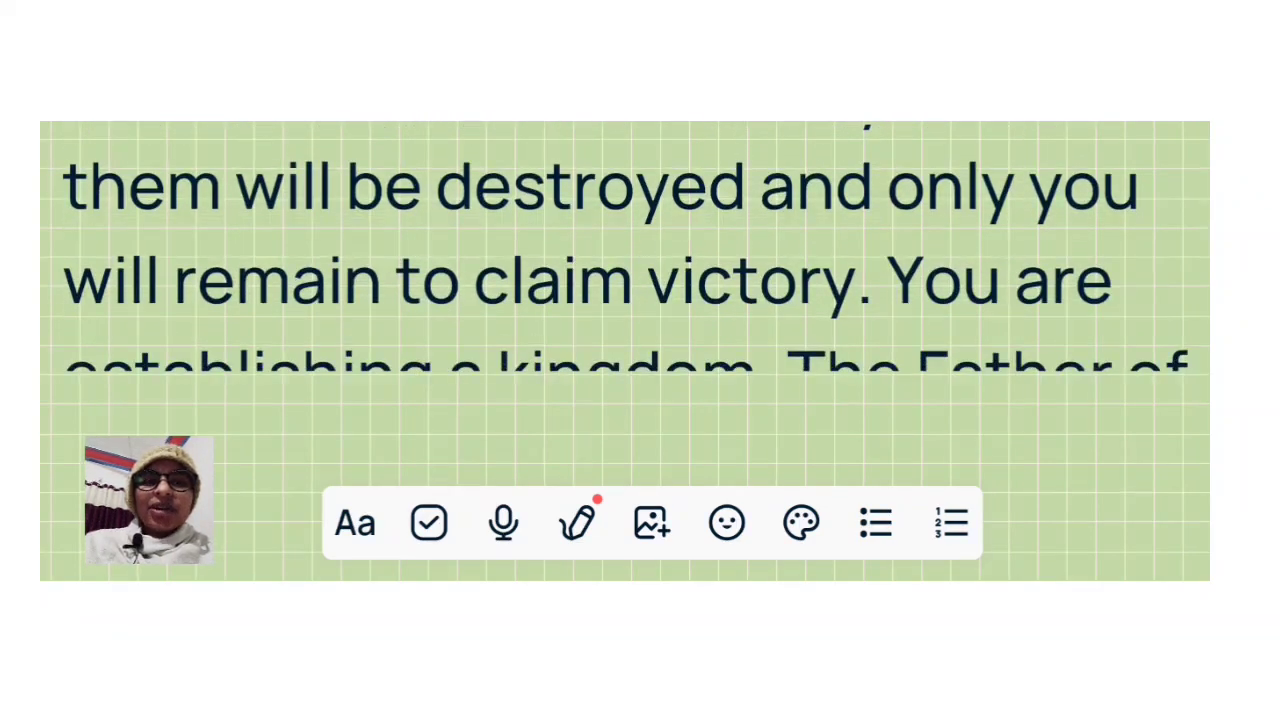
scroll(up, 3)
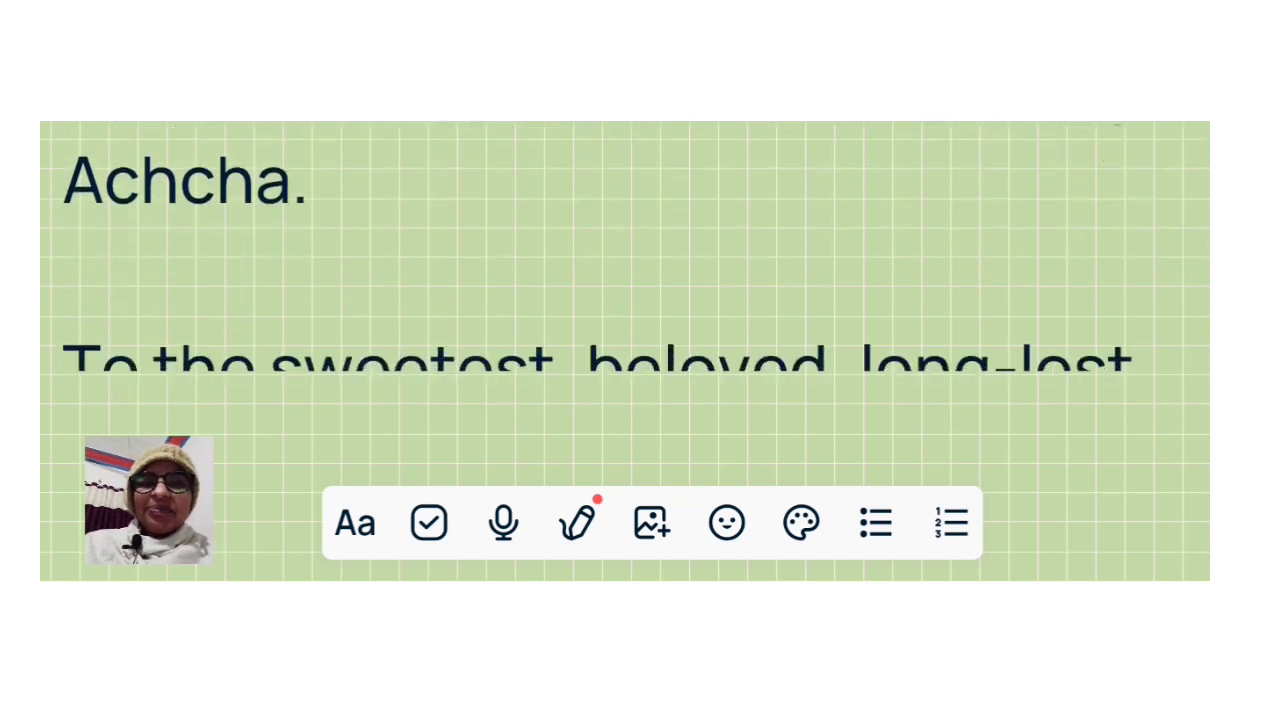
scroll(up, 3)
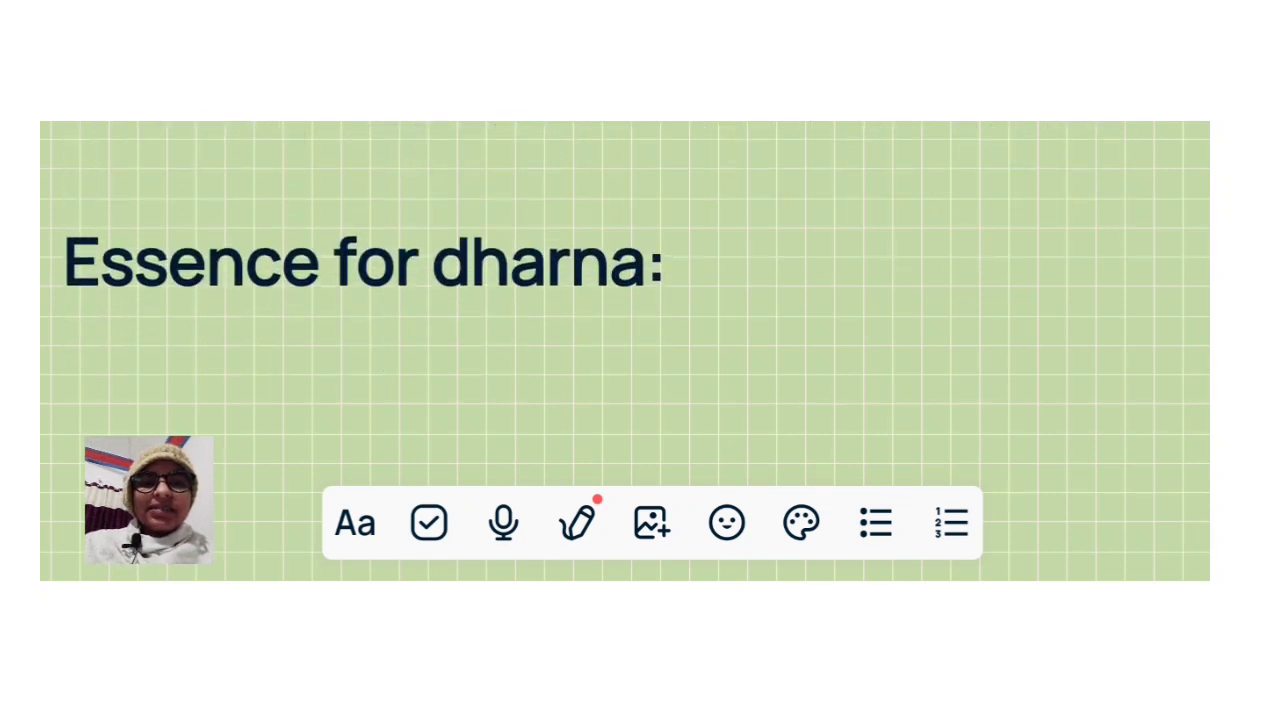
scroll(down, 3)
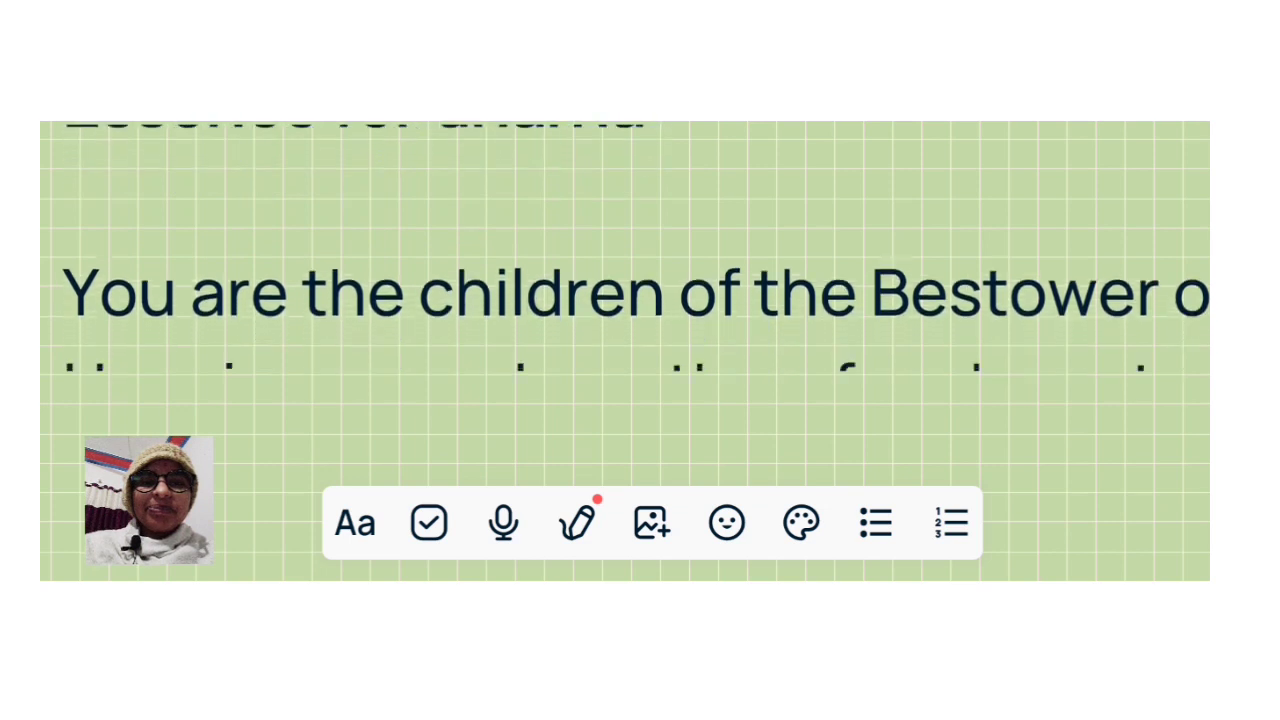
scroll(up, 3)
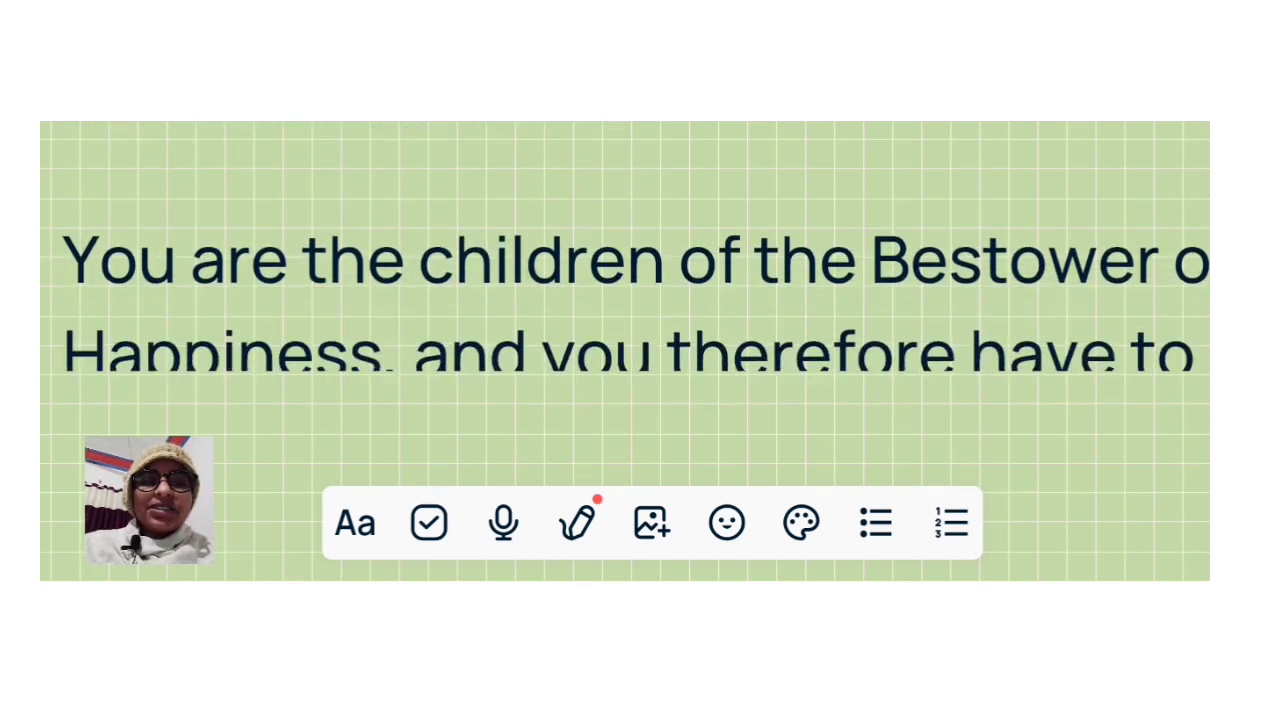
scroll(up, 3)
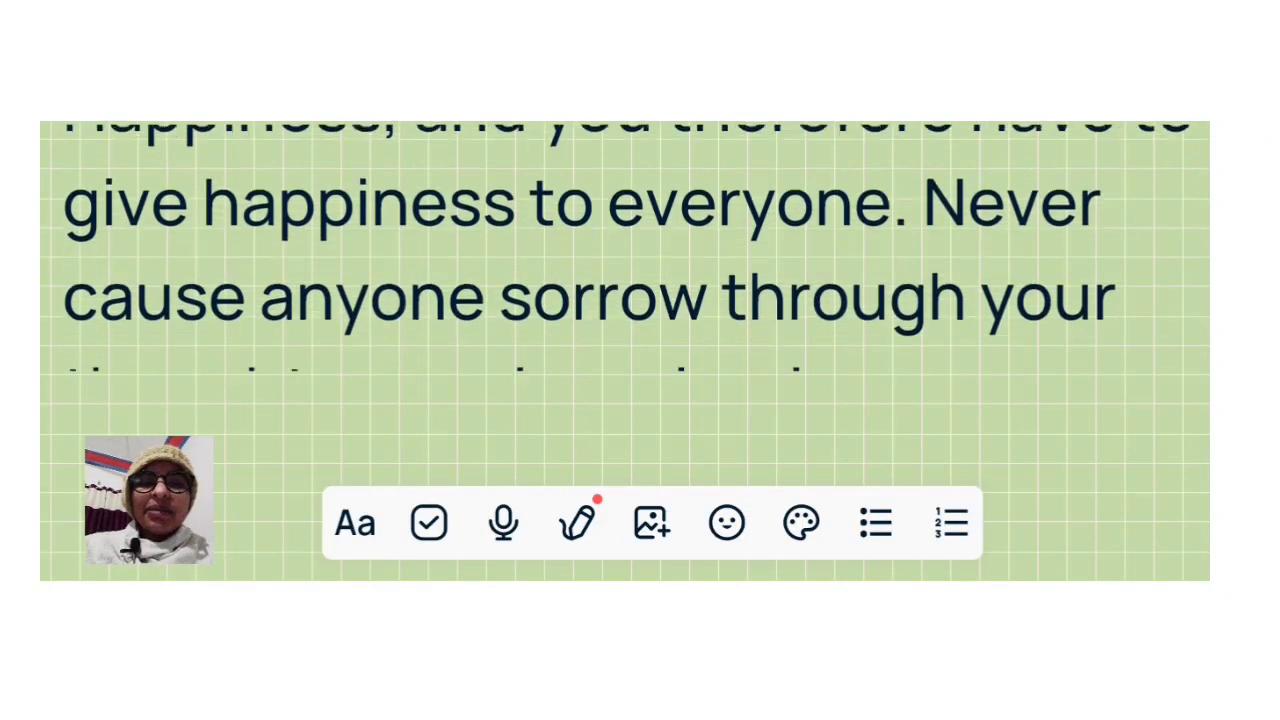
scroll(up, 3)
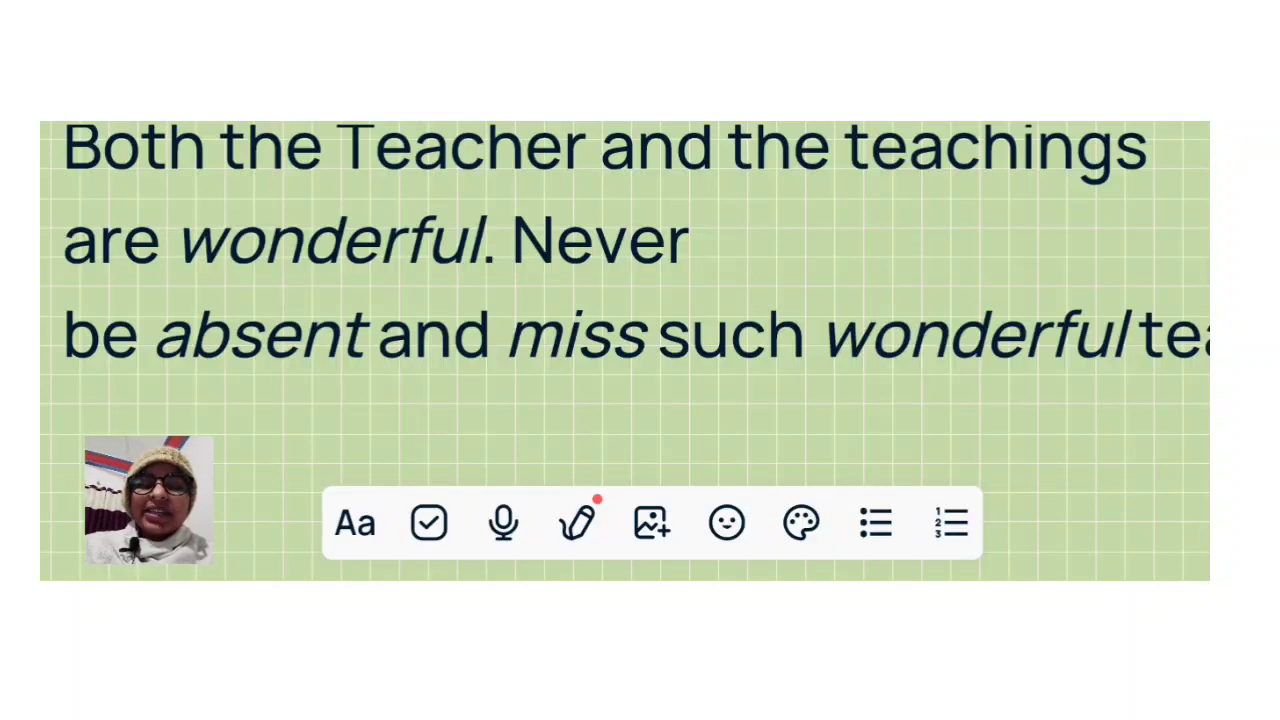
scroll(down, 3)
text(chings.)
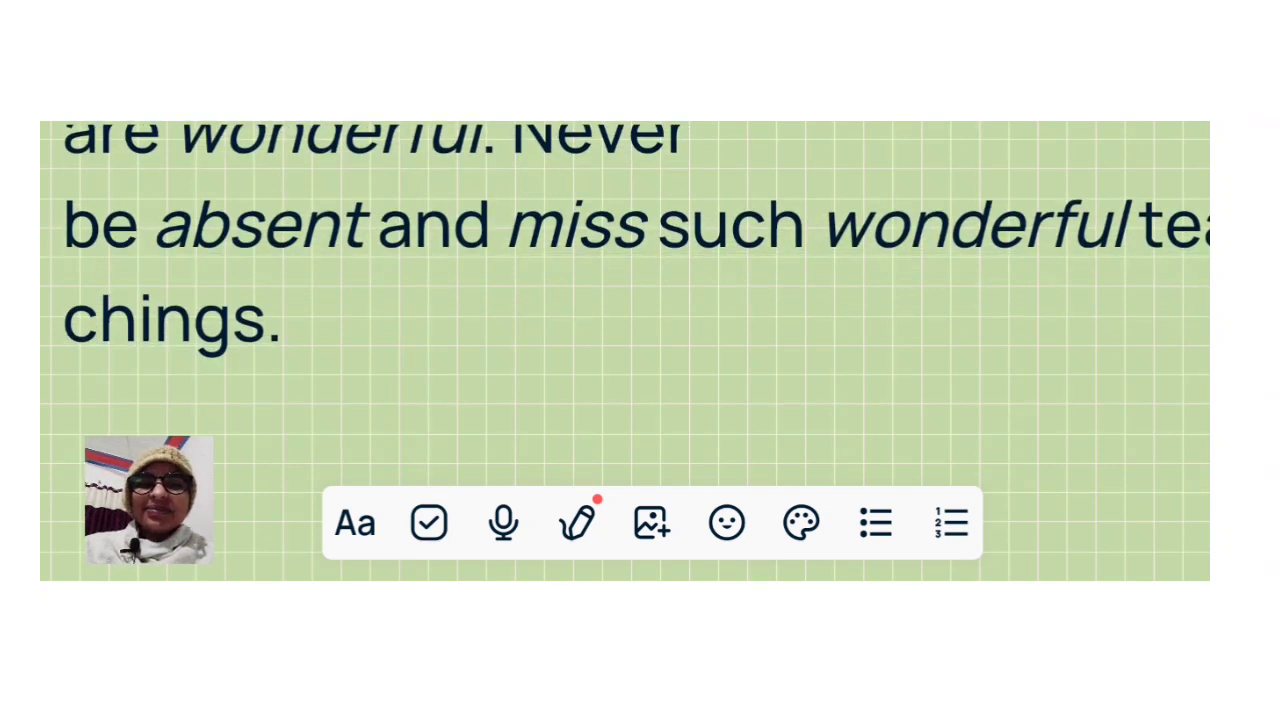
scroll(down, 3)
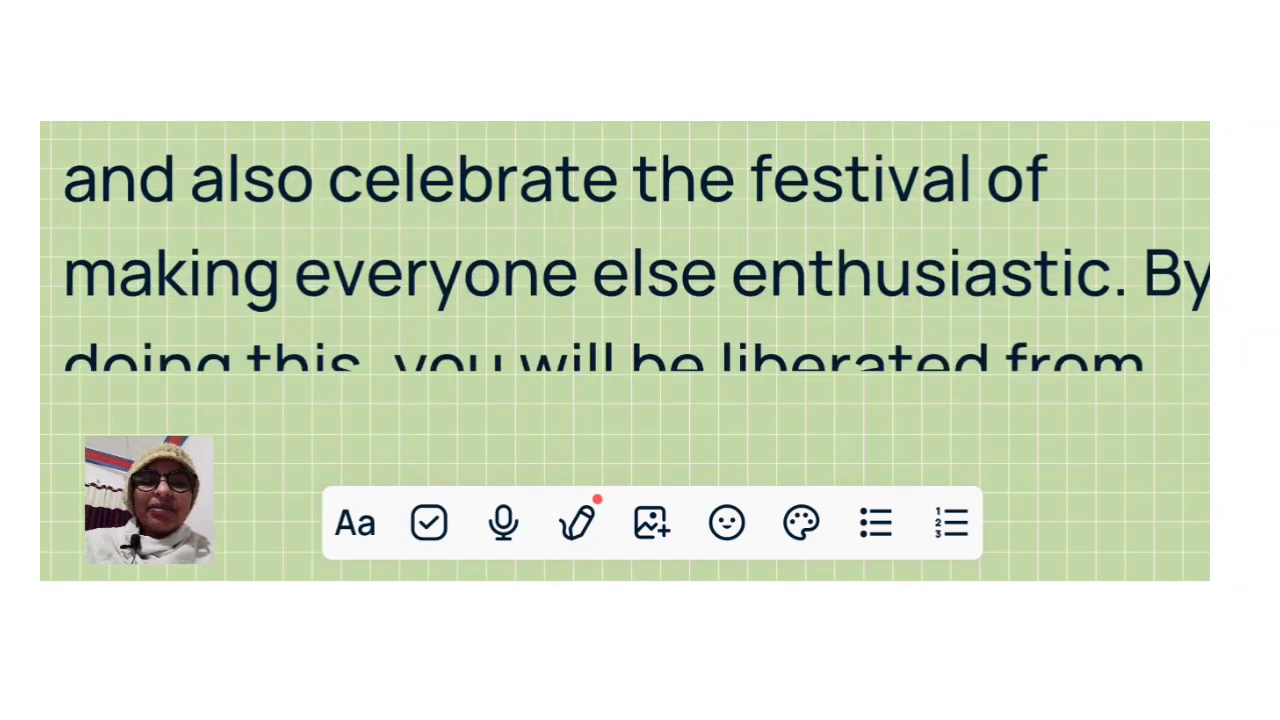
scroll(up, 3)
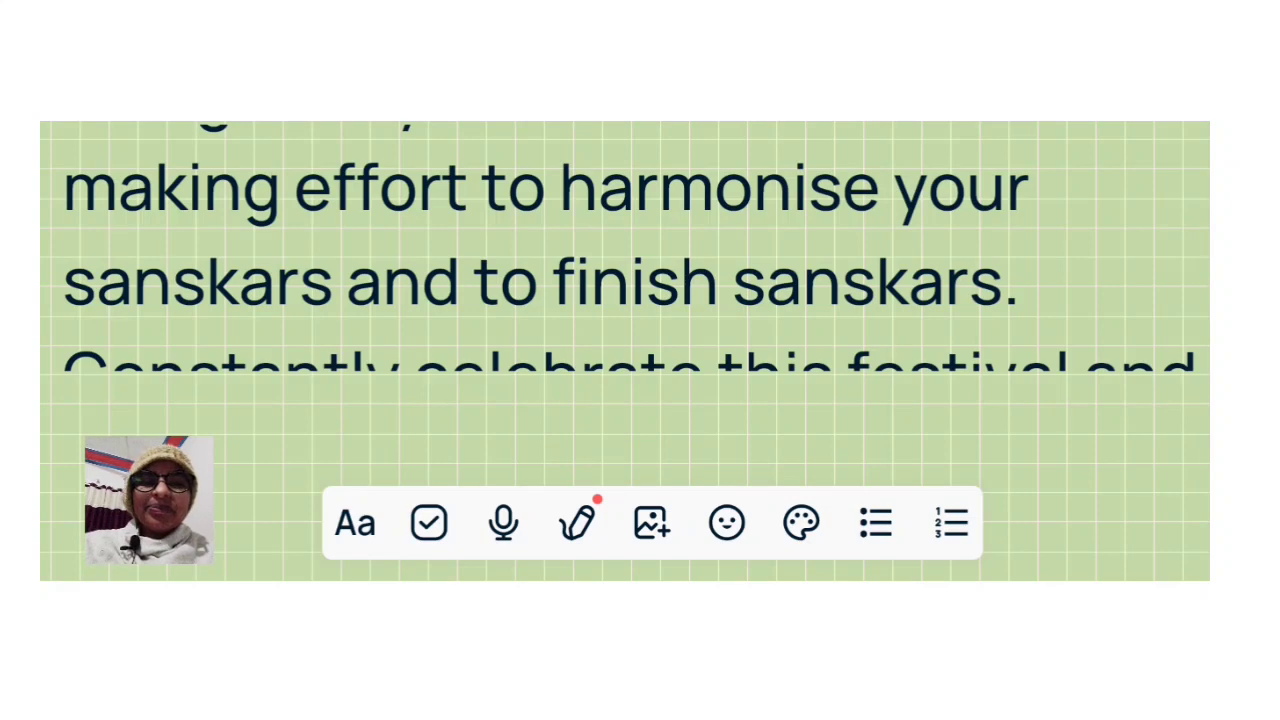
scroll(up, 3)
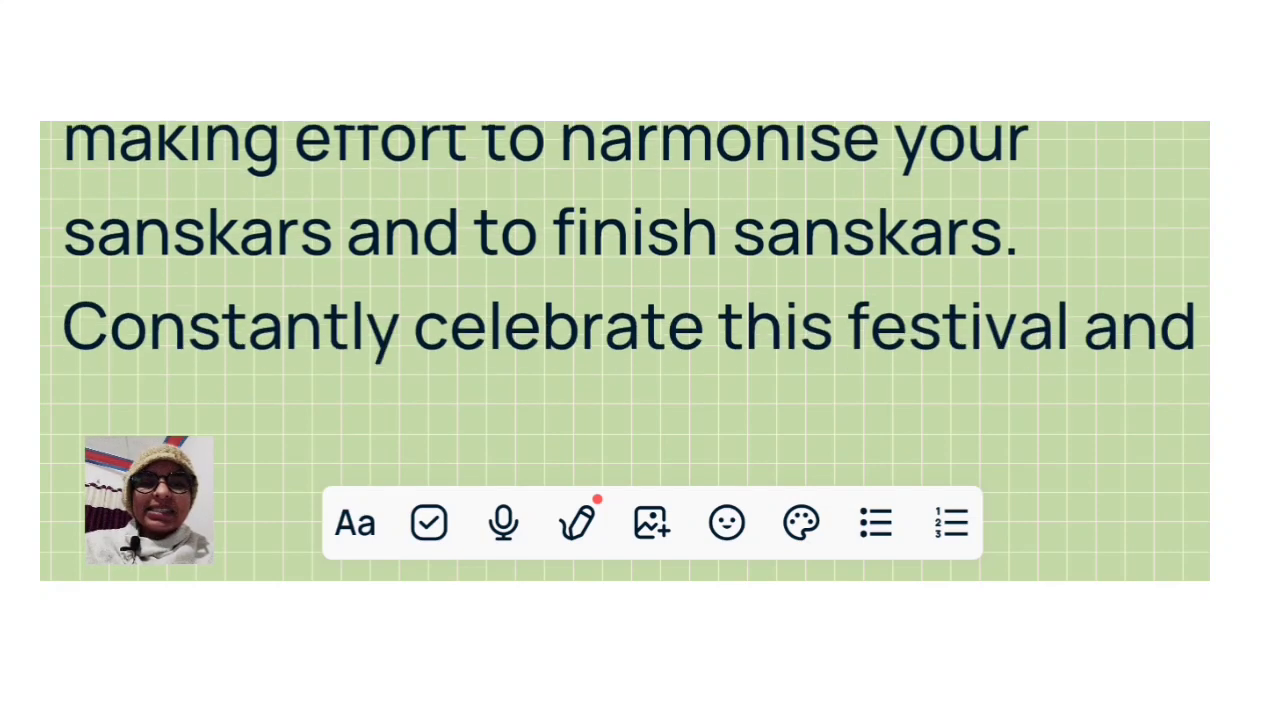
scroll(up, 3)
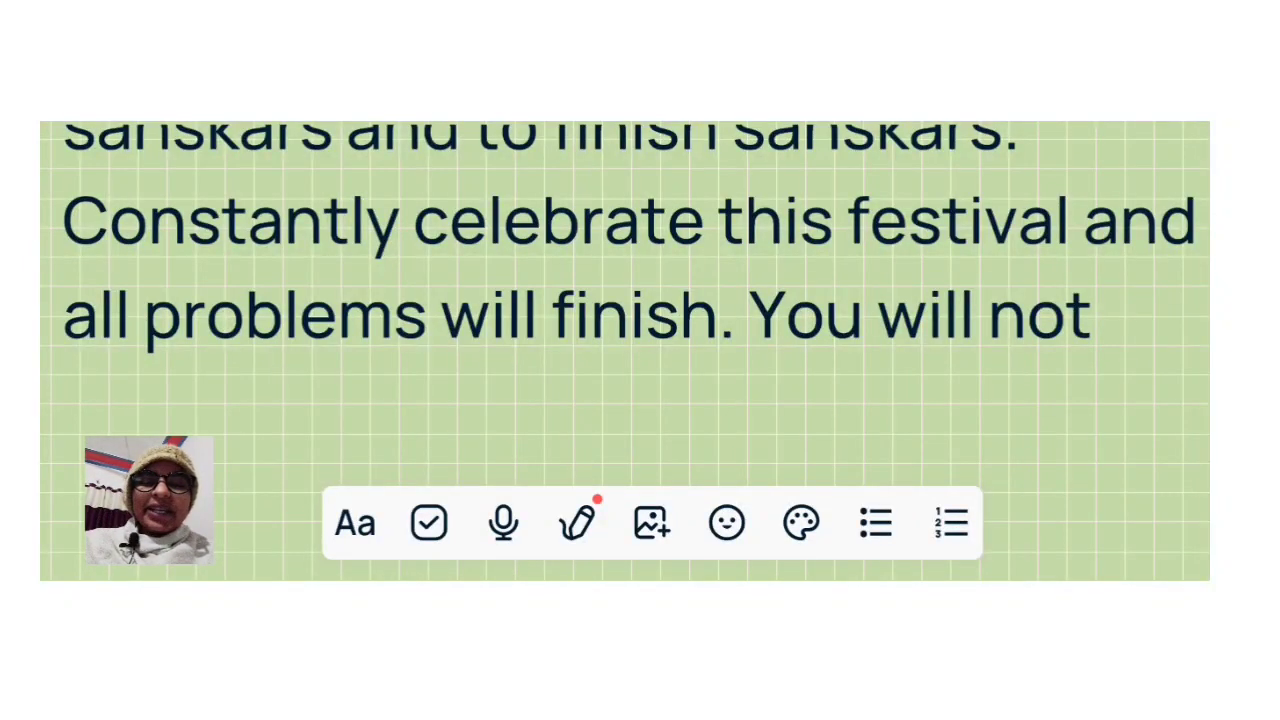
scroll(up, 3)
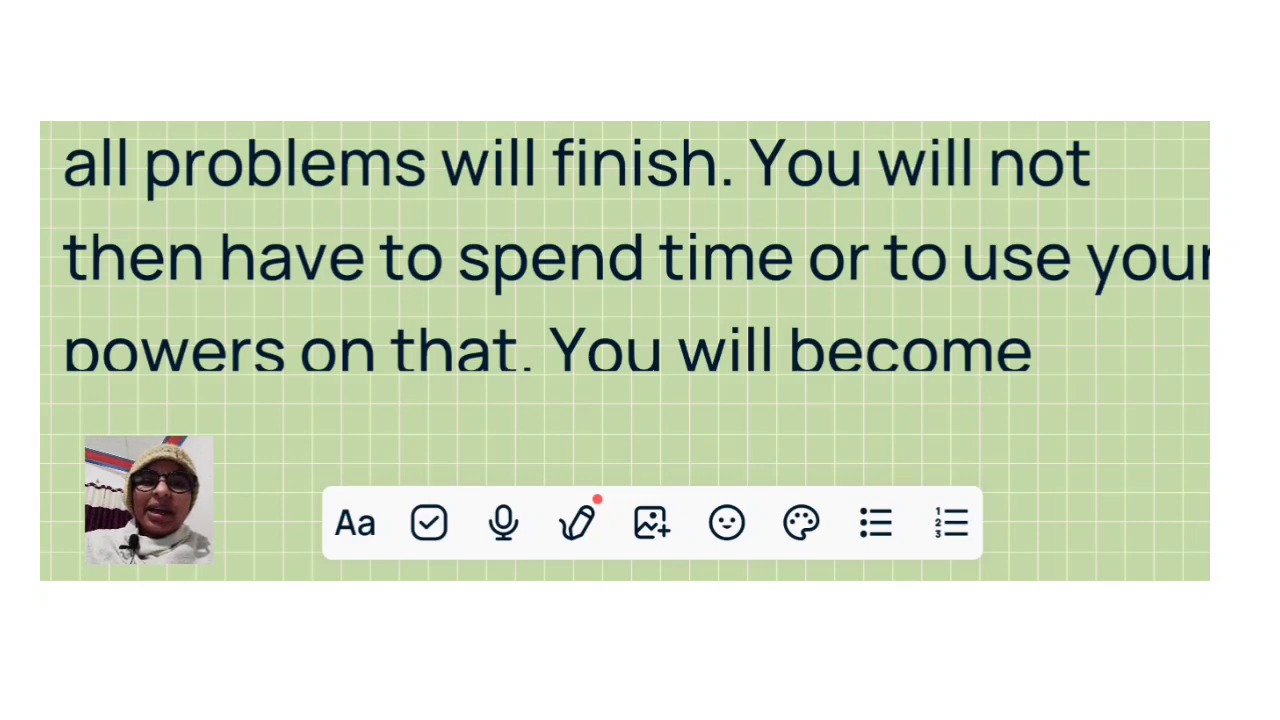
scroll(up, 3)
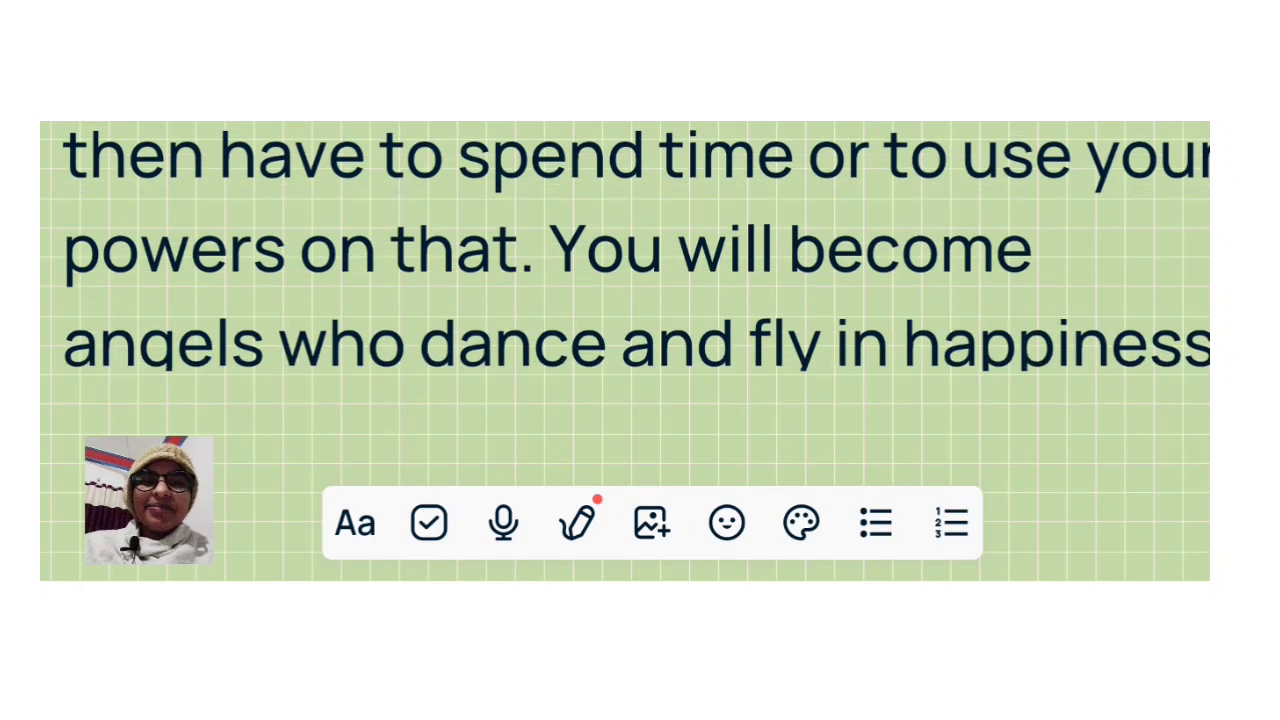
scroll(down, 3)
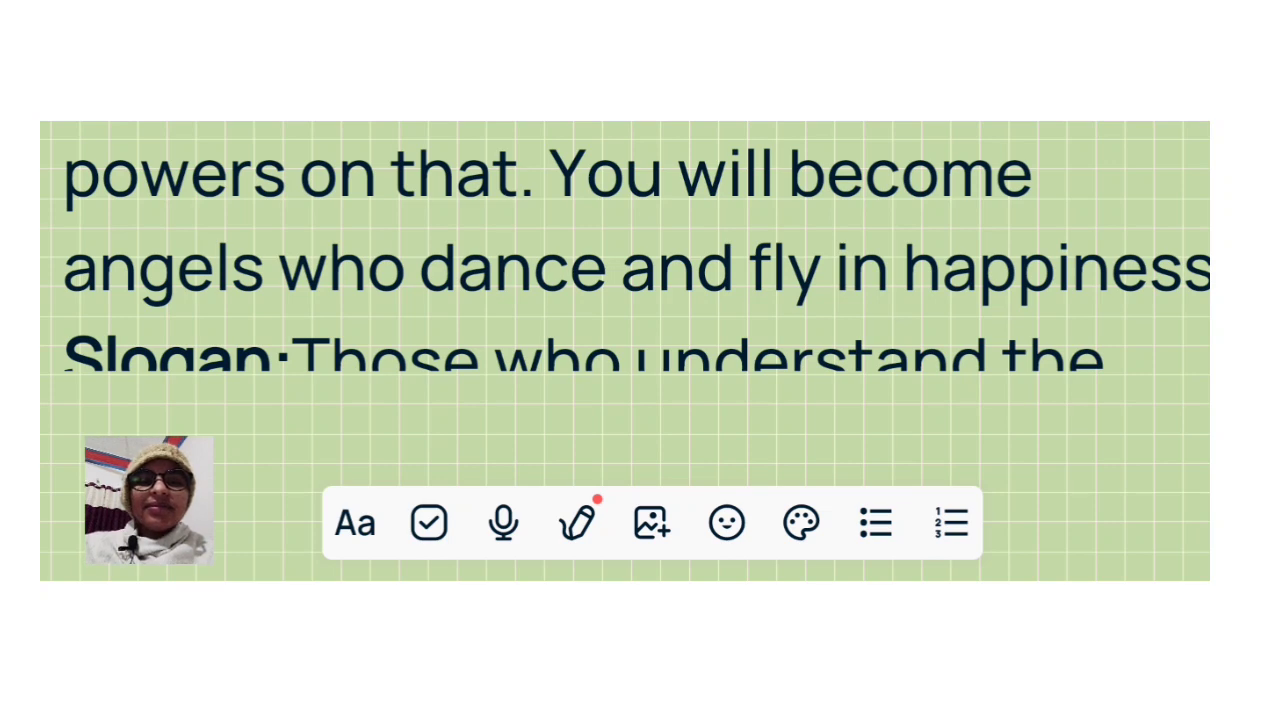
scroll(down, 3)
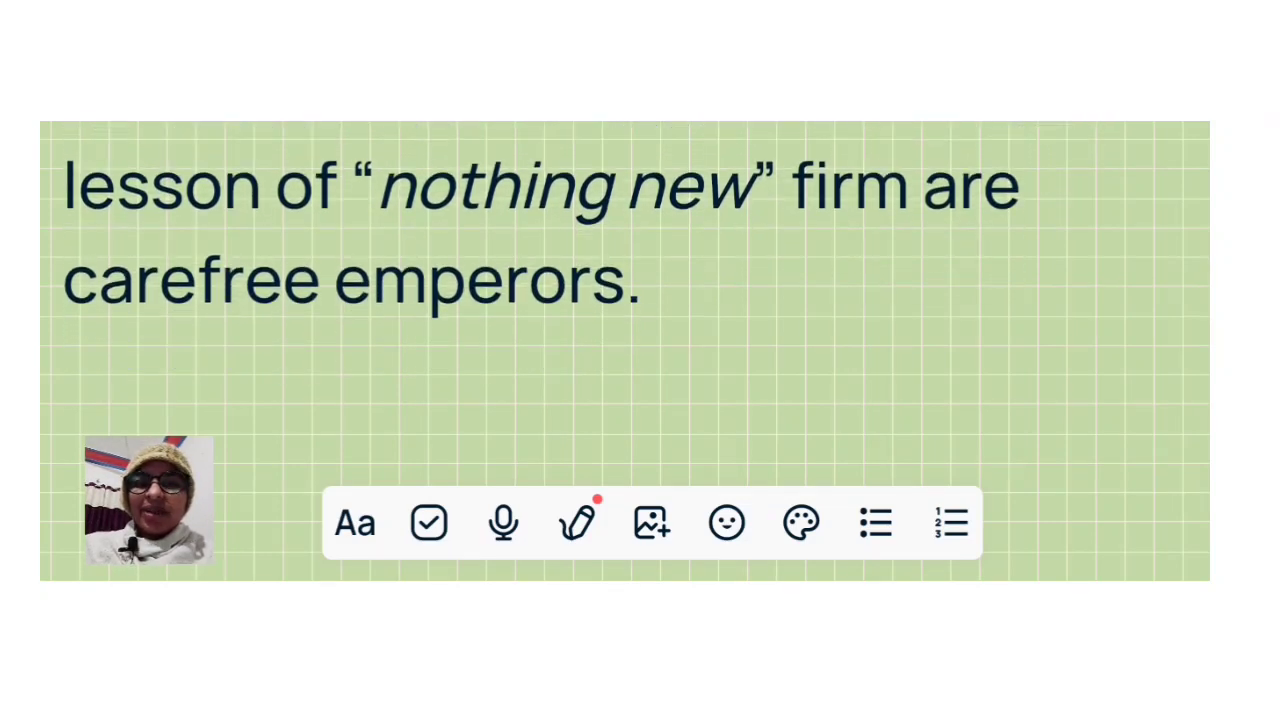
scroll(up, 3)
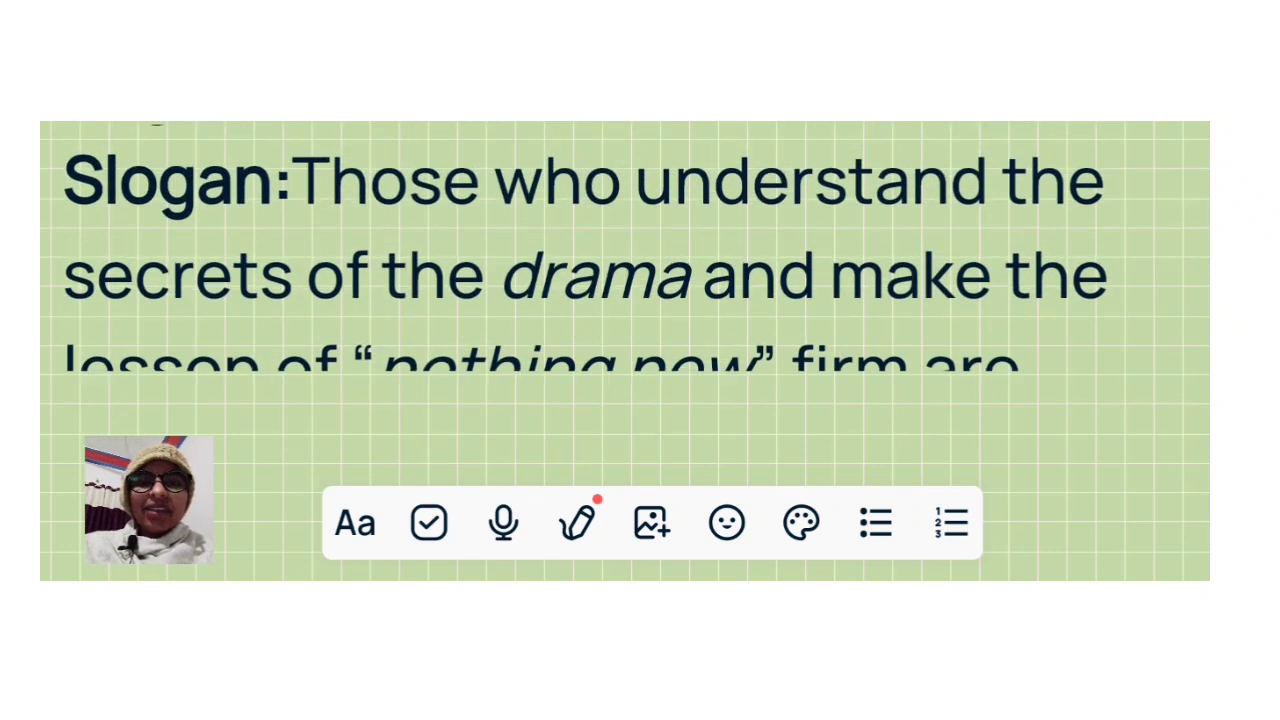